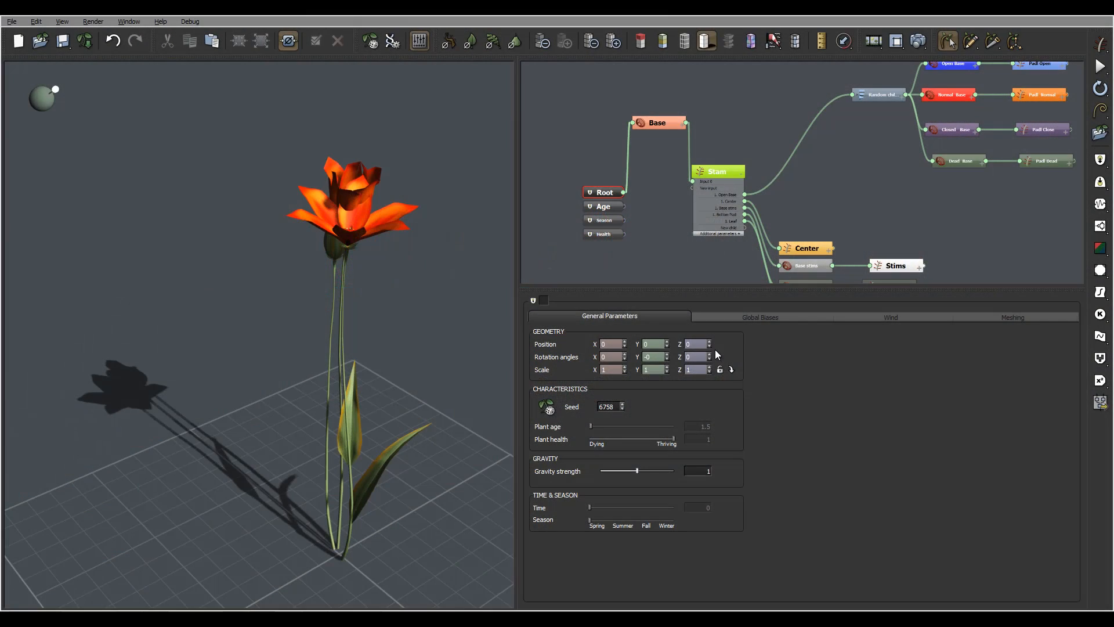
{"action": "mouse_move", "coordinate": [402, 344]}
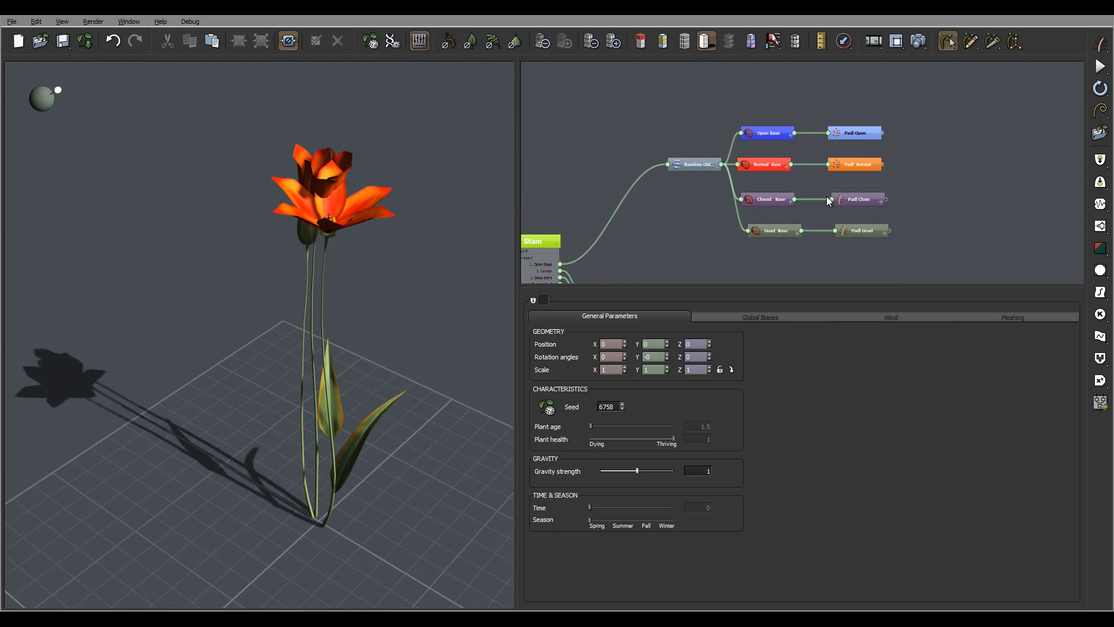
Step: Randomize the plant seed twice, landing on seed 4160 with multiple orange blooms
{"action": "left_click", "coordinate": [546, 407]}
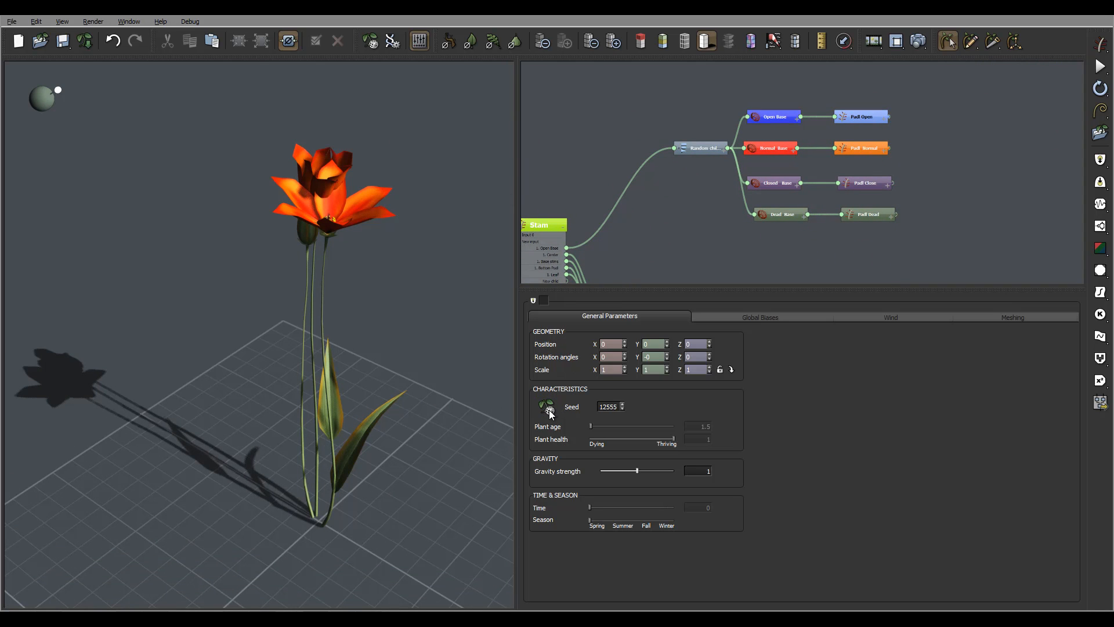
{"action": "left_click", "coordinate": [547, 407]}
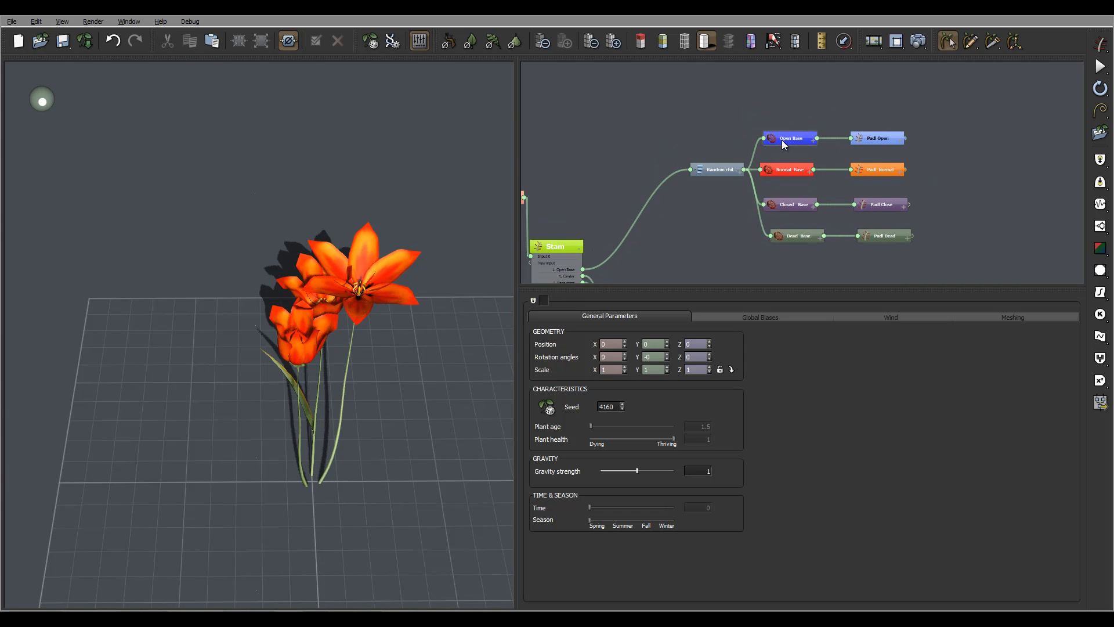
Step: Show the stem Hydra's Children settings (four children, 45° first angle) and orbit the blooms
{"action": "left_click", "coordinate": [791, 138]}
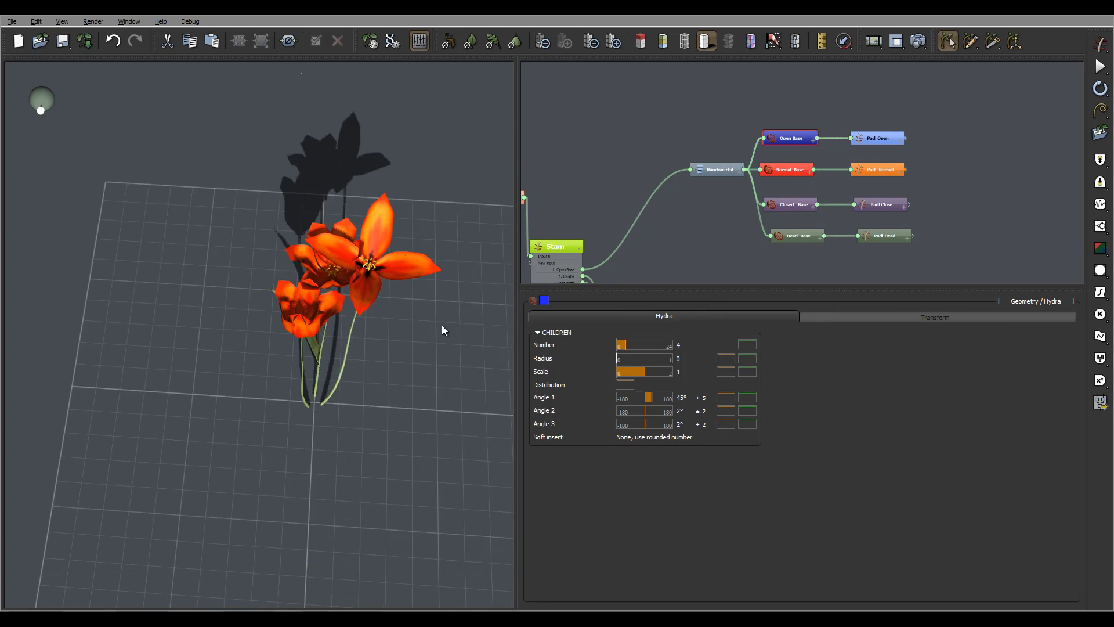
{"action": "left_click_drag", "start_coordinate": [443, 331], "coordinate": [476, 431]}
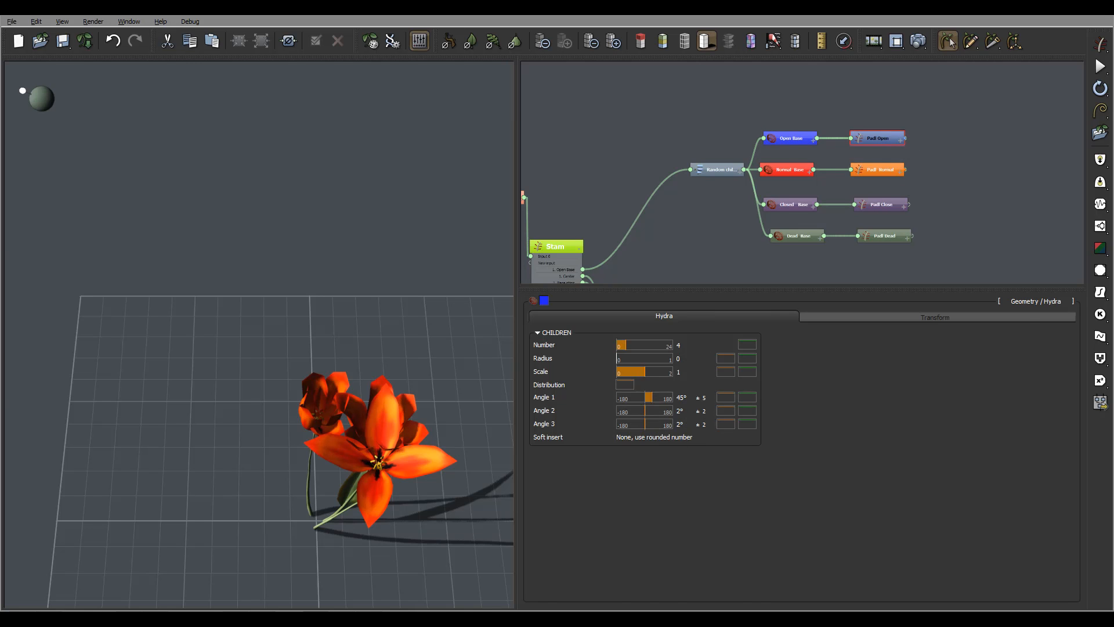
Step: Set the flower segment's length to 3 and tropism to 20, then zoom in on the heads
{"action": "left_click", "coordinate": [798, 317]}
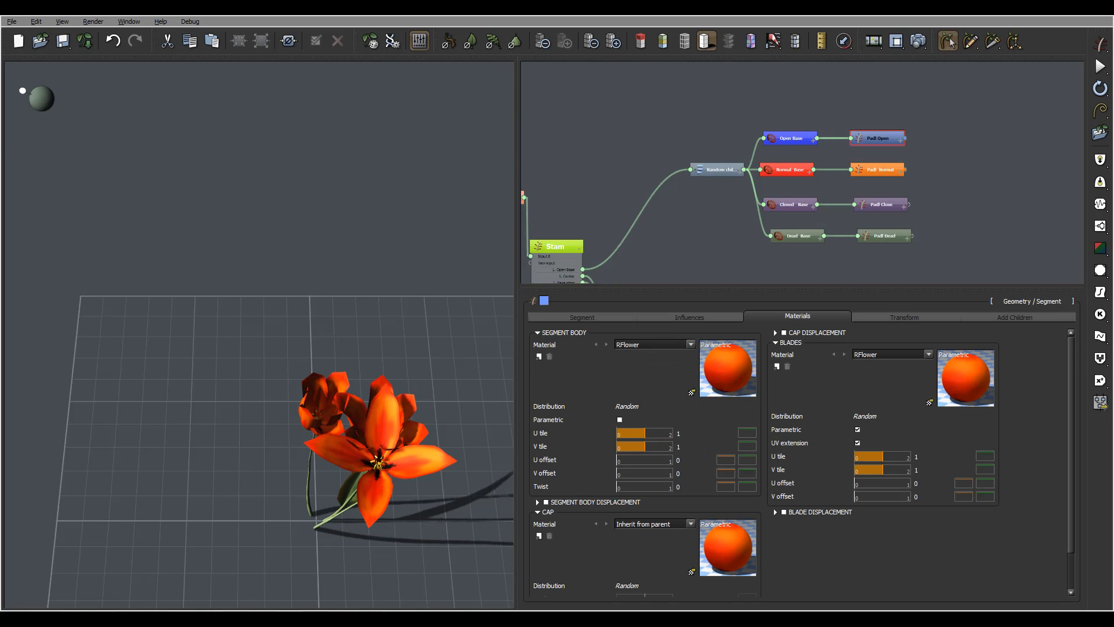
{"action": "left_click", "coordinate": [582, 316]}
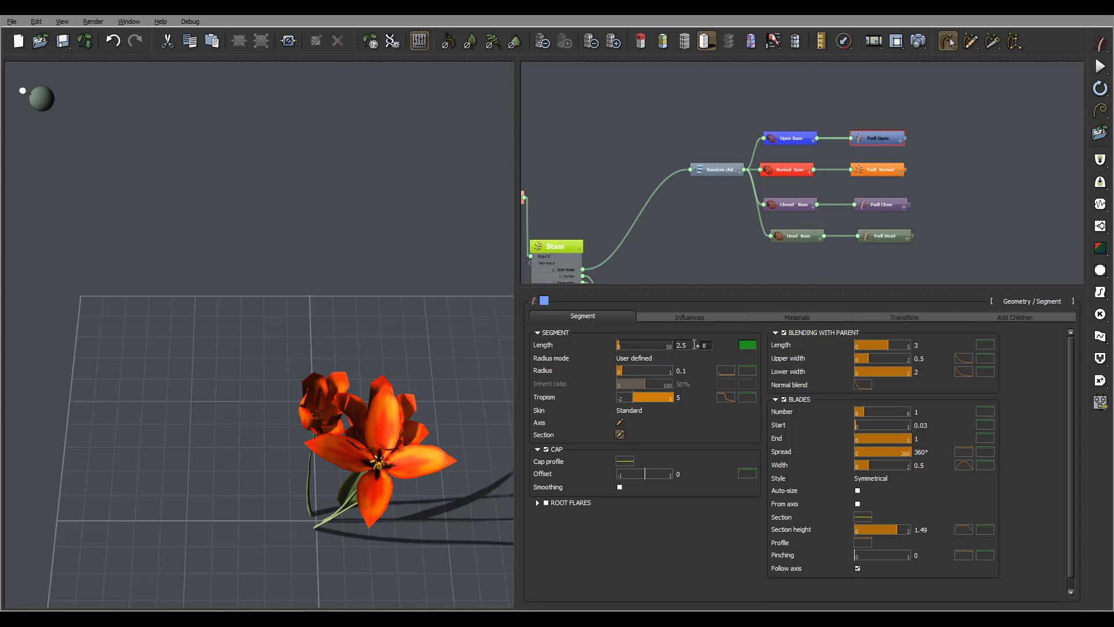
{"action": "left_click", "coordinate": [701, 357]}
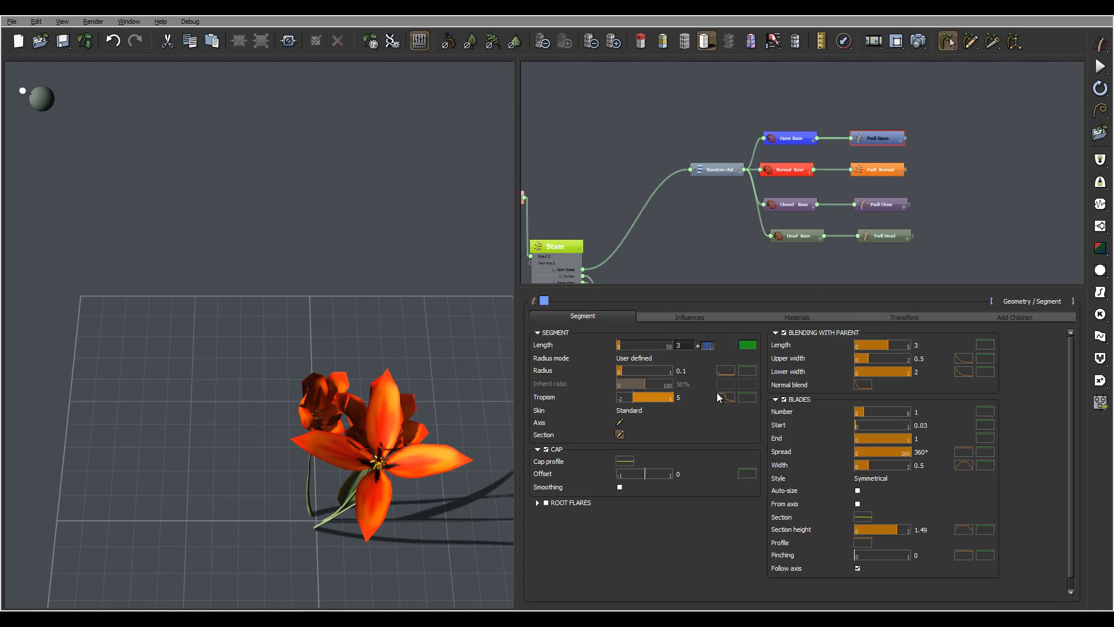
{"action": "left_click", "coordinate": [653, 357]}
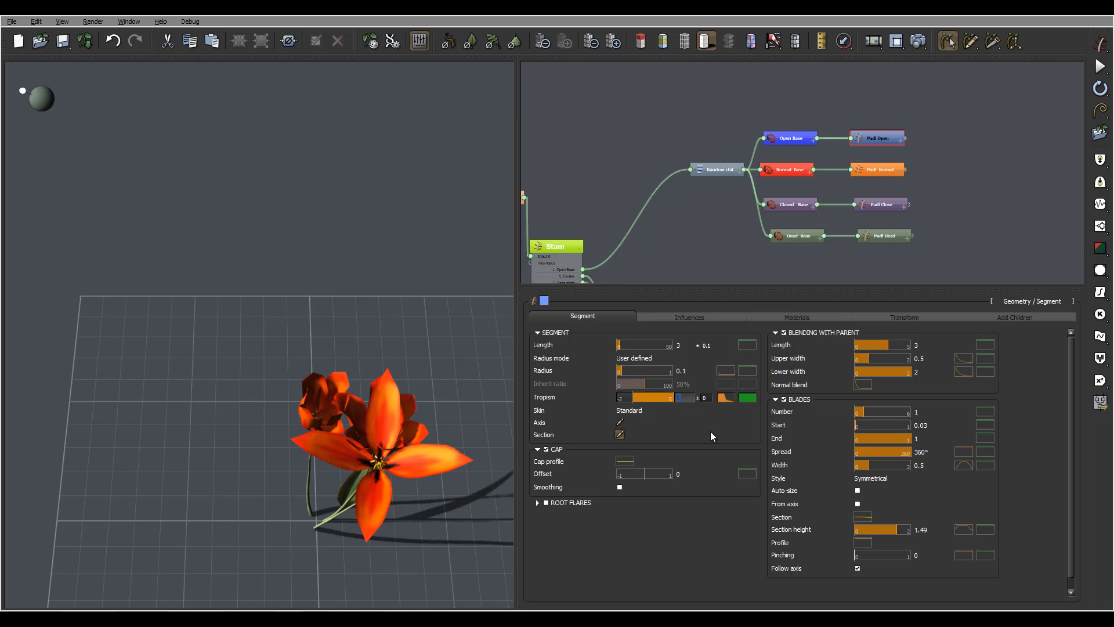
{"action": "type", "text": "20"}
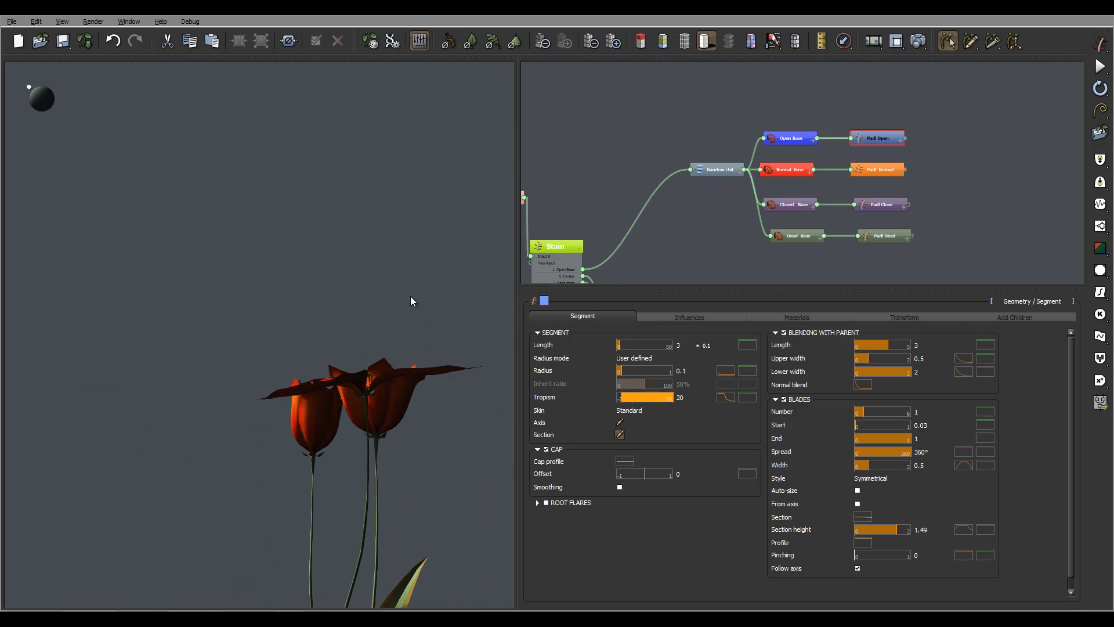
{"action": "left_click_drag", "start_coordinate": [411, 301], "coordinate": [459, 365]}
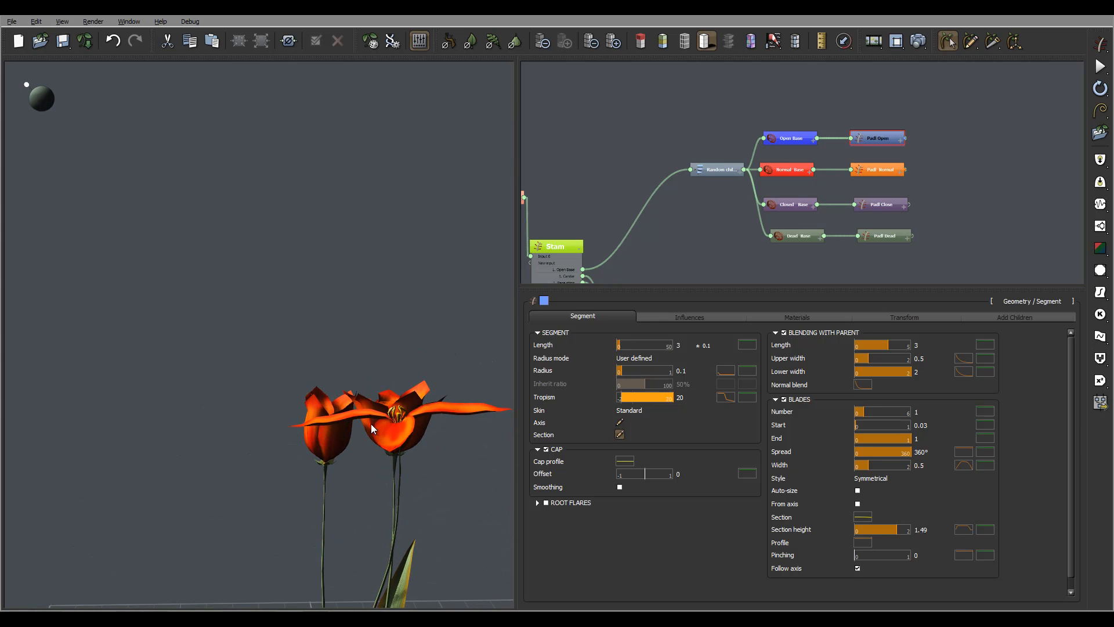
{"action": "left_click_drag", "start_coordinate": [373, 426], "coordinate": [419, 477]}
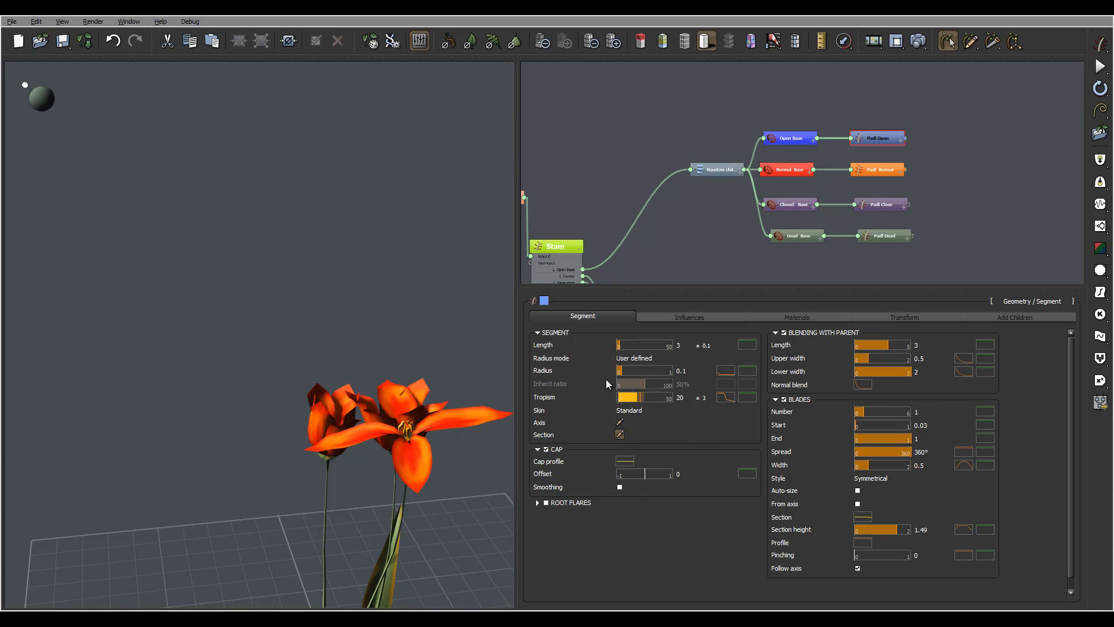
Step: Set the petal blade width to 0.6
{"action": "left_click", "coordinate": [939, 477]}
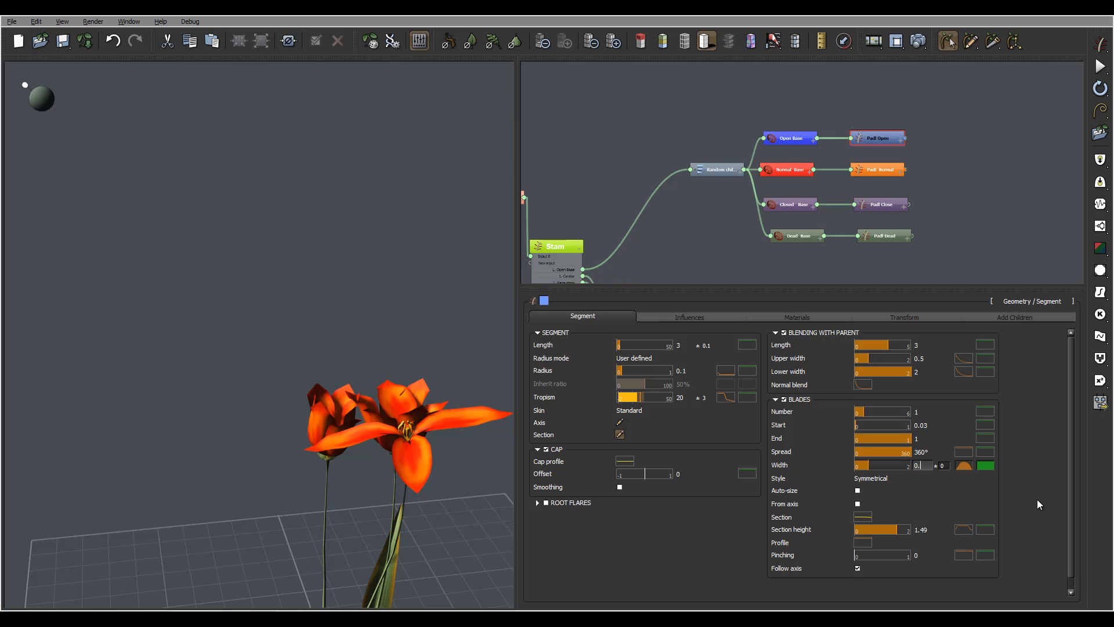
{"action": "type", "text": "0.6"}
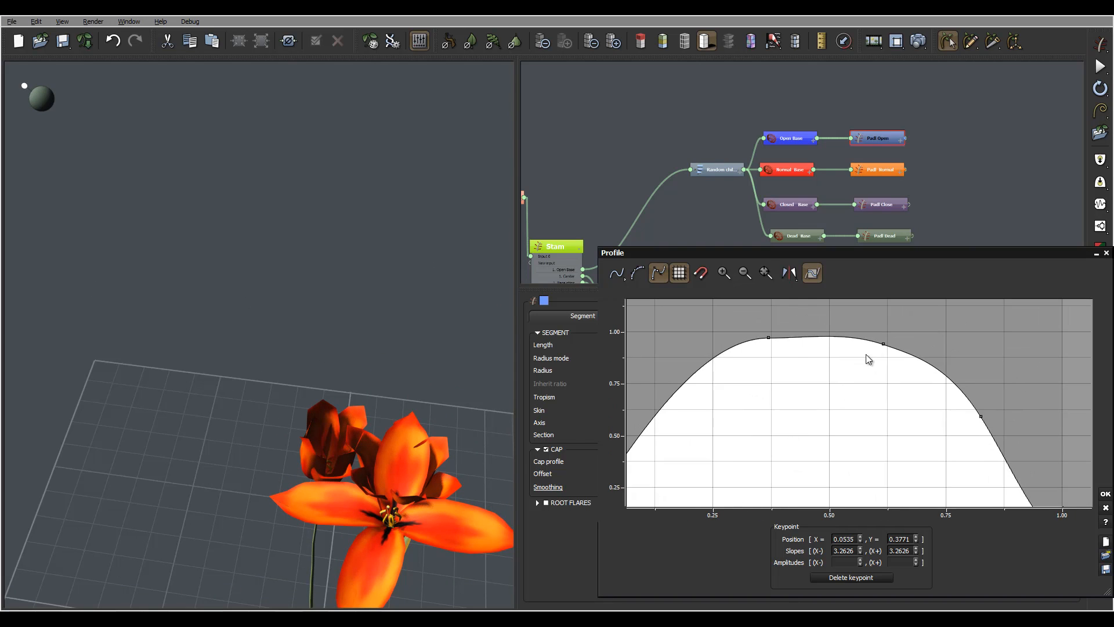
Step: Reshape the petal profile keypoints into a tapering arch and set section height to 1.12
{"action": "left_click_drag", "start_coordinate": [884, 338], "coordinate": [871, 368]}
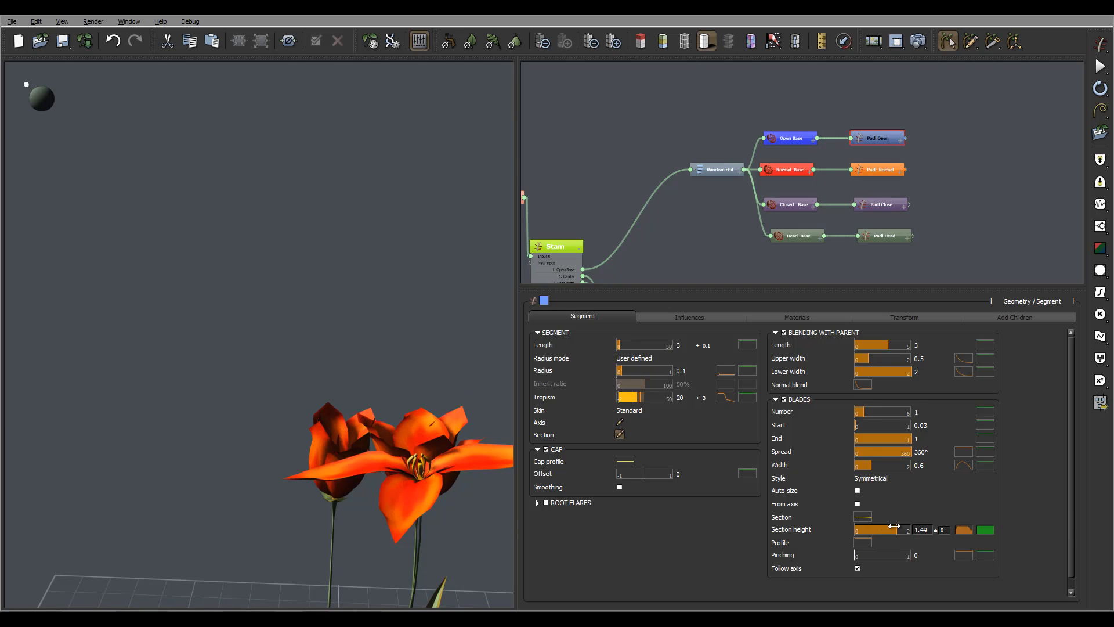
{"action": "left_click_drag", "start_coordinate": [895, 529], "coordinate": [881, 530]}
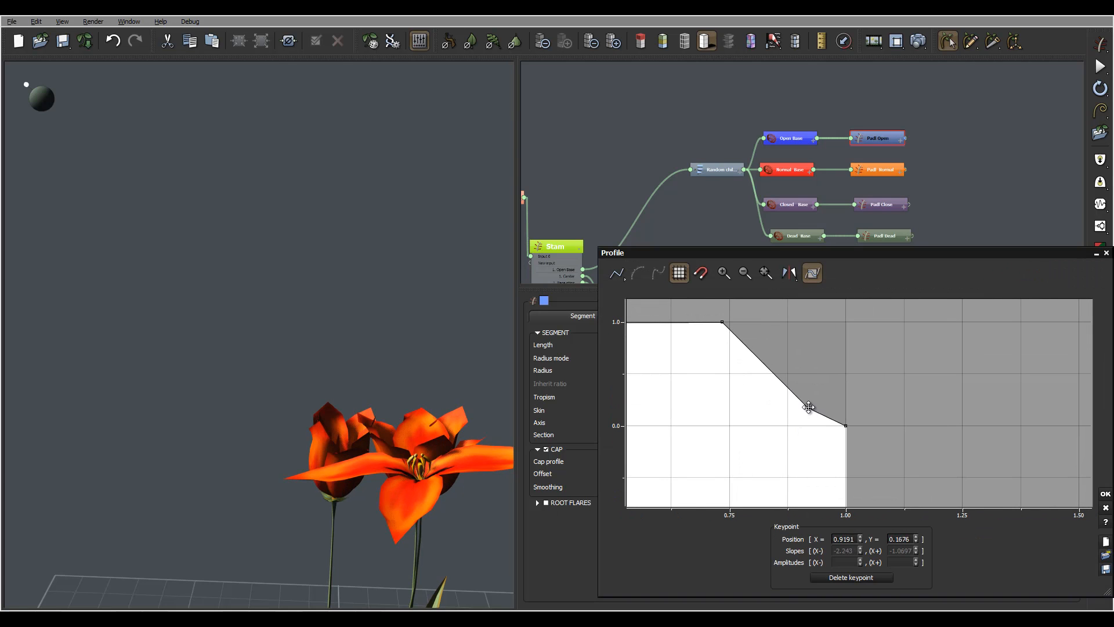
{"action": "left_click_drag", "start_coordinate": [808, 407], "coordinate": [808, 406]}
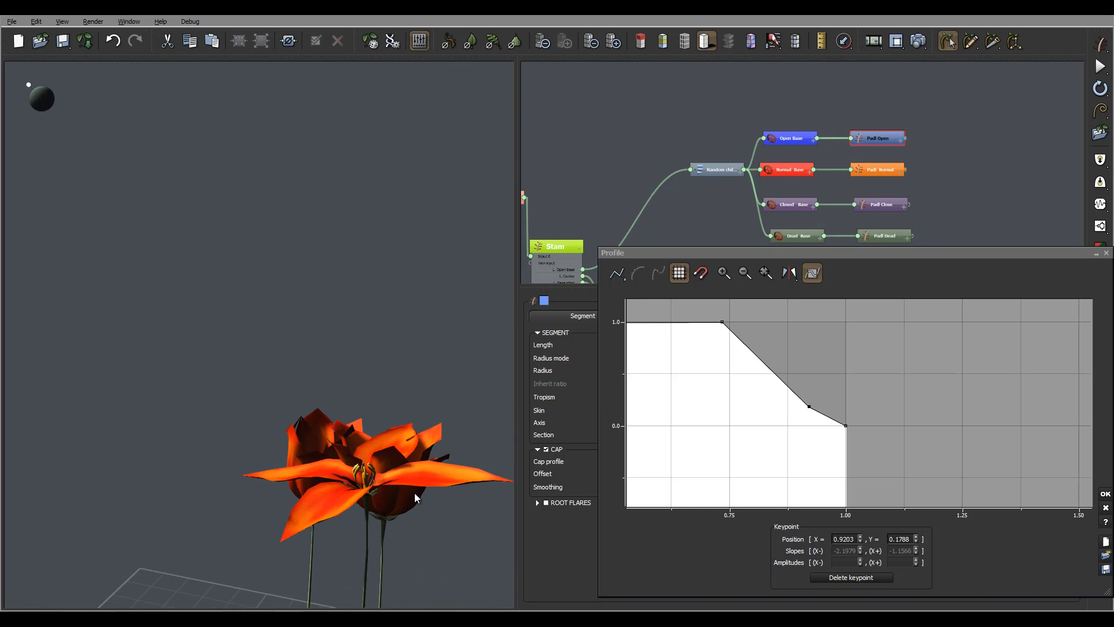
{"action": "left_click_drag", "start_coordinate": [809, 405], "coordinate": [820, 401]}
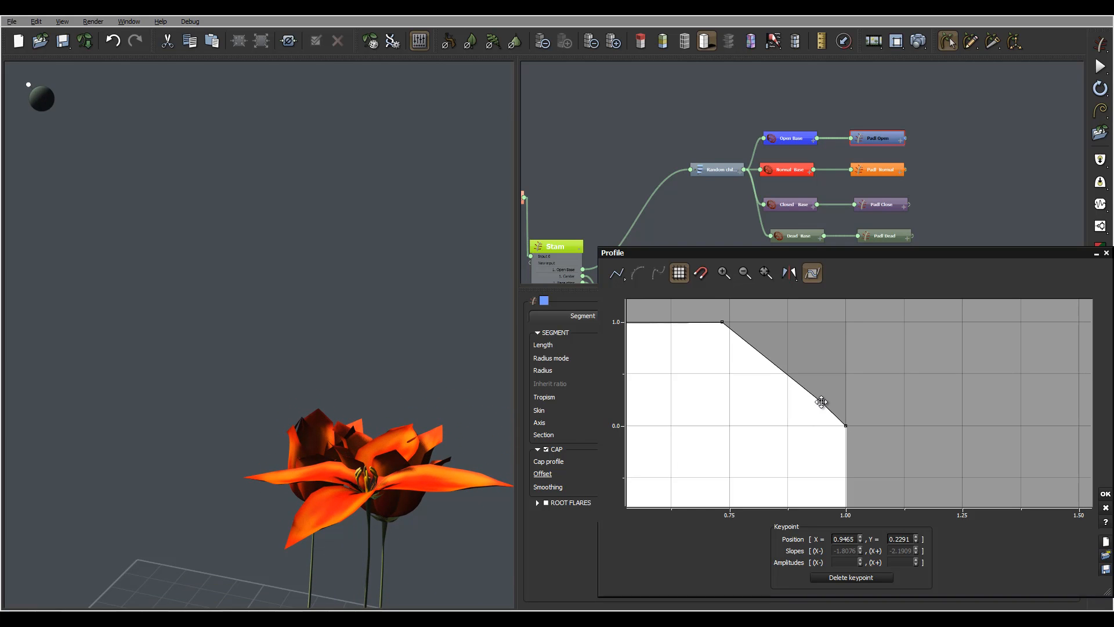
{"action": "left_click_drag", "start_coordinate": [820, 400], "coordinate": [824, 405]}
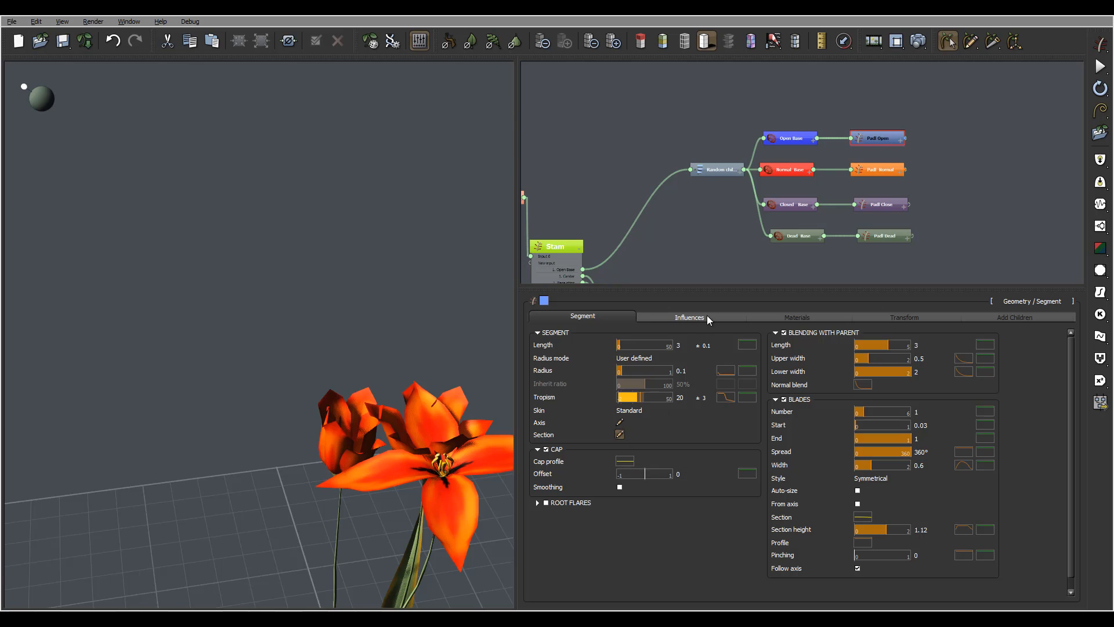
Step: Give the Hydra under the base stems 4 children
{"action": "left_click", "coordinate": [689, 317]}
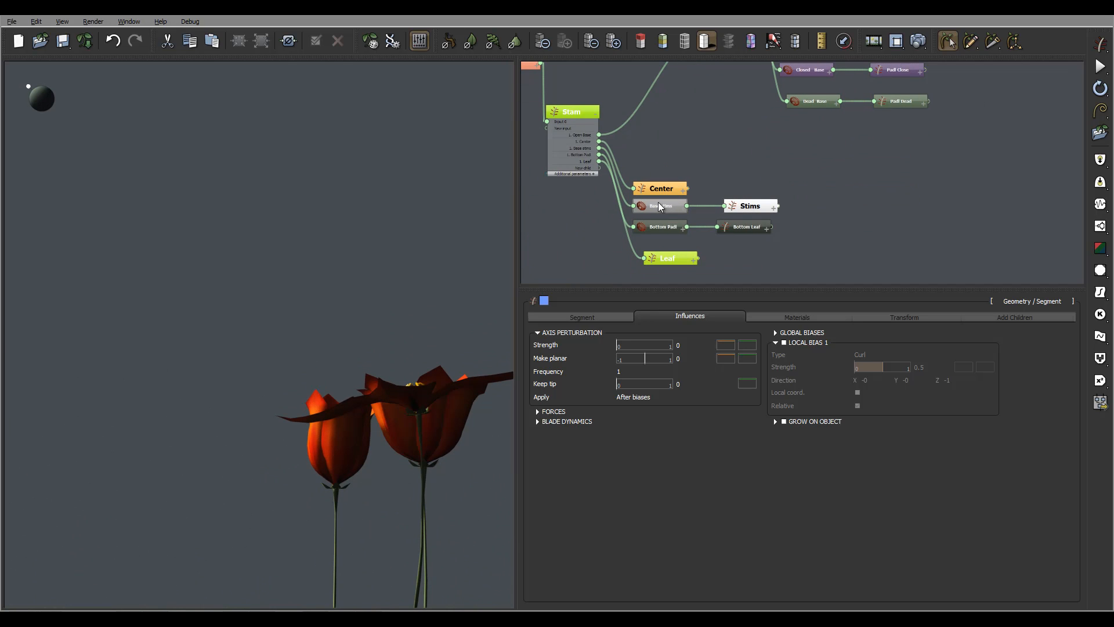
{"action": "left_click", "coordinate": [660, 206]}
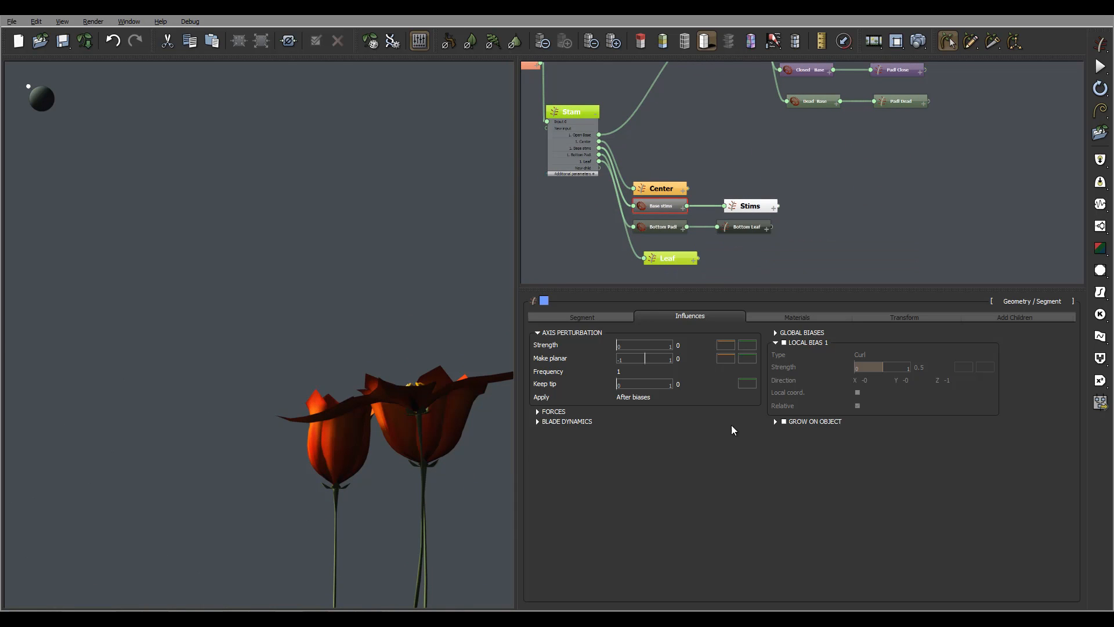
{"action": "left_click", "coordinate": [661, 226]}
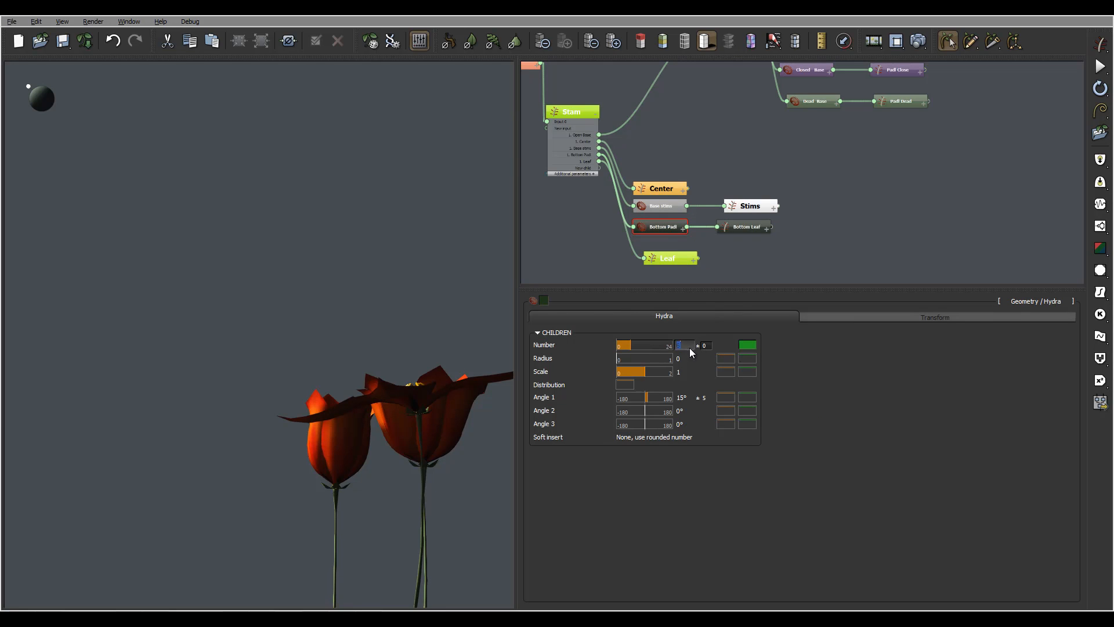
{"action": "type", "text": "4"}
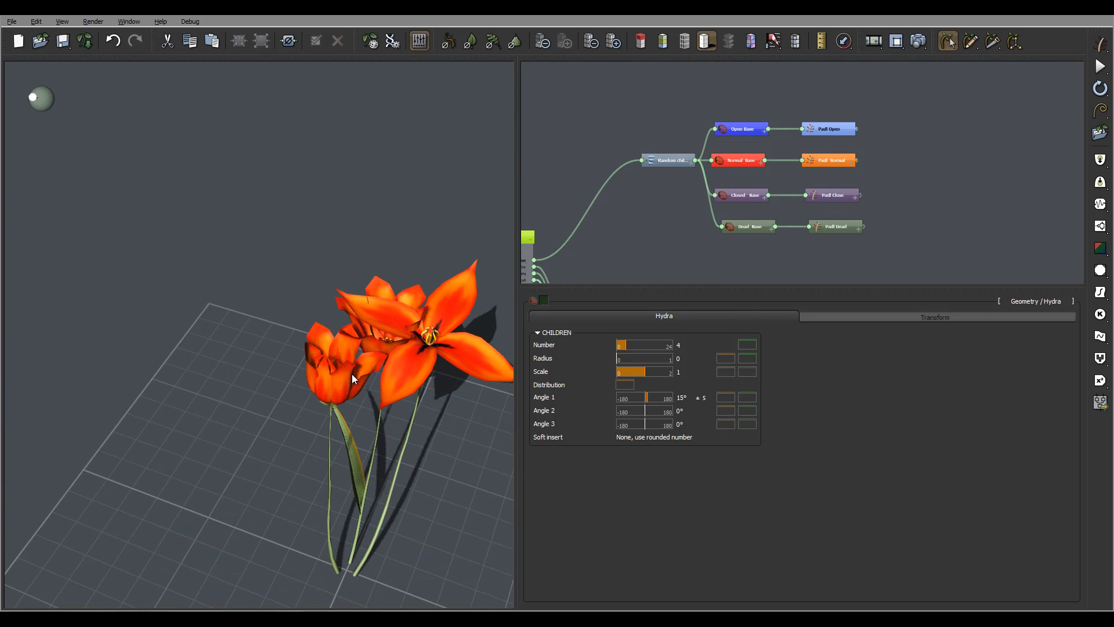
Step: Set the Normal Base node's Angle 1 to 108° after looking down on the flowers
{"action": "left_click_drag", "start_coordinate": [355, 376], "coordinate": [355, 334]}
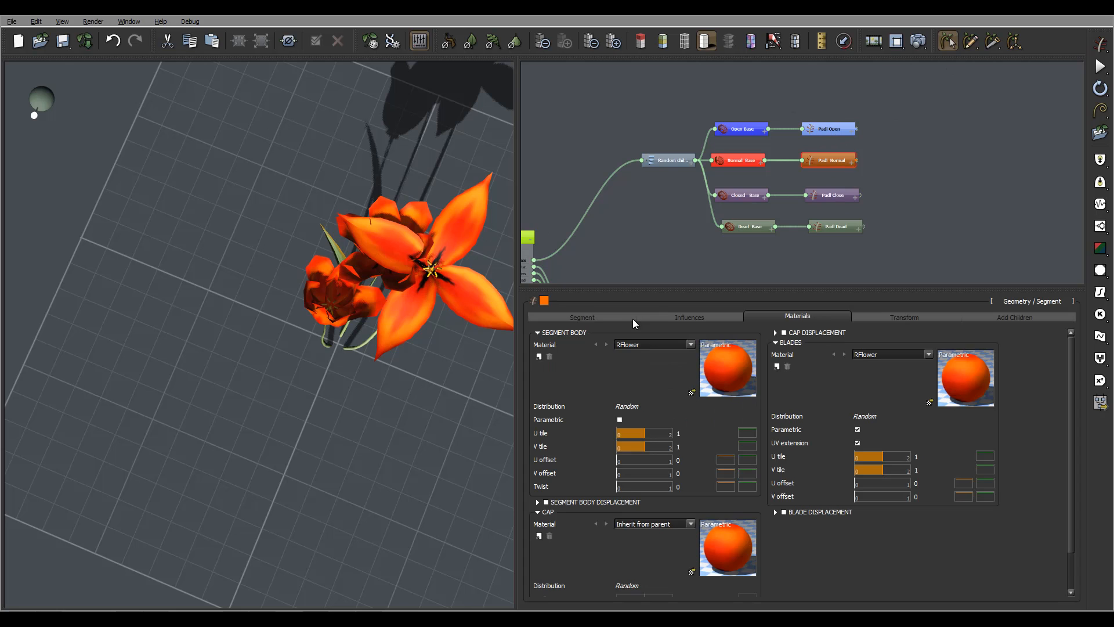
{"action": "left_click", "coordinate": [581, 317]}
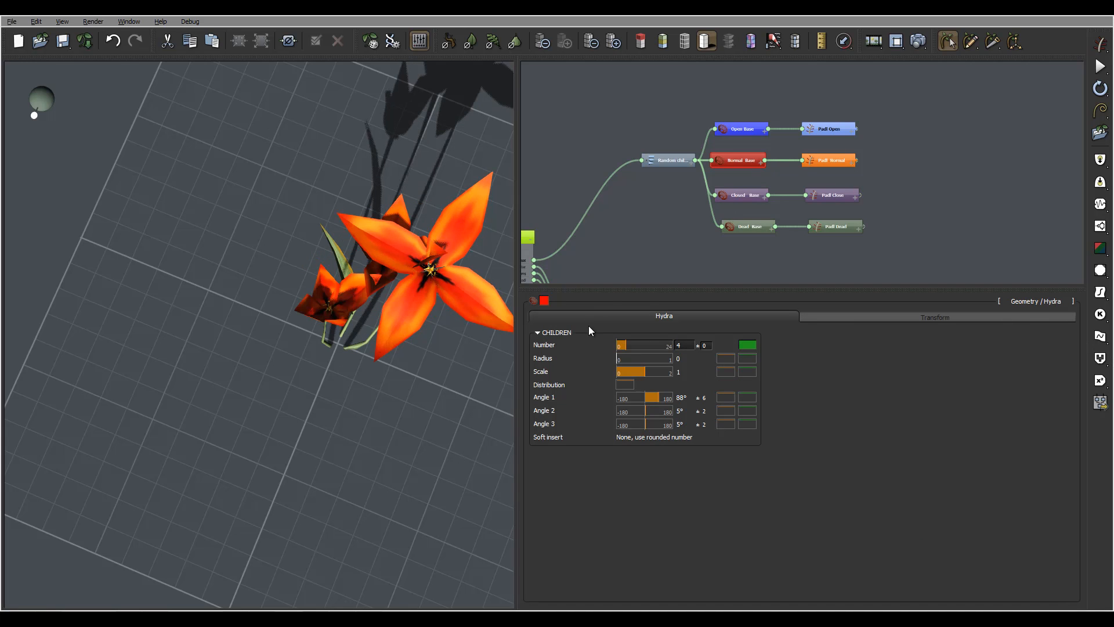
{"action": "left_click", "coordinate": [681, 398]}
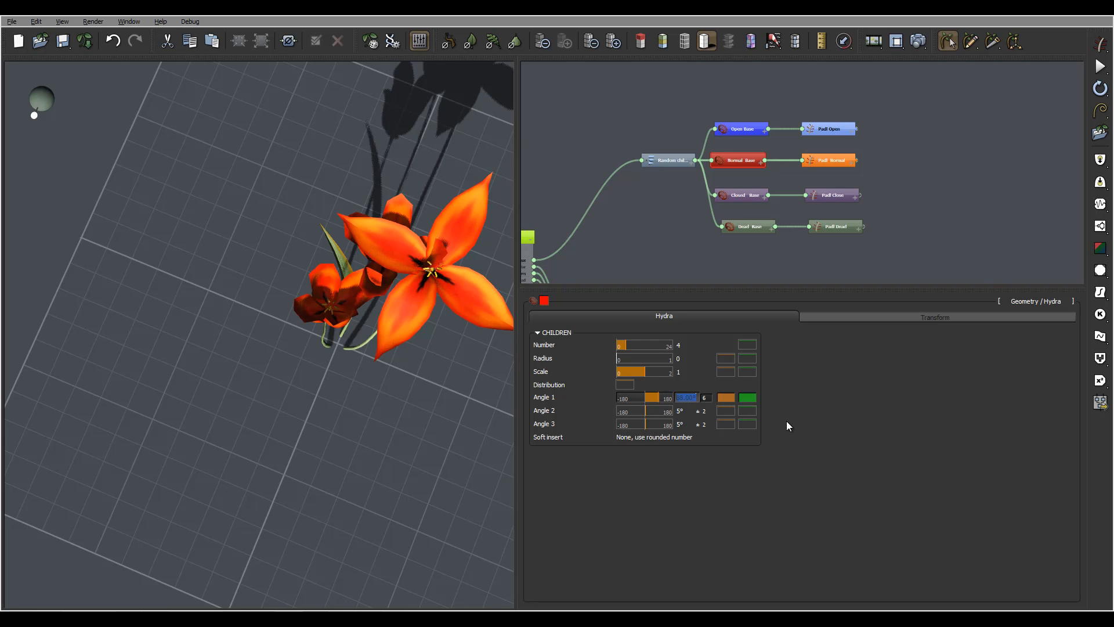
{"action": "type", "text": "108"}
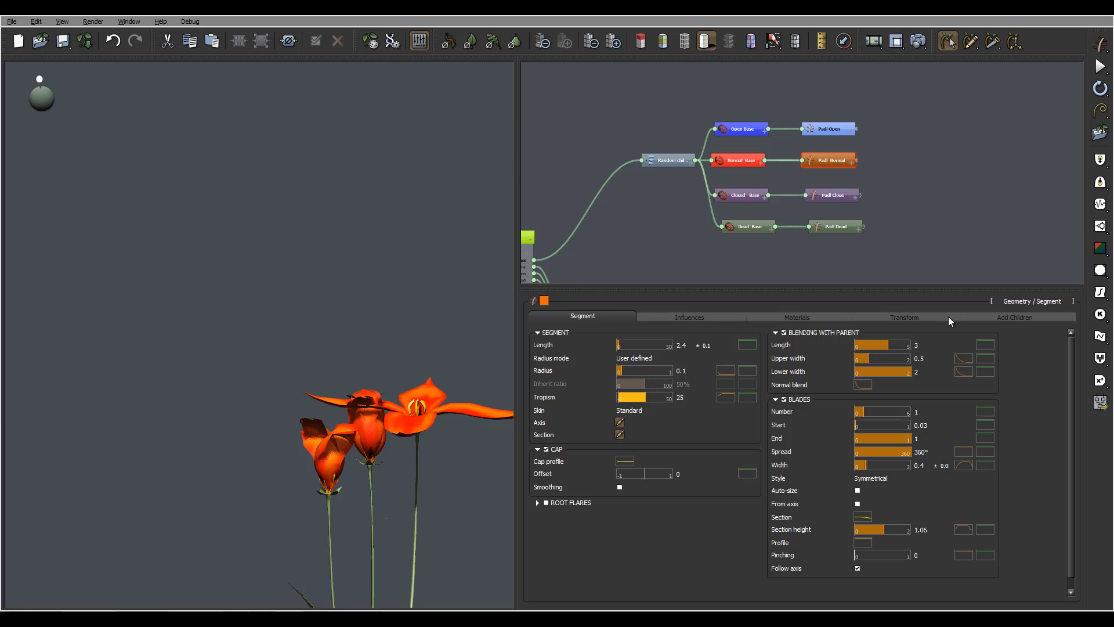
{"action": "mouse_move", "coordinate": [686, 329]}
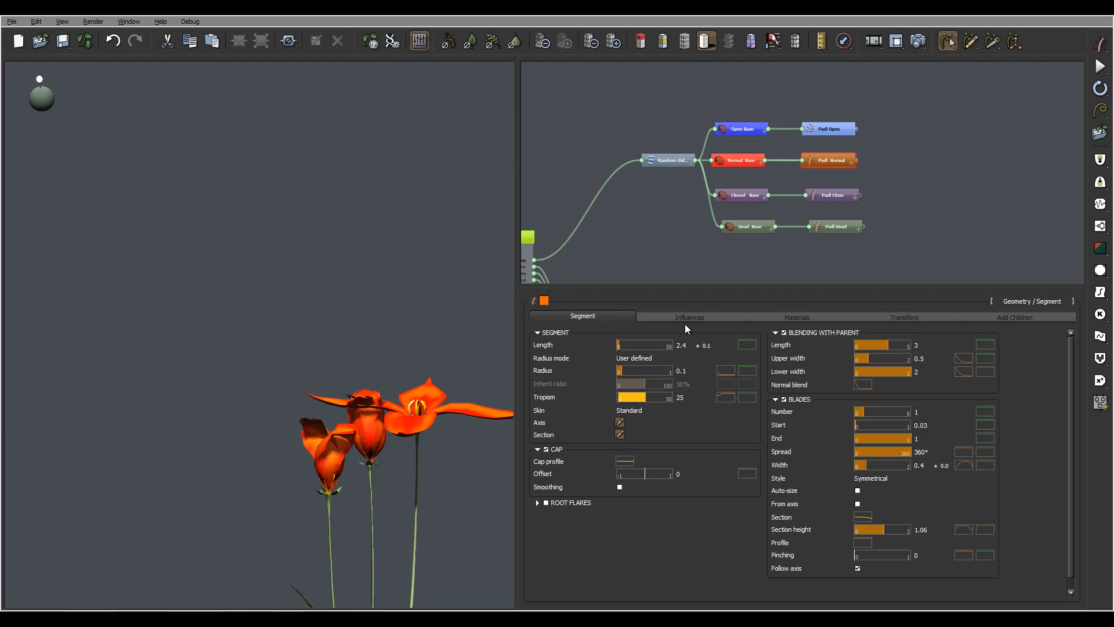
Step: Drag the profile keypoints so the curve drops to about -1 and climbs gently at its end
{"action": "left_click", "coordinate": [683, 370]}
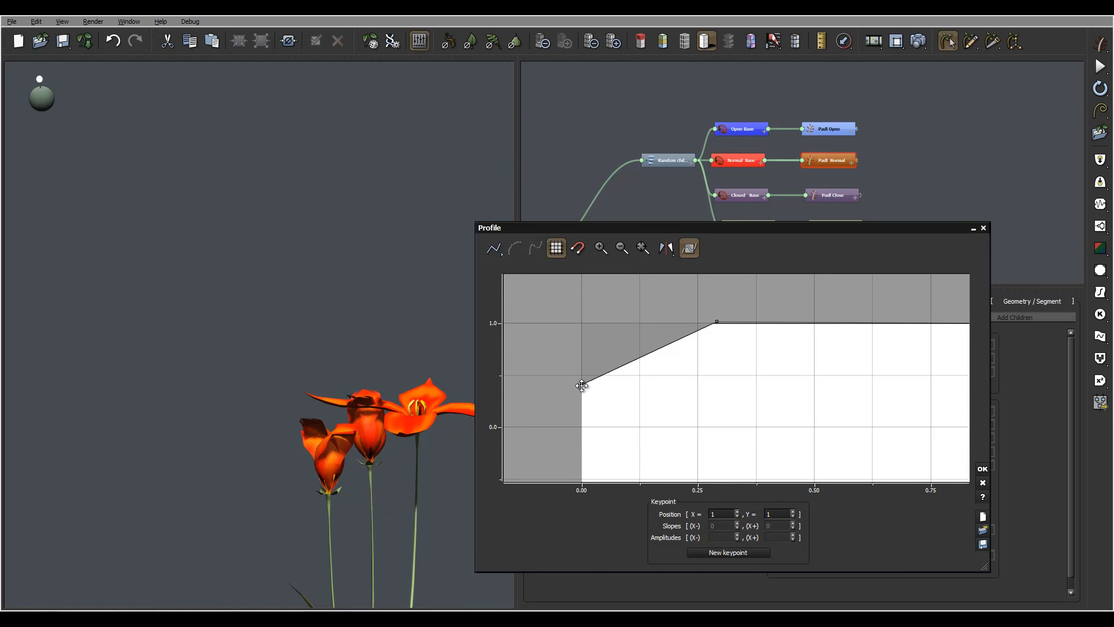
{"action": "left_click_drag", "start_coordinate": [582, 384], "coordinate": [582, 324]}
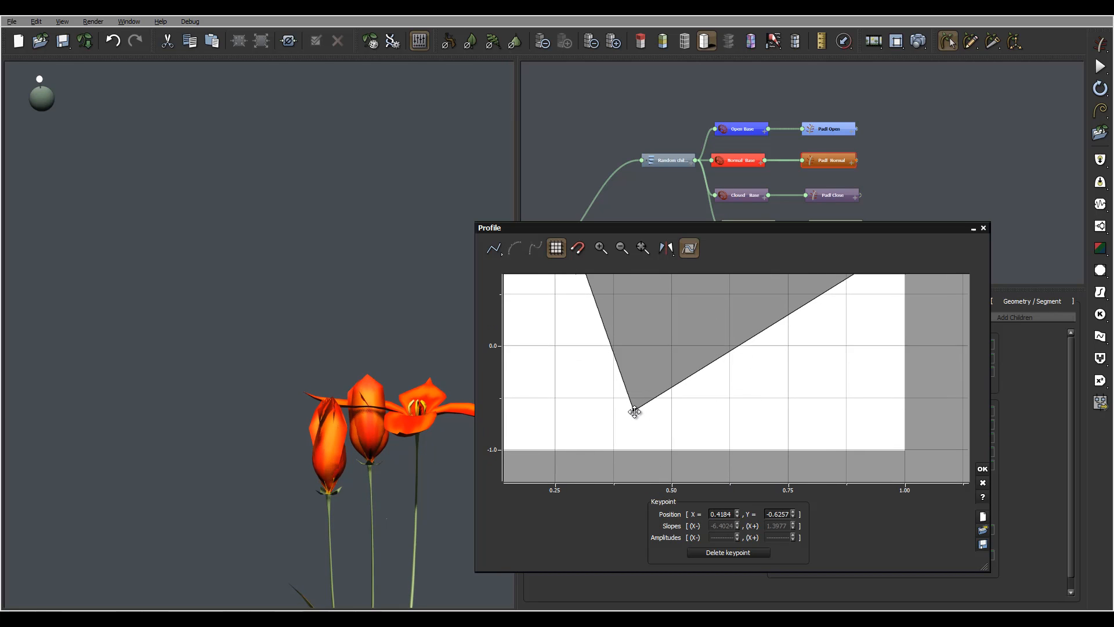
{"action": "left_click_drag", "start_coordinate": [635, 412], "coordinate": [637, 453]}
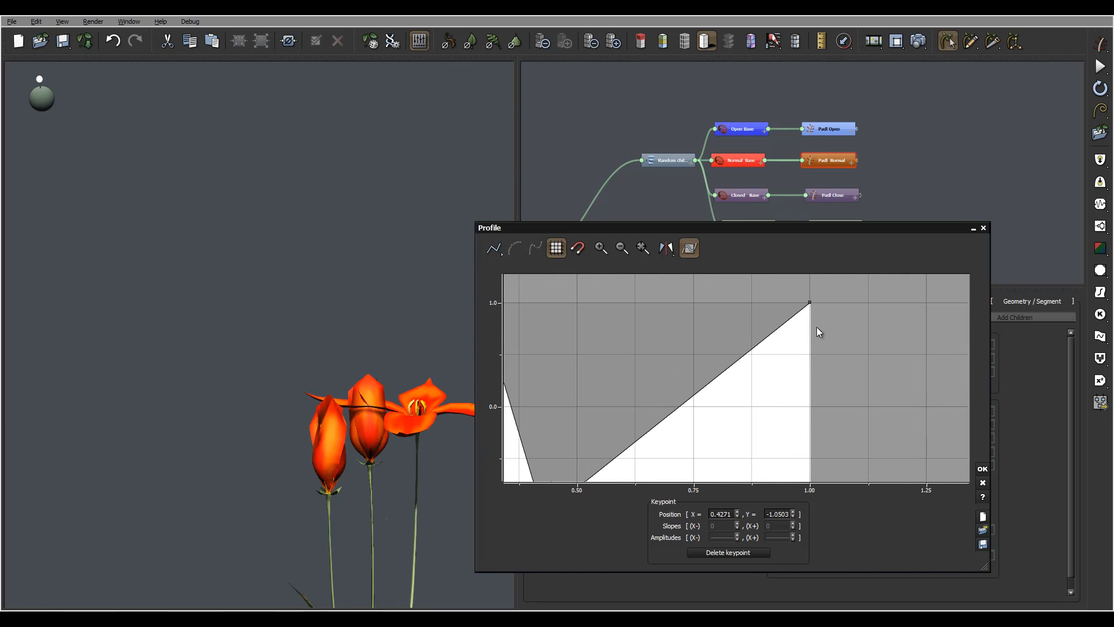
{"action": "left_click_drag", "start_coordinate": [809, 302], "coordinate": [809, 477]}
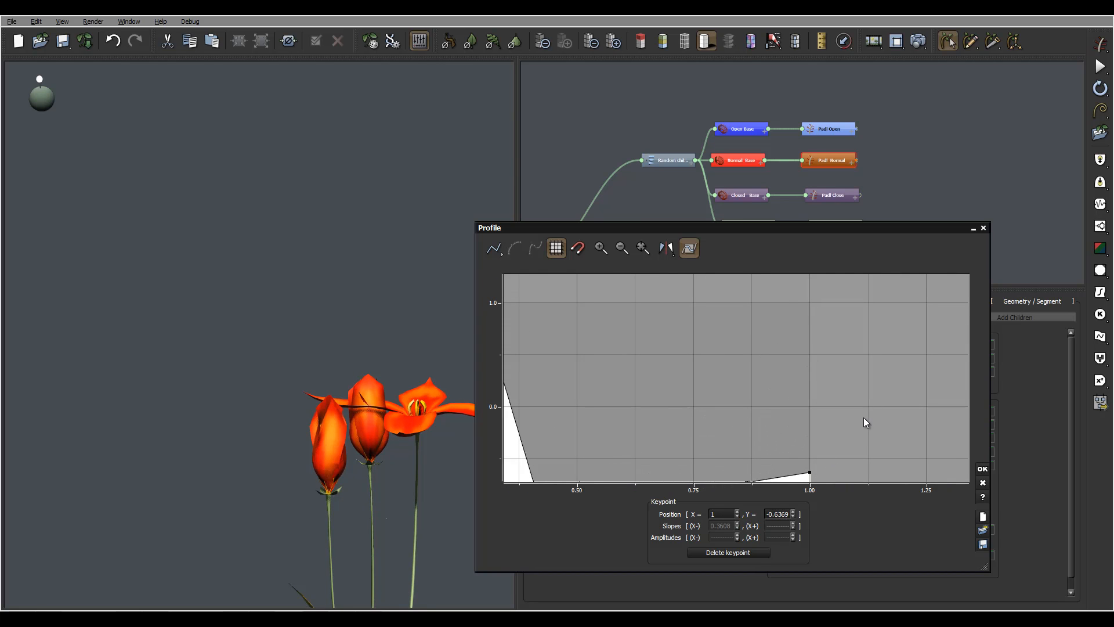
{"action": "left_click_drag", "start_coordinate": [810, 477], "coordinate": [811, 364]}
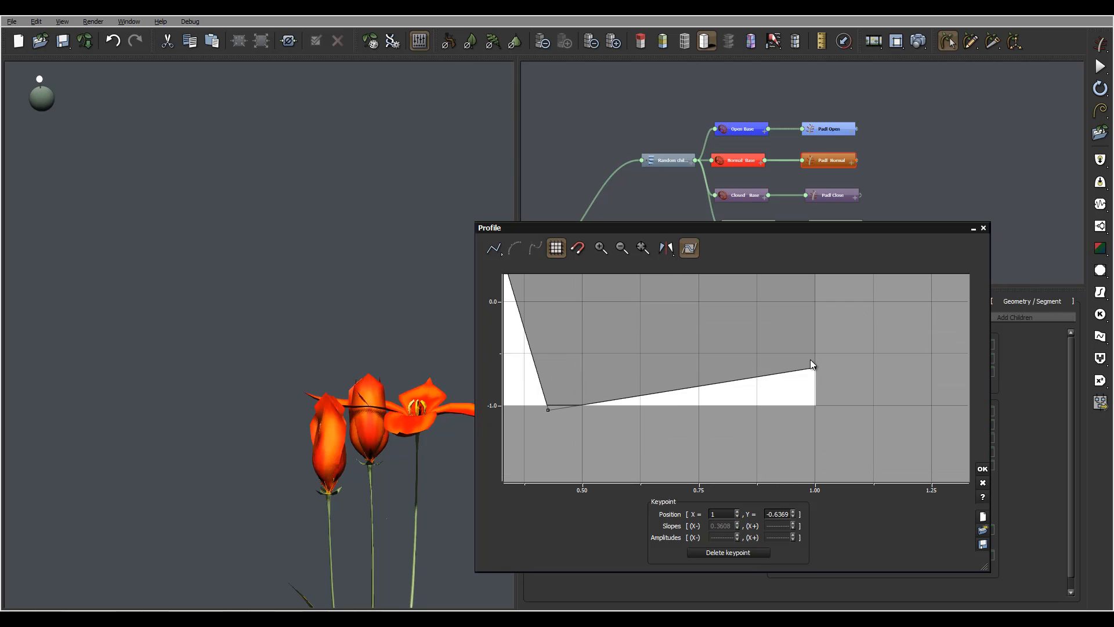
{"action": "left_click_drag", "start_coordinate": [813, 364], "coordinate": [814, 406]}
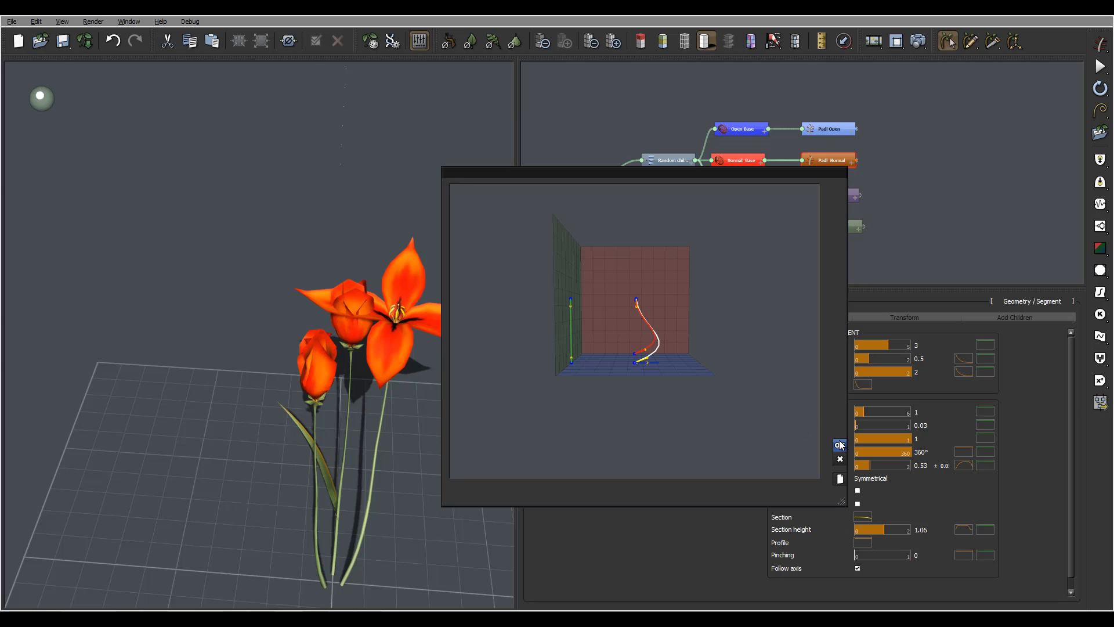
Step: Confirm and close the axis preview window, returning to the segment properties
{"action": "left_click", "coordinate": [839, 458]}
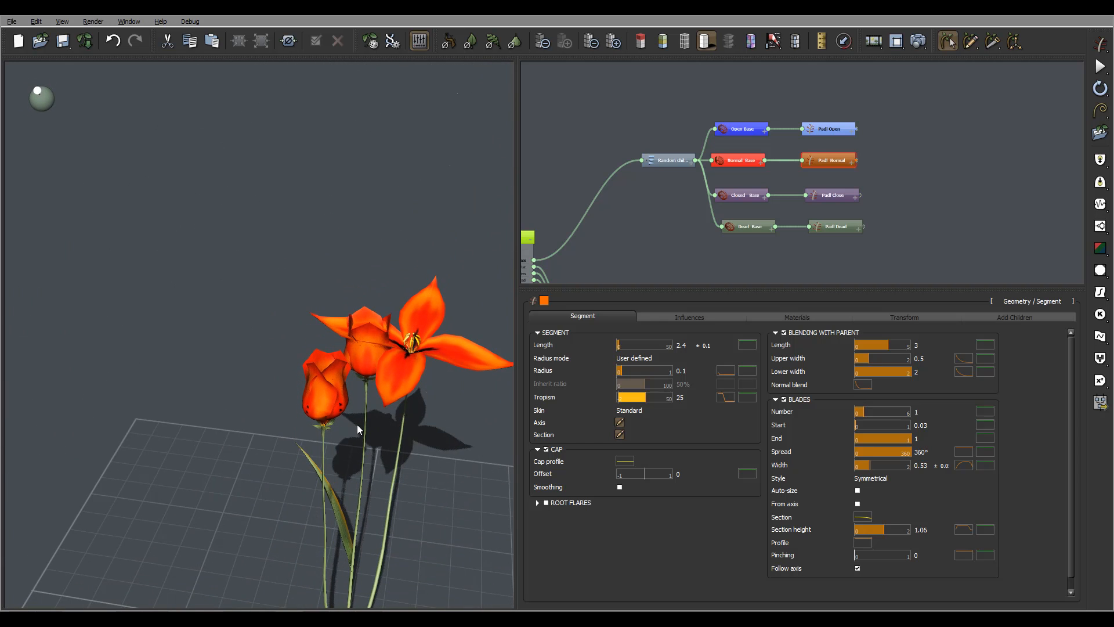
Step: Enable Local Bias 1 on the petals with type Curl and bring up its Strength profile
{"action": "left_click", "coordinate": [689, 317]}
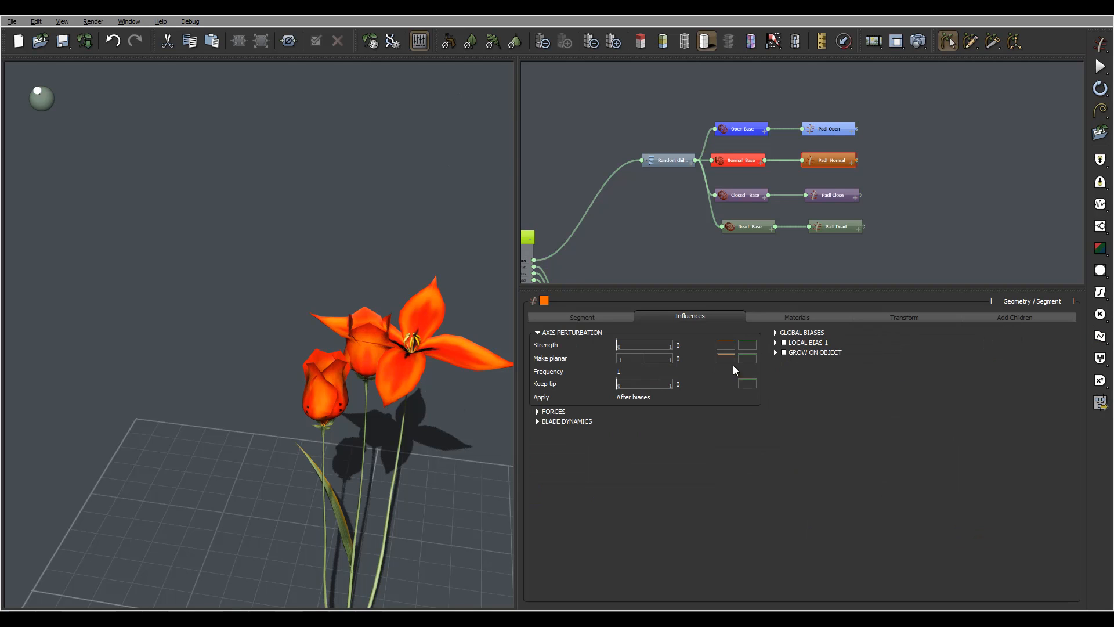
{"action": "mouse_move", "coordinate": [786, 346]}
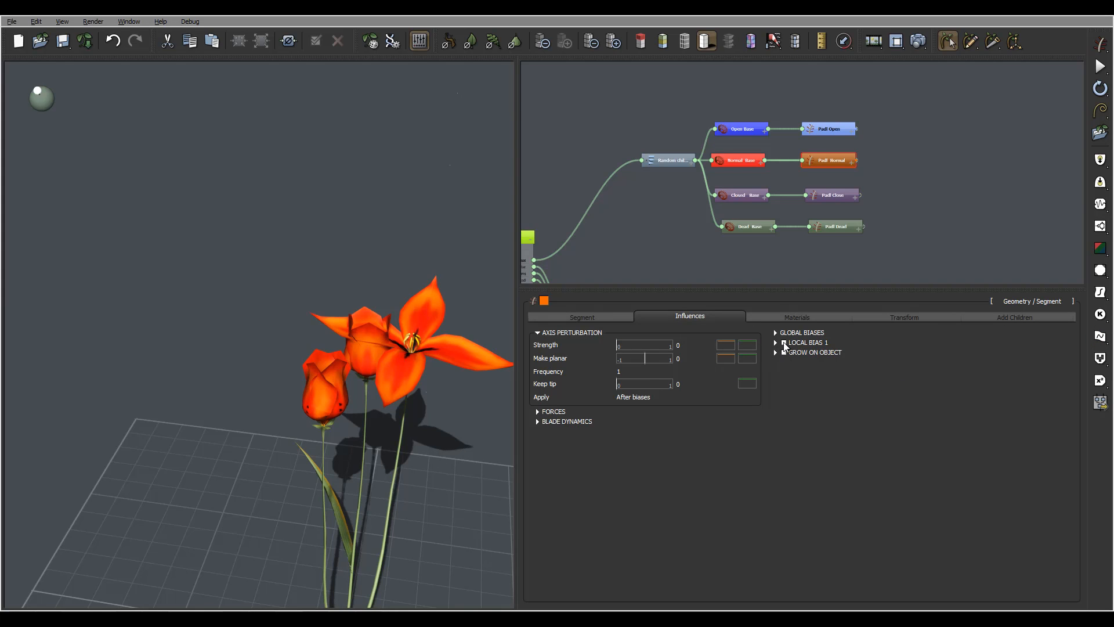
{"action": "left_click", "coordinate": [776, 342]}
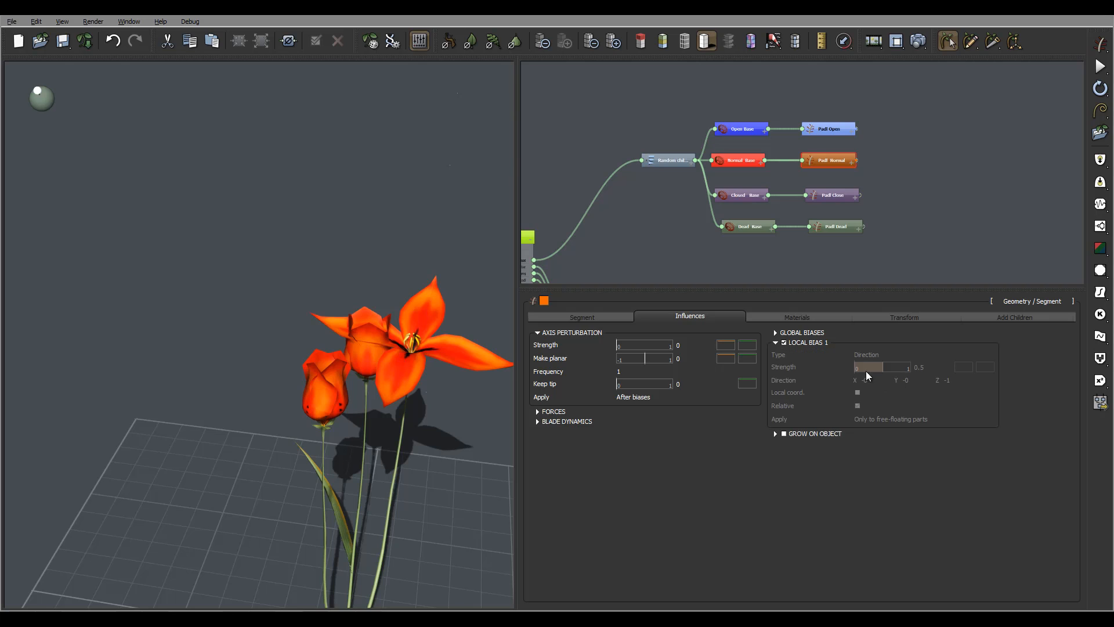
{"action": "left_click", "coordinate": [898, 344]}
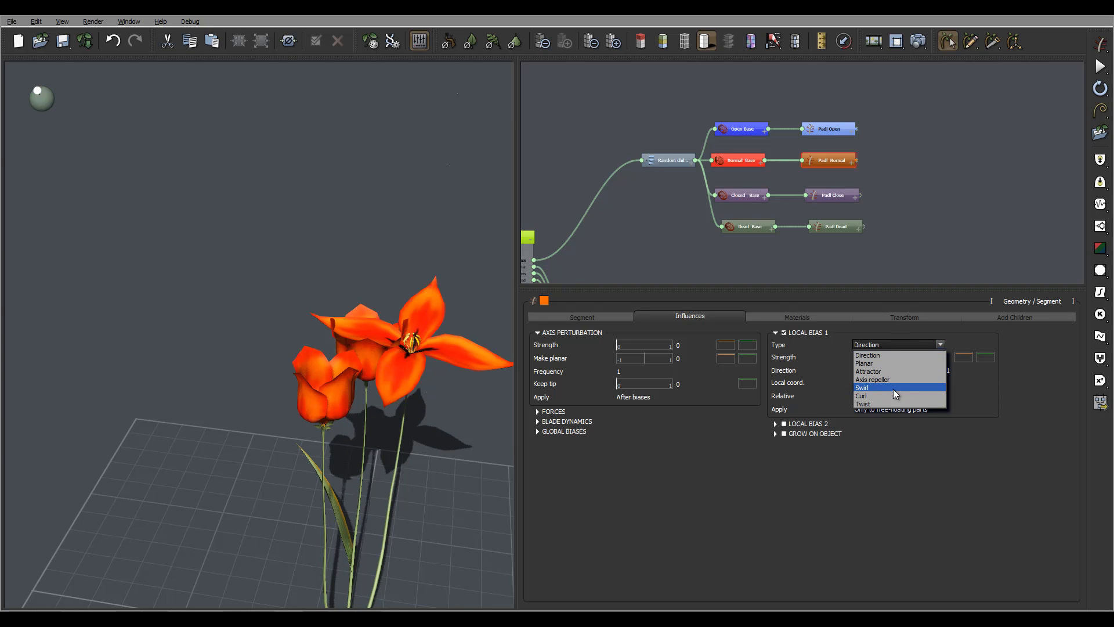
{"action": "left_click", "coordinate": [862, 396]}
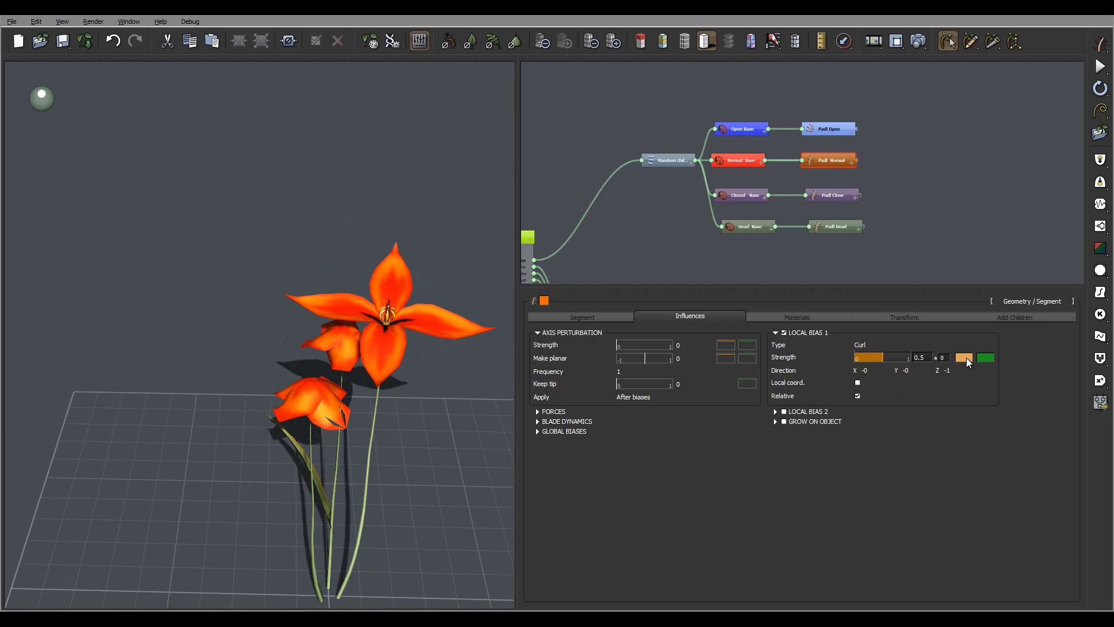
{"action": "left_click", "coordinate": [985, 358]}
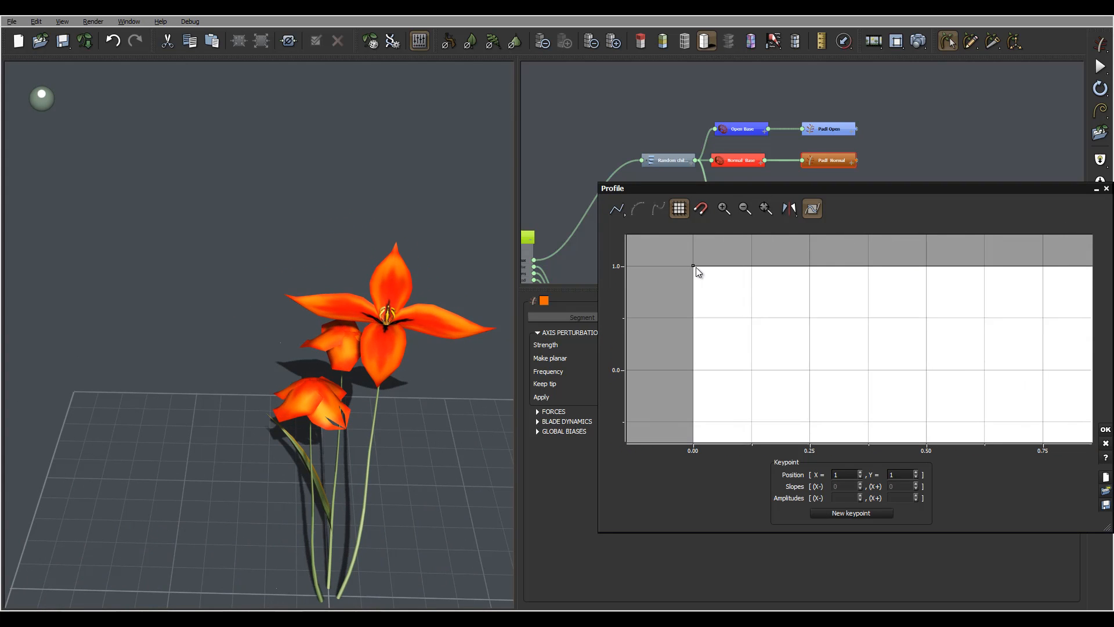
Step: Shape the curl strength curve flat at zero until about 0.78, then rising to nearly full
{"action": "left_click_drag", "start_coordinate": [693, 266], "coordinate": [689, 366]}
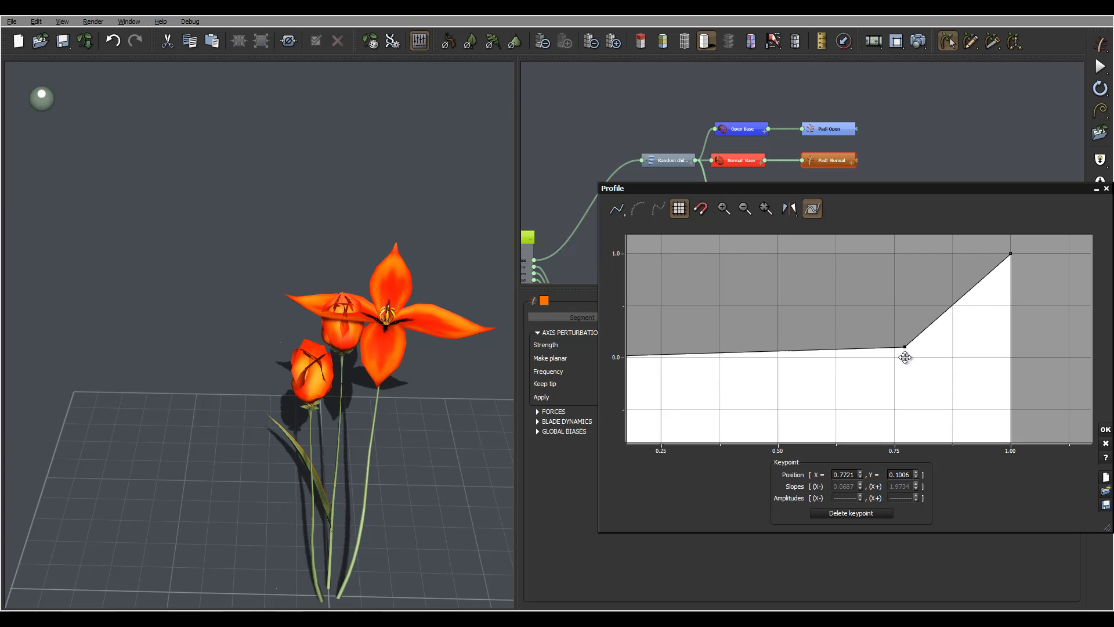
{"action": "left_click_drag", "start_coordinate": [905, 348], "coordinate": [908, 357]}
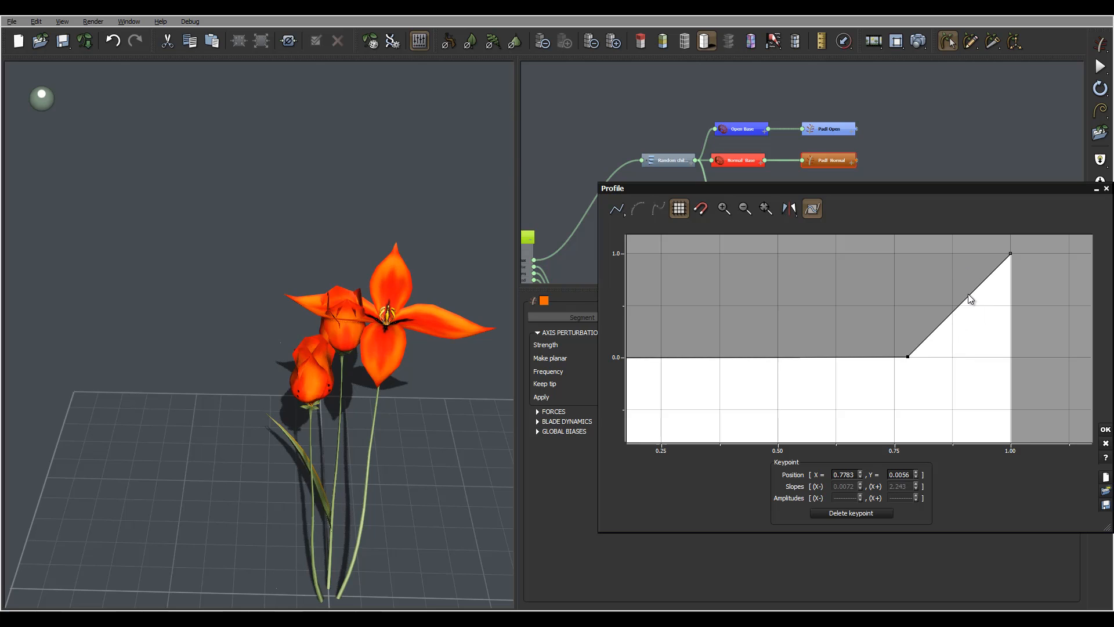
{"action": "left_click_drag", "start_coordinate": [970, 298], "coordinate": [960, 297]}
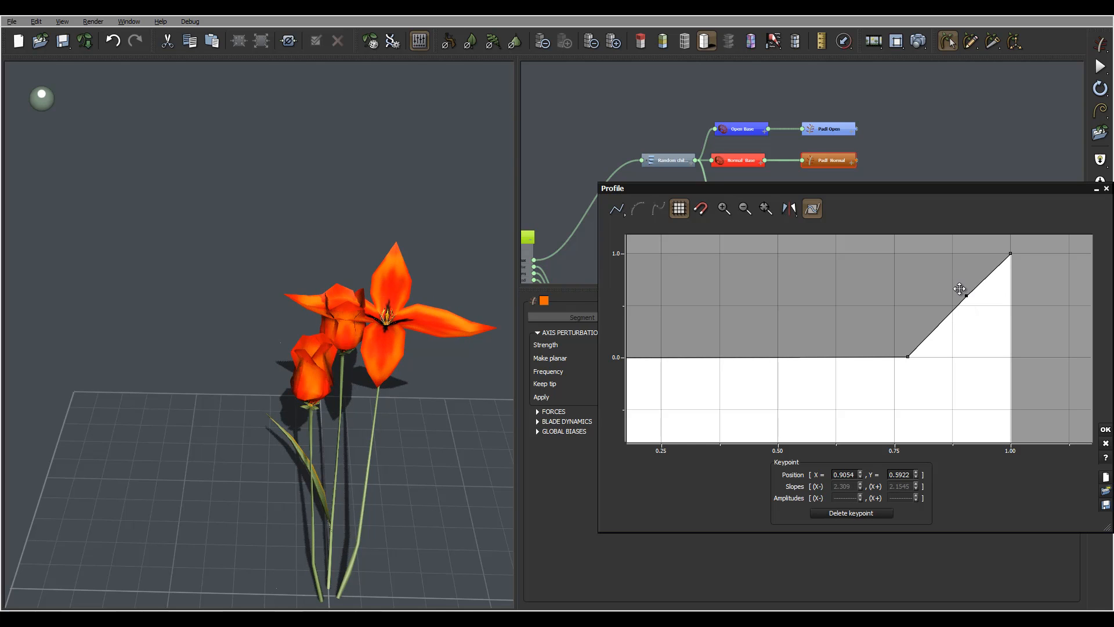
{"action": "left_click_drag", "start_coordinate": [960, 291], "coordinate": [945, 257]}
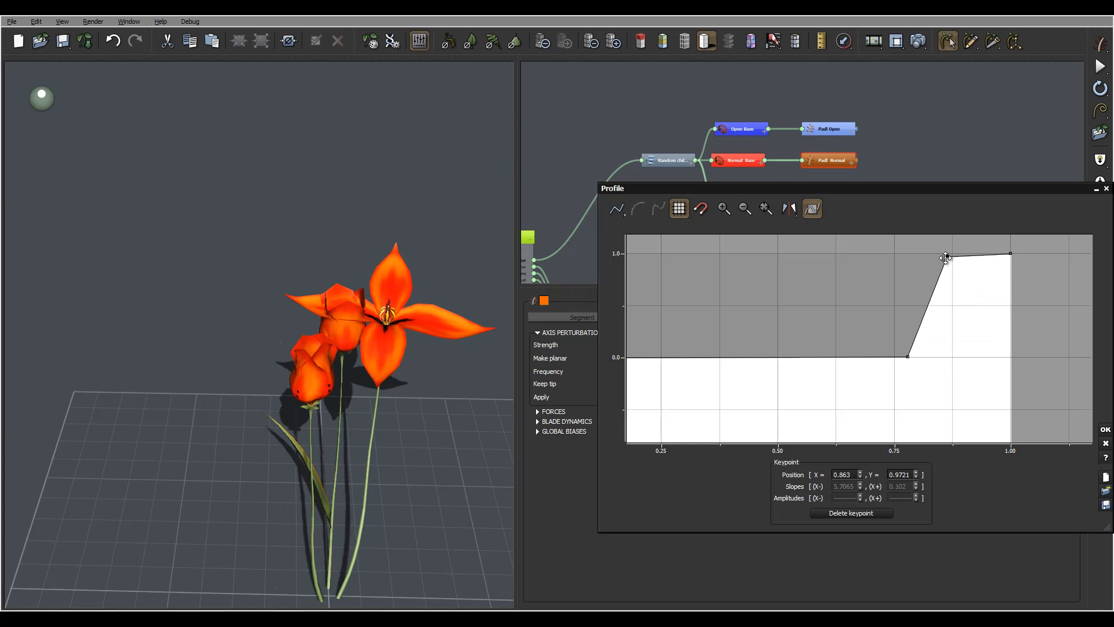
{"action": "left_click_drag", "start_coordinate": [945, 257], "coordinate": [956, 255]}
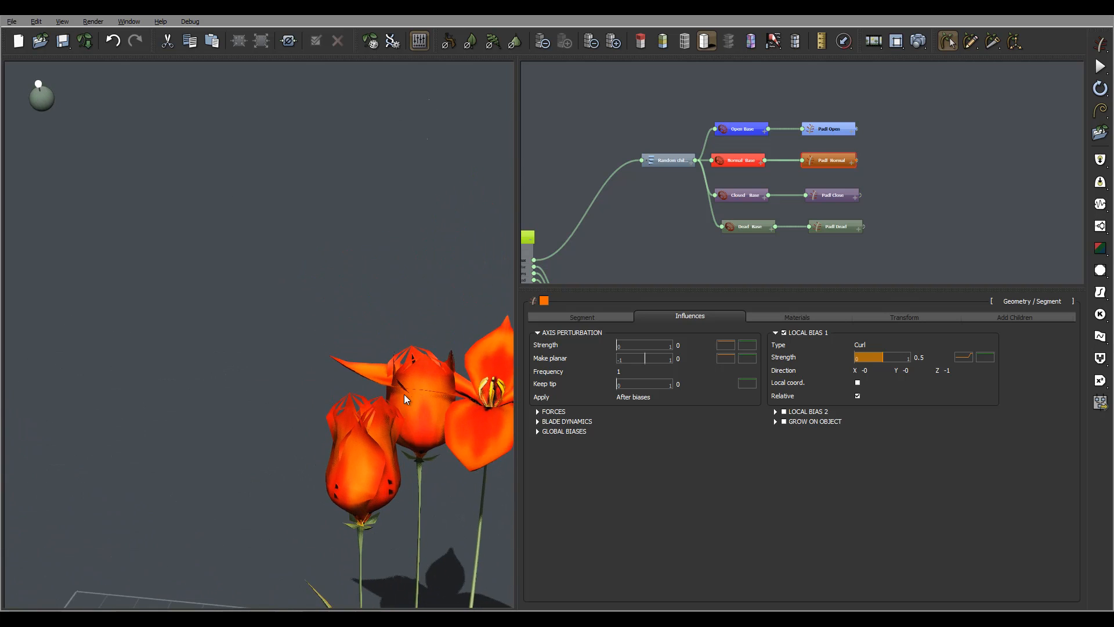
Step: Select the petal Hydra node and set its first child angle to 90° (tried 95 first)
{"action": "left_click", "coordinate": [742, 160]}
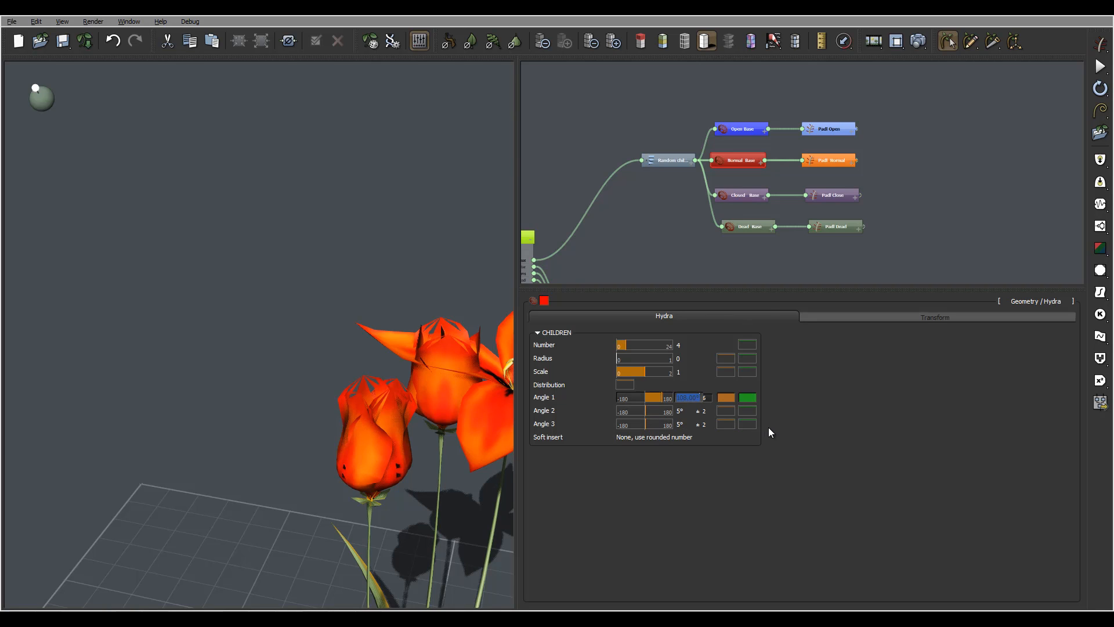
{"action": "type", "text": "95°"}
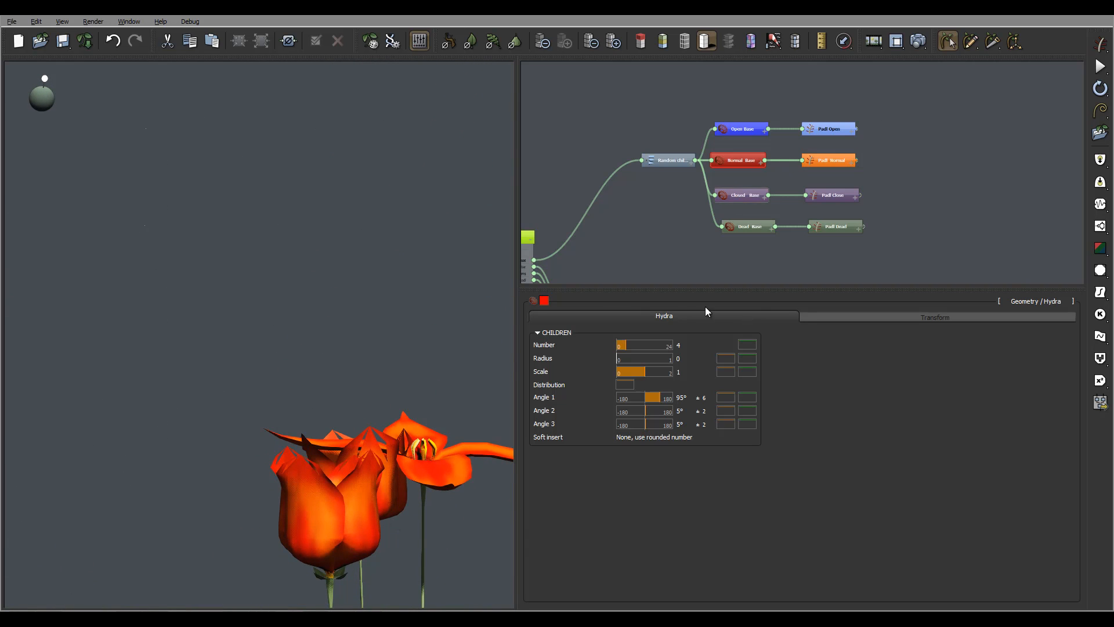
{"action": "left_click", "coordinate": [686, 397]}
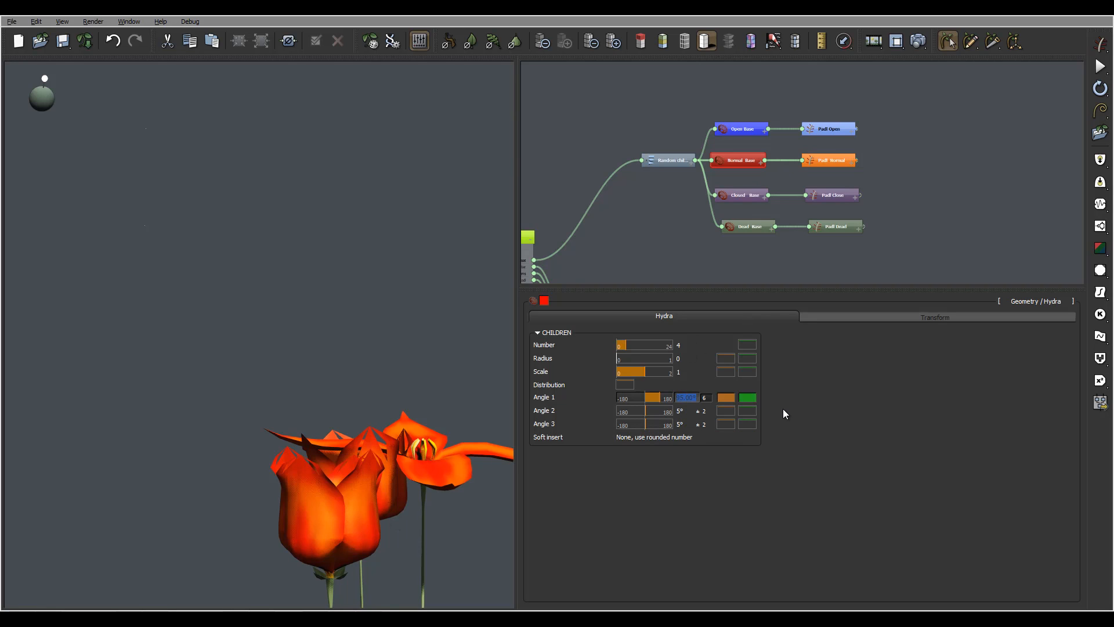
{"action": "type", "text": "92"}
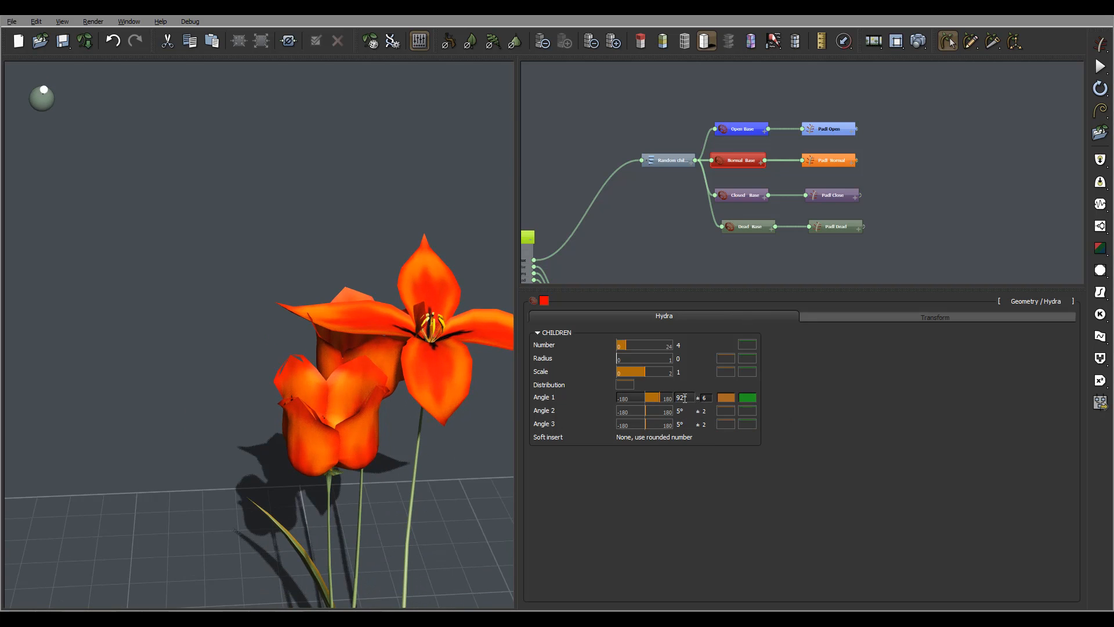
{"action": "type", "text": "90"}
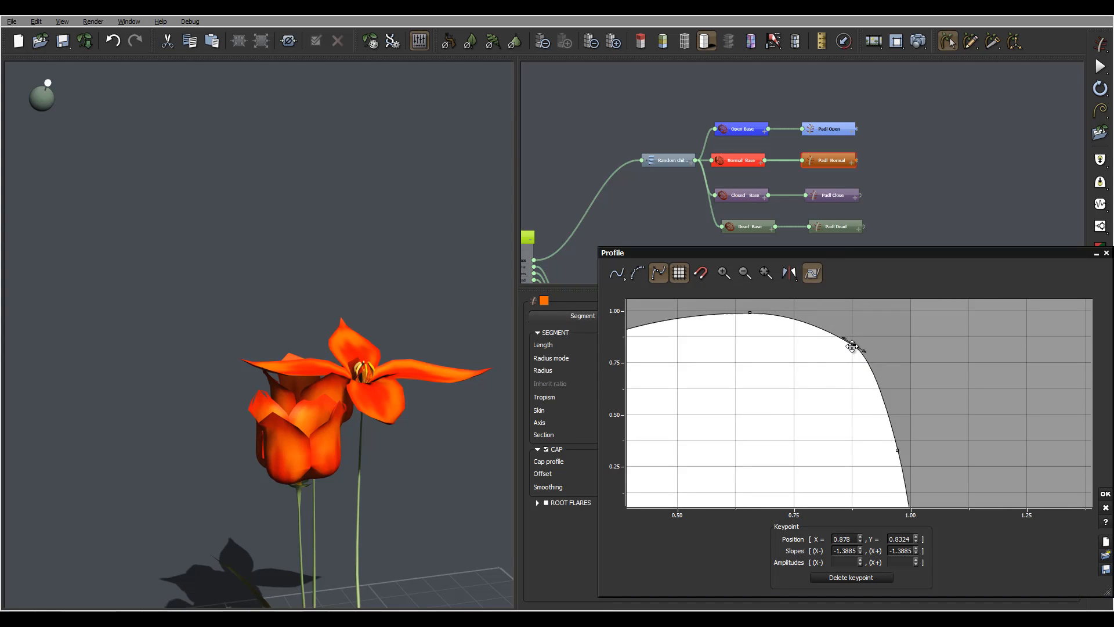
Step: Pull the profile curve down into a shoulder and pin its end point at zero
{"action": "left_click_drag", "start_coordinate": [851, 346], "coordinate": [897, 451]}
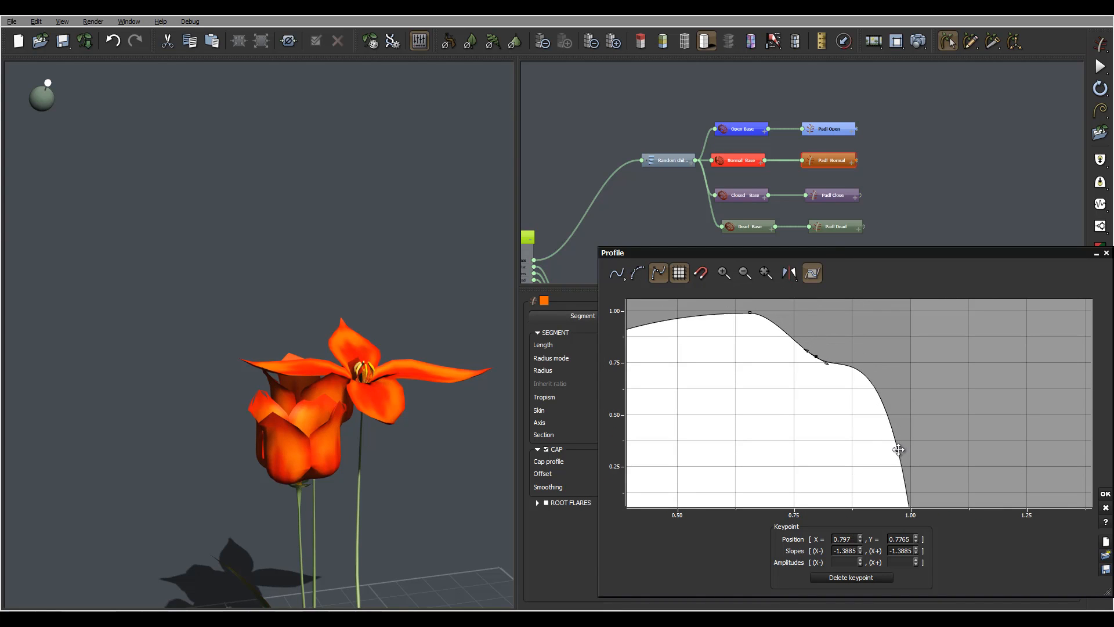
{"action": "left_click_drag", "start_coordinate": [898, 449], "coordinate": [893, 453]}
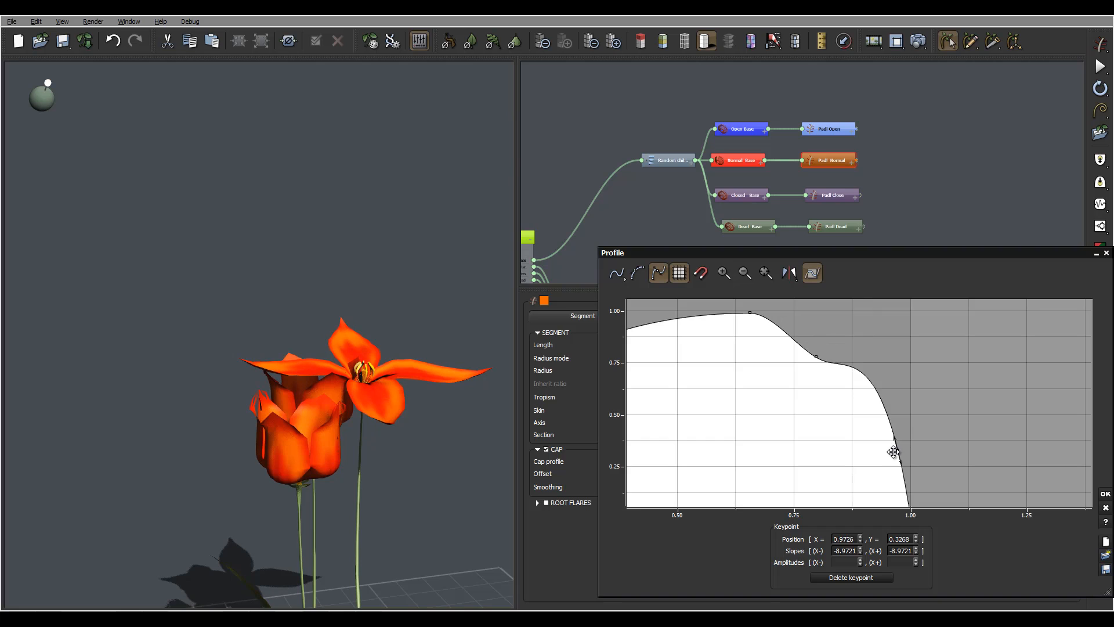
{"action": "left_click_drag", "start_coordinate": [894, 451], "coordinate": [857, 452]}
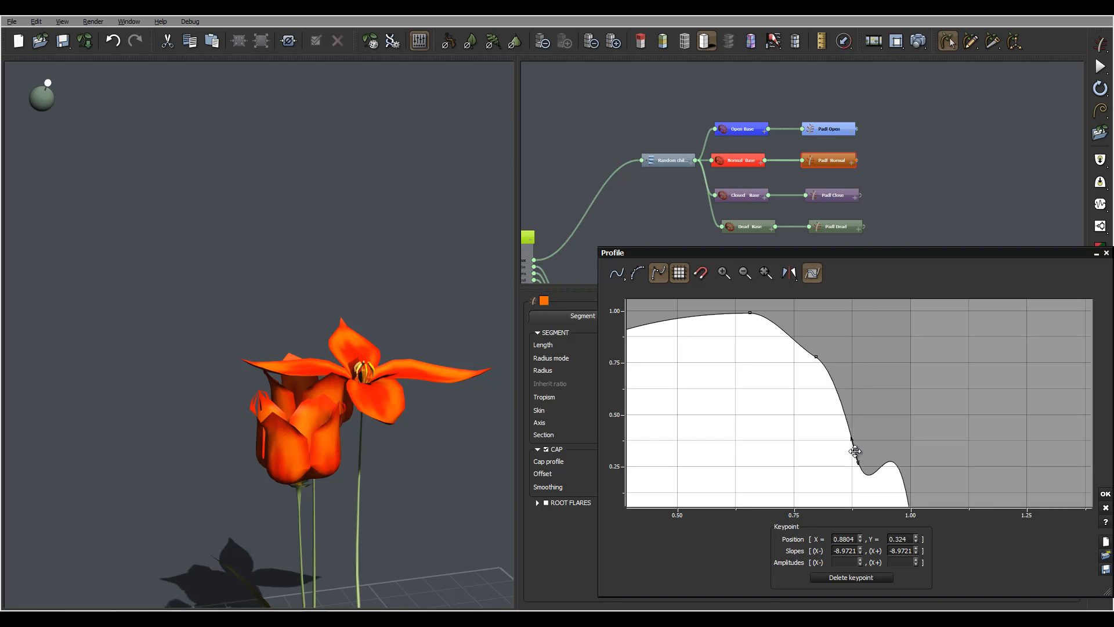
{"action": "left_click_drag", "start_coordinate": [855, 452], "coordinate": [860, 466]}
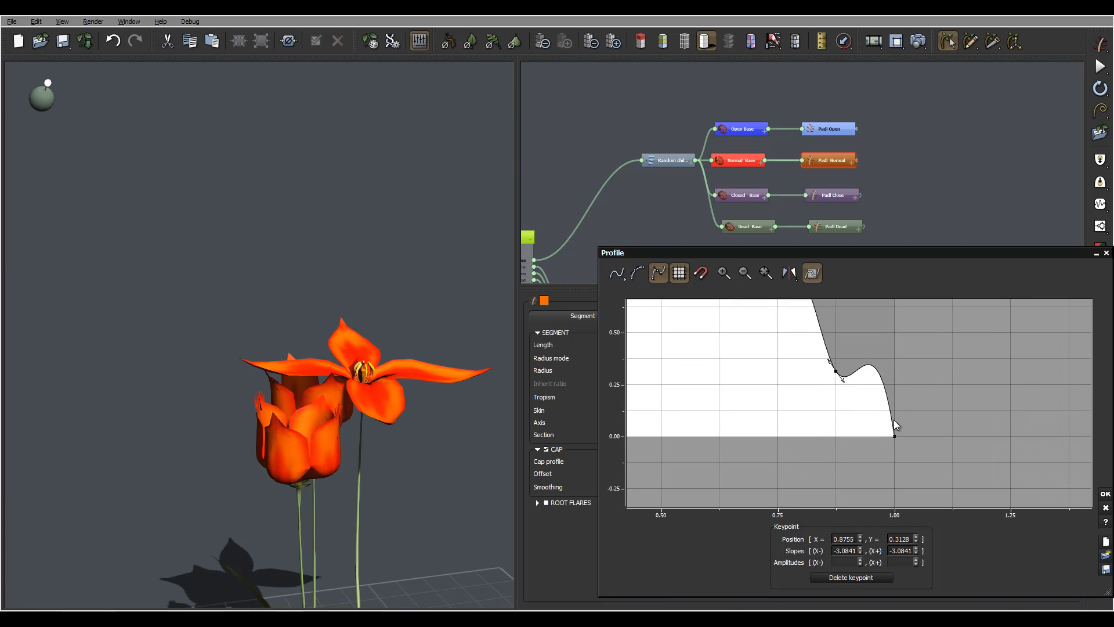
{"action": "left_click_drag", "start_coordinate": [894, 438], "coordinate": [894, 438]}
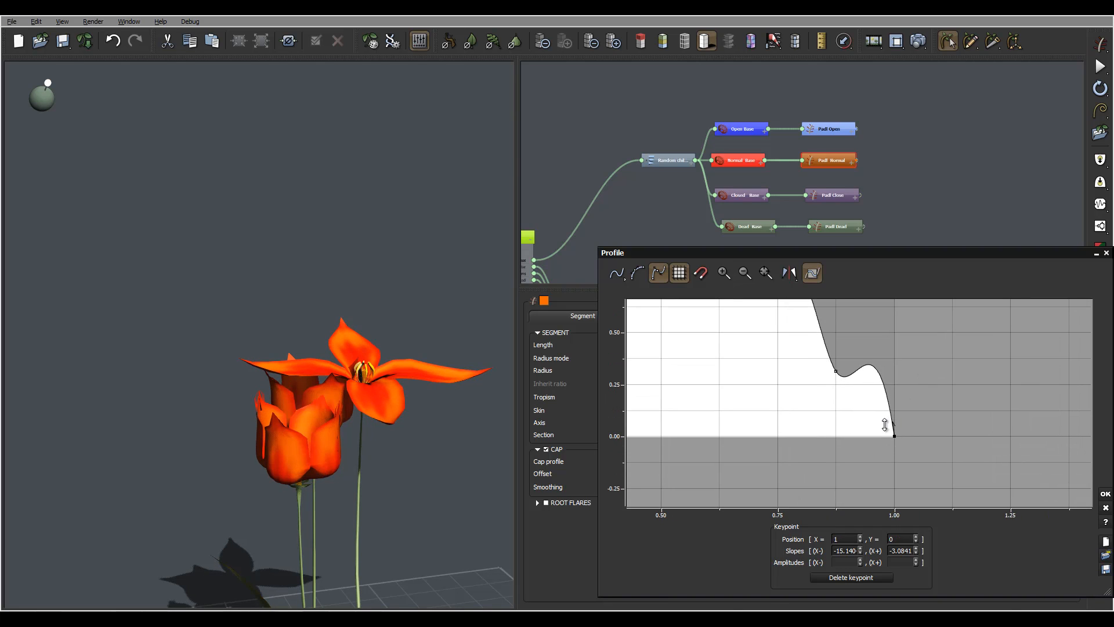
{"action": "left_click_drag", "start_coordinate": [885, 425], "coordinate": [891, 435]}
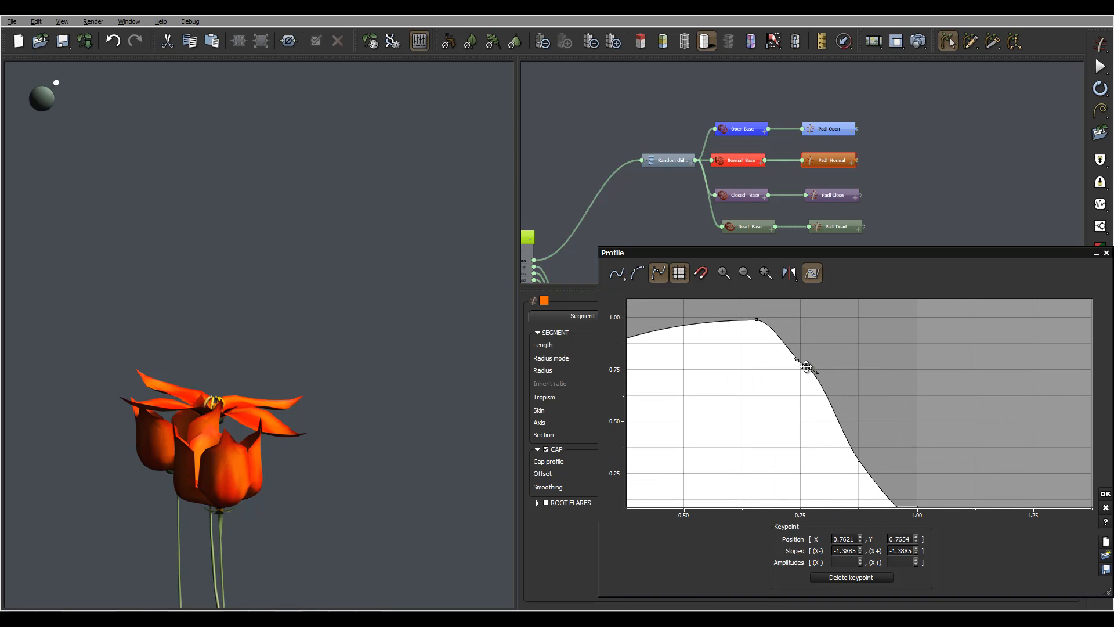
Step: Shift the curve's peak toward the base and make the slope keypoint smooth for a softer falloff
{"action": "left_click_drag", "start_coordinate": [807, 366], "coordinate": [810, 377]}
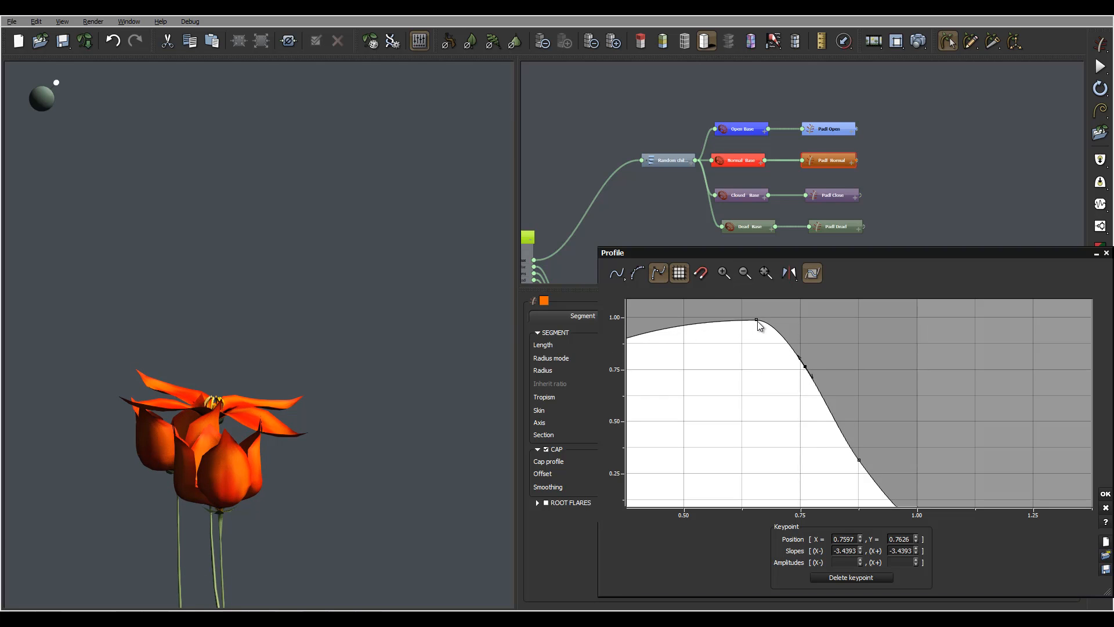
{"action": "left_click_drag", "start_coordinate": [758, 323], "coordinate": [677, 317]}
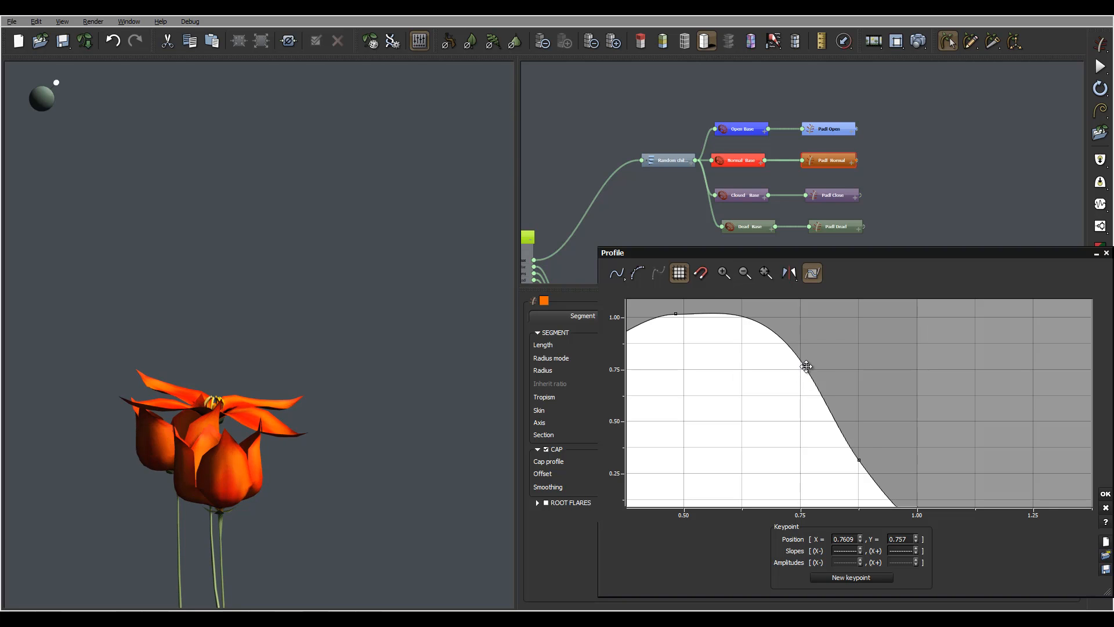
{"action": "left_click", "coordinate": [657, 272]}
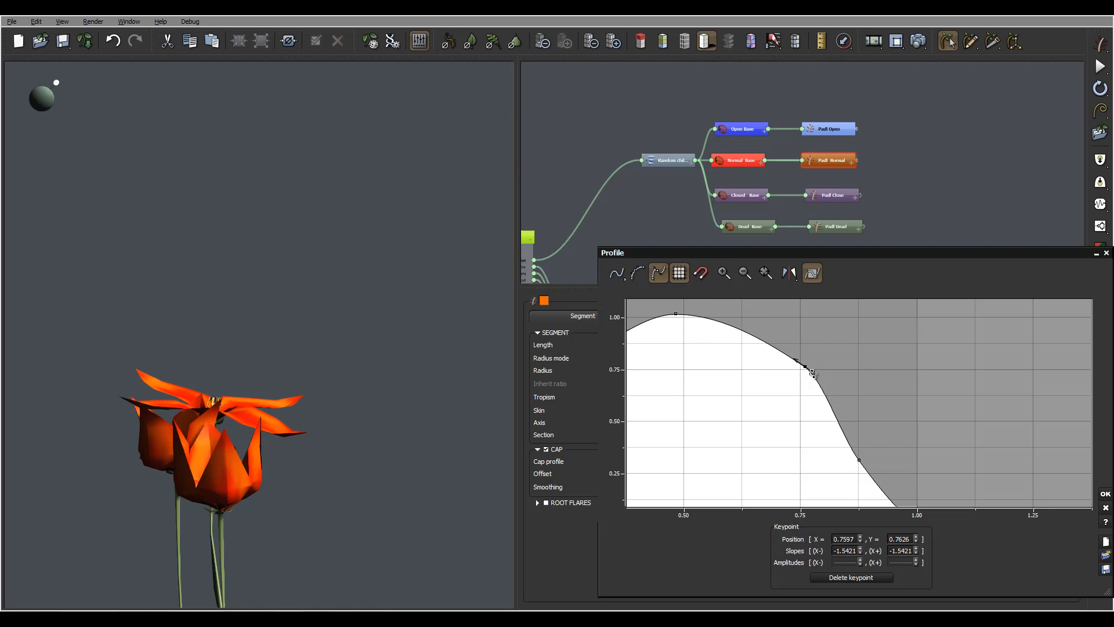
{"action": "left_click_drag", "start_coordinate": [812, 372], "coordinate": [816, 375]}
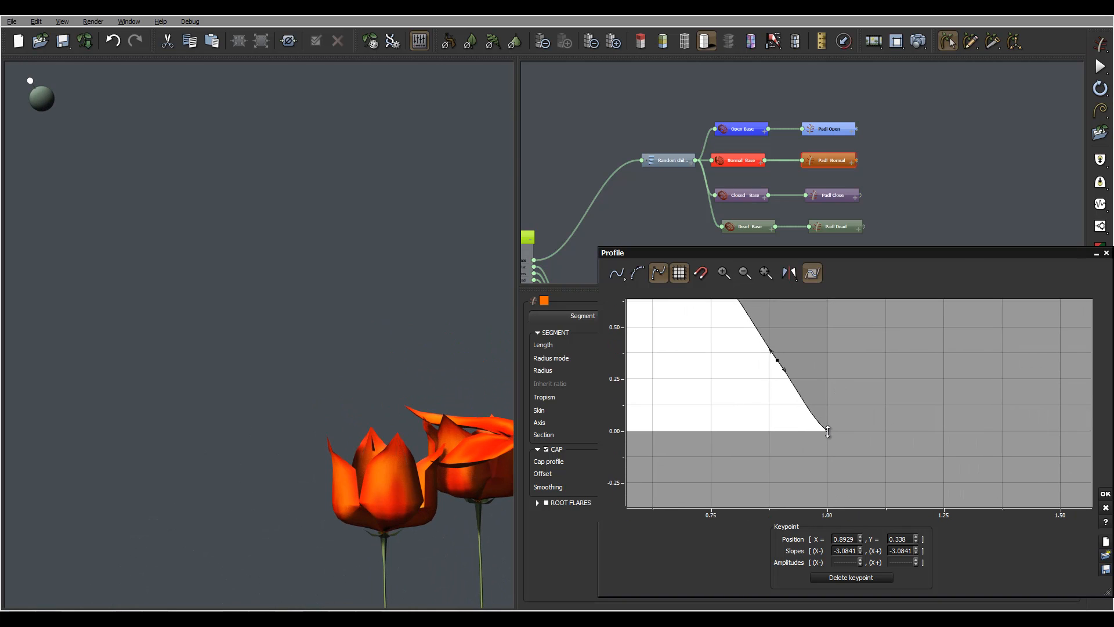
Step: Pin the curve's tail to 1,0, adjust the middle falloff keypoints and round off the shoulder
{"action": "left_click_drag", "start_coordinate": [827, 428], "coordinate": [822, 419]}
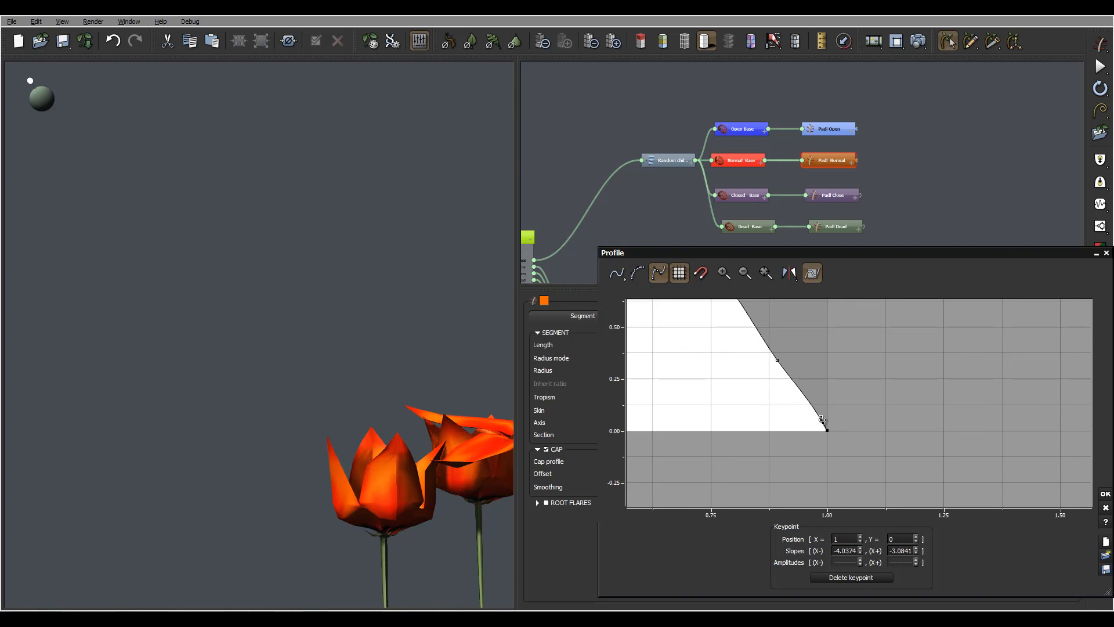
{"action": "left_click_drag", "start_coordinate": [821, 419], "coordinate": [824, 429]}
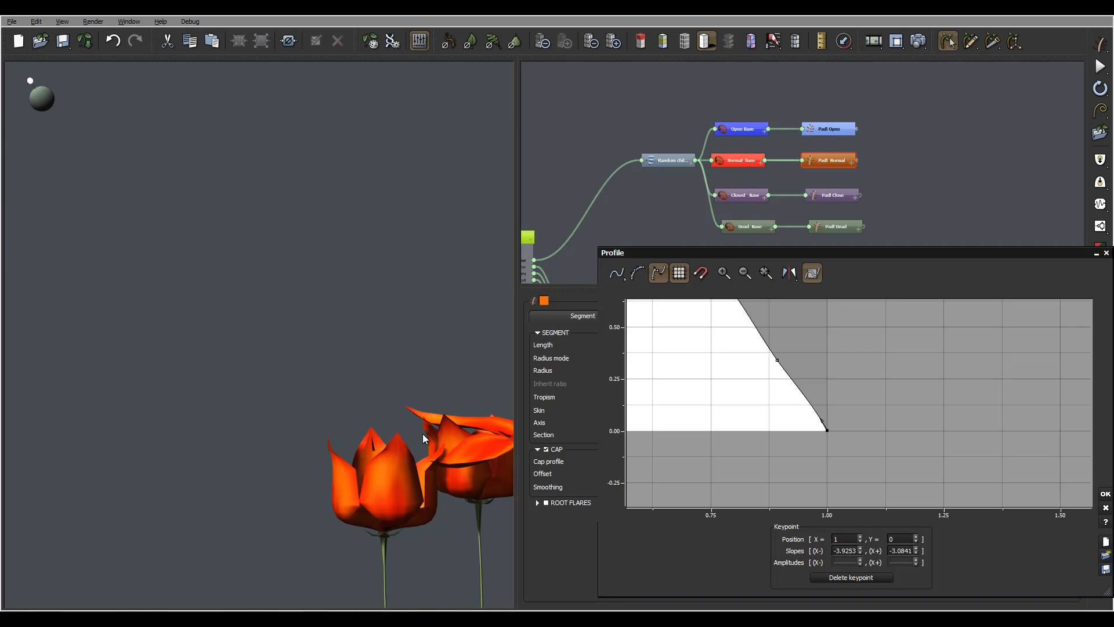
{"action": "left_click_drag", "start_coordinate": [776, 361], "coordinate": [786, 408]}
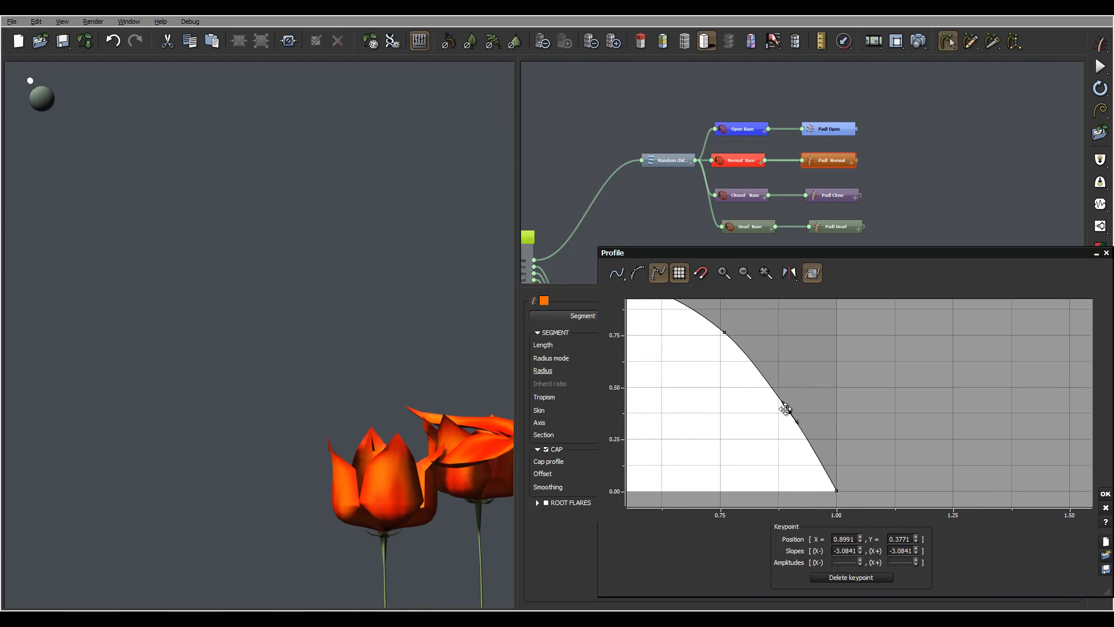
{"action": "left_click_drag", "start_coordinate": [786, 409], "coordinate": [780, 398]}
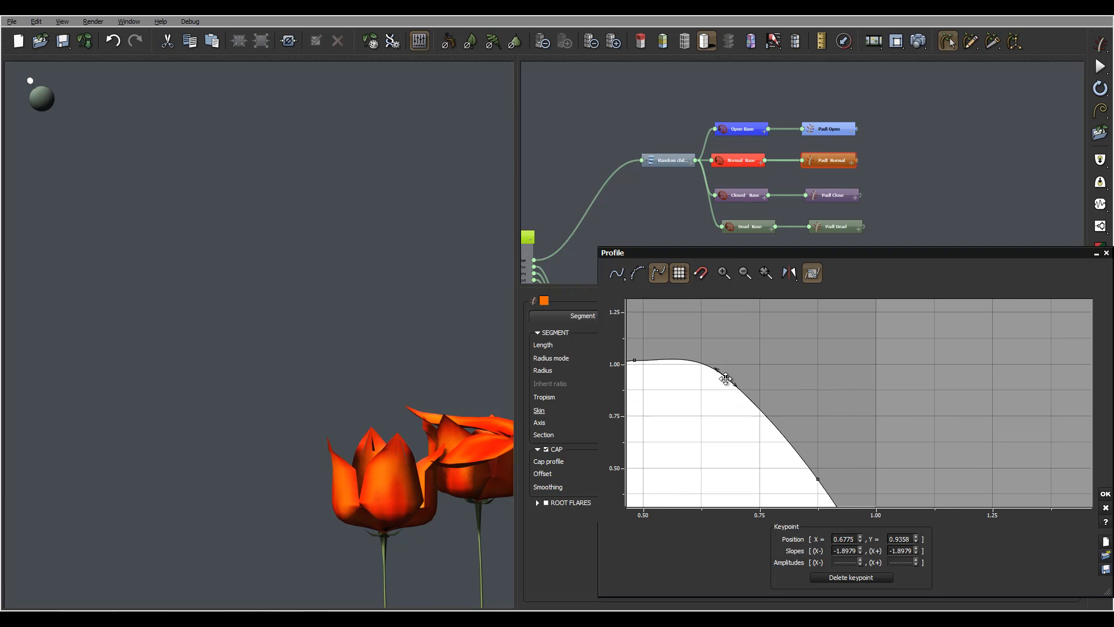
{"action": "left_click_drag", "start_coordinate": [726, 377], "coordinate": [743, 384]}
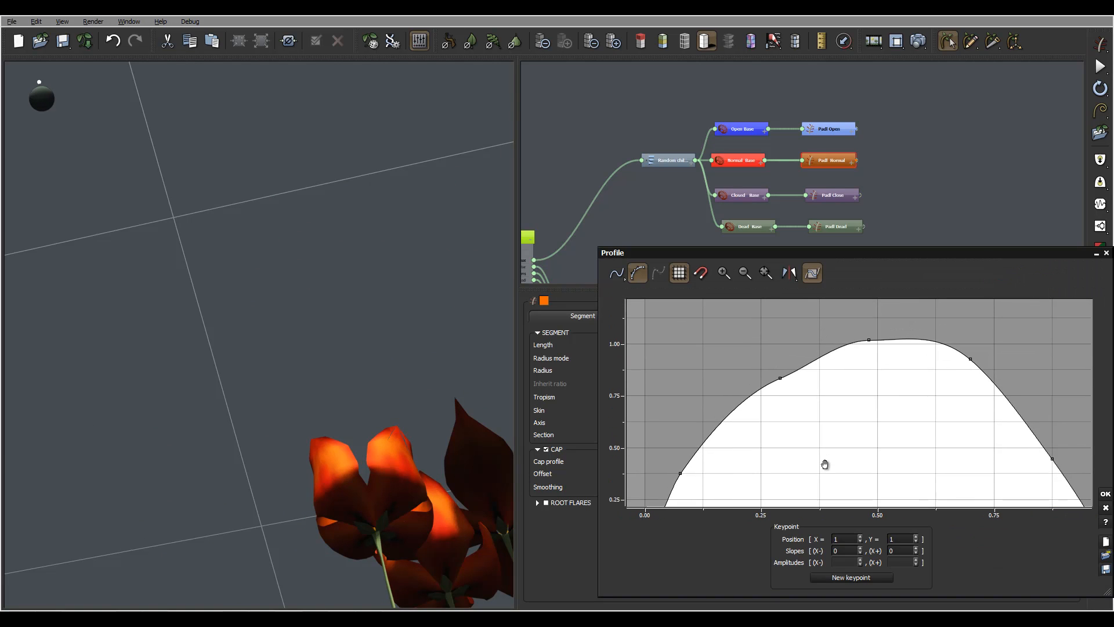
Step: Make a final adjustment to the bell-shaped profile curve before closing the editor
{"action": "left_click_drag", "start_coordinate": [824, 465], "coordinate": [790, 417]}
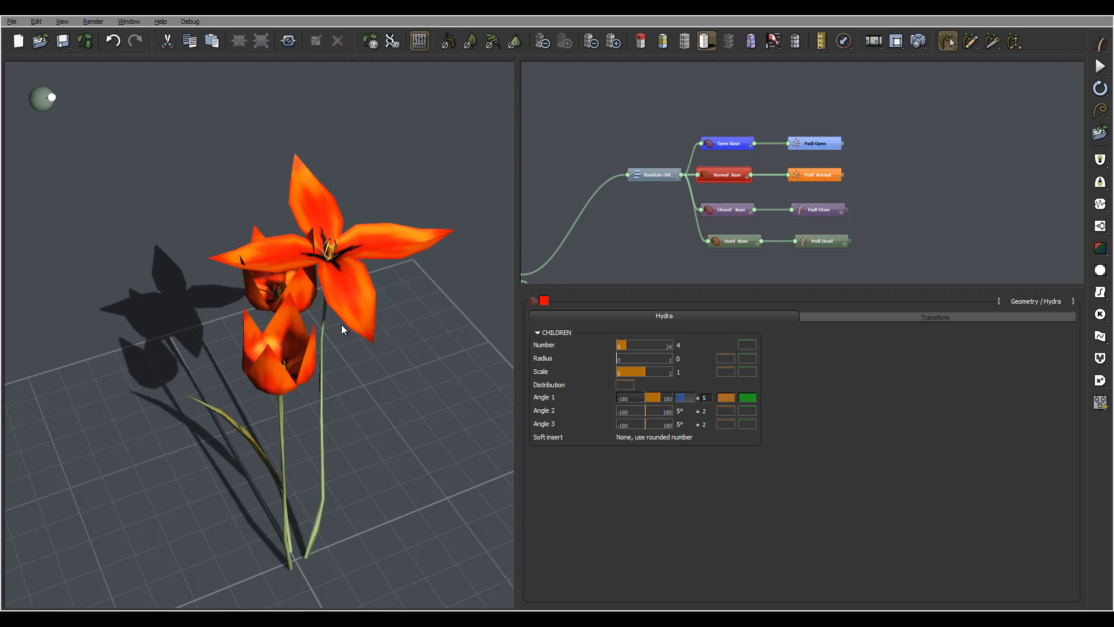
Step: View the flower branch's Transform scale and offset, then another base node's child settings
{"action": "left_click", "coordinate": [683, 397]}
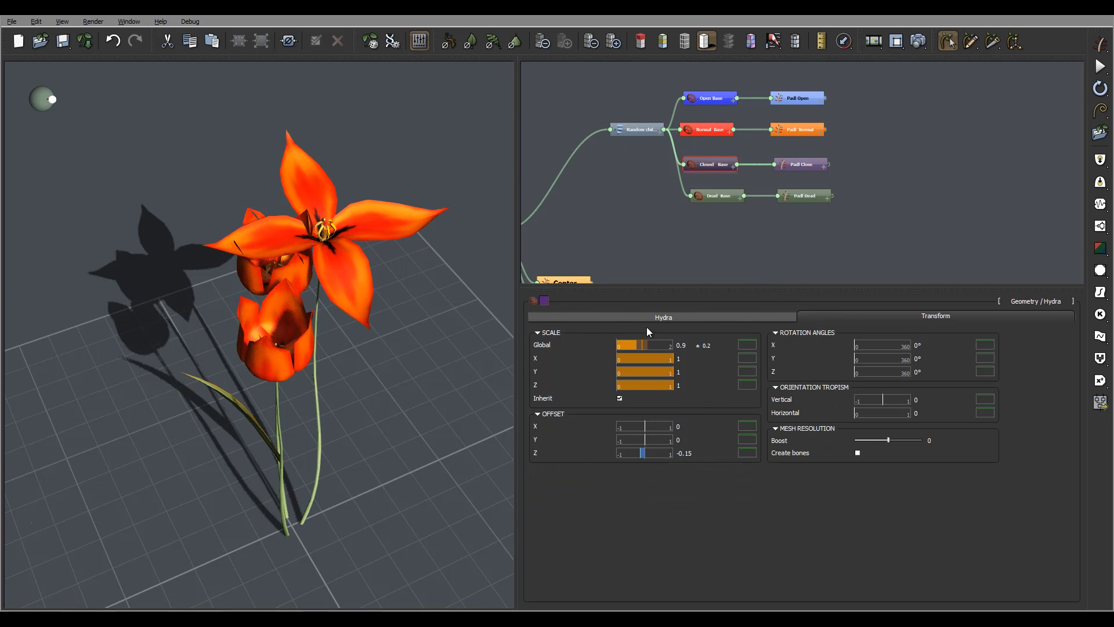
{"action": "left_click", "coordinate": [663, 317]}
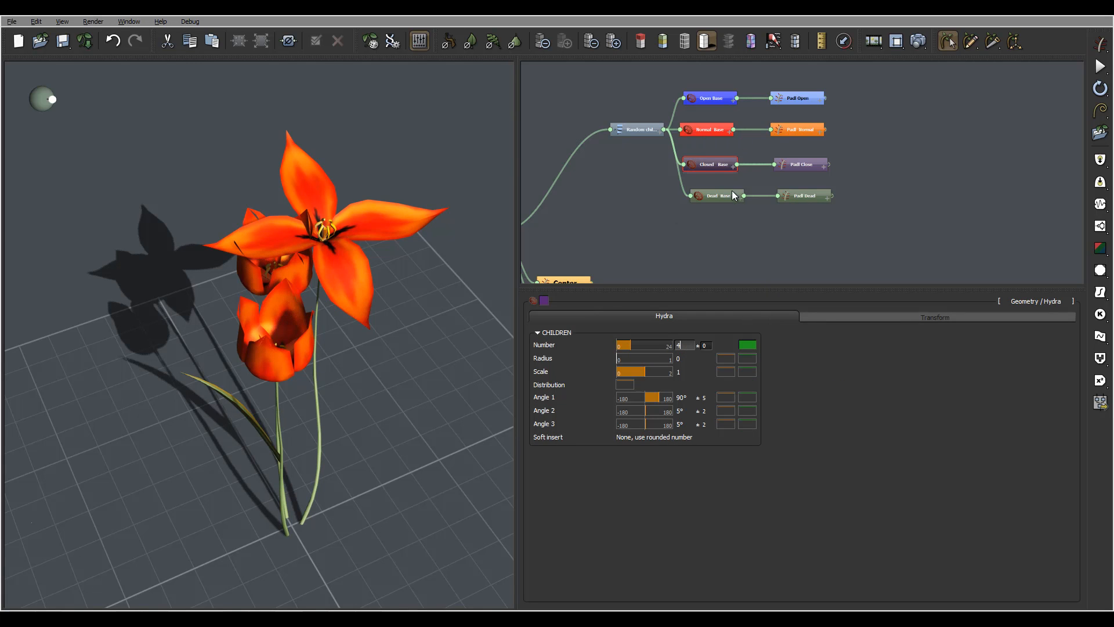
{"action": "mouse_move", "coordinate": [723, 195]}
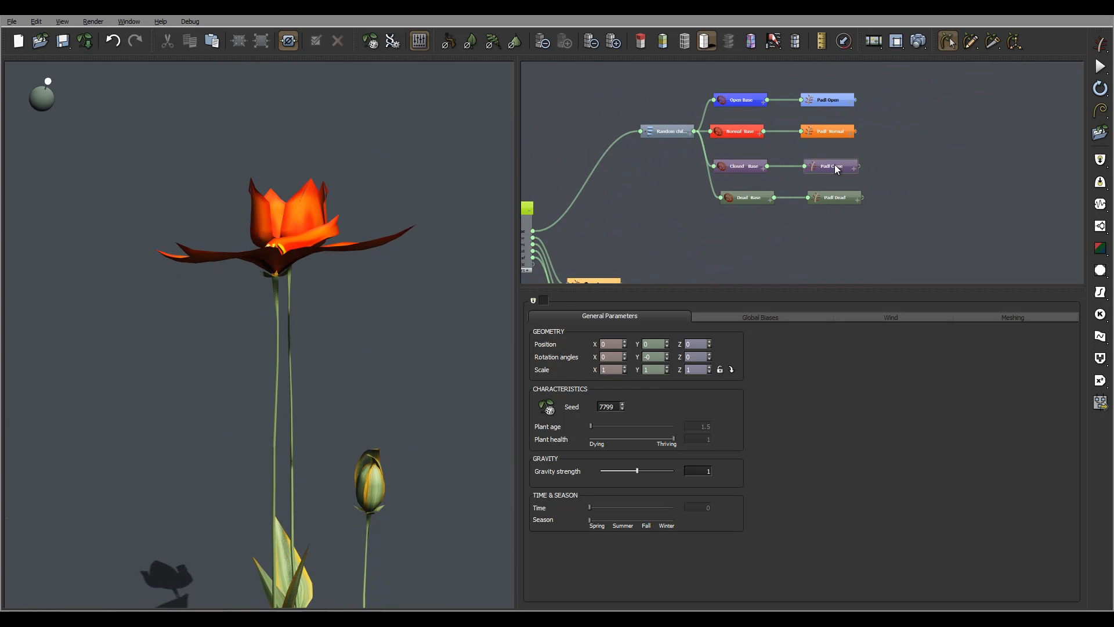
Step: Reshape the Pull Close segment's petal profile with a lower, flatter peak and wider falloff, and accept it
{"action": "left_click", "coordinate": [831, 166]}
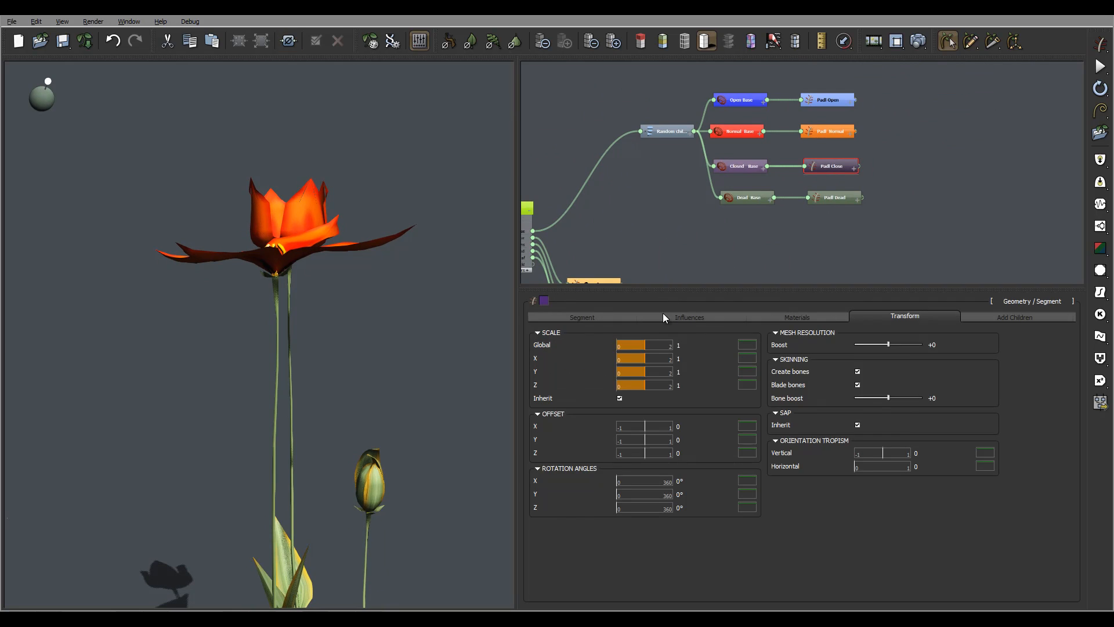
{"action": "left_click", "coordinate": [581, 317]}
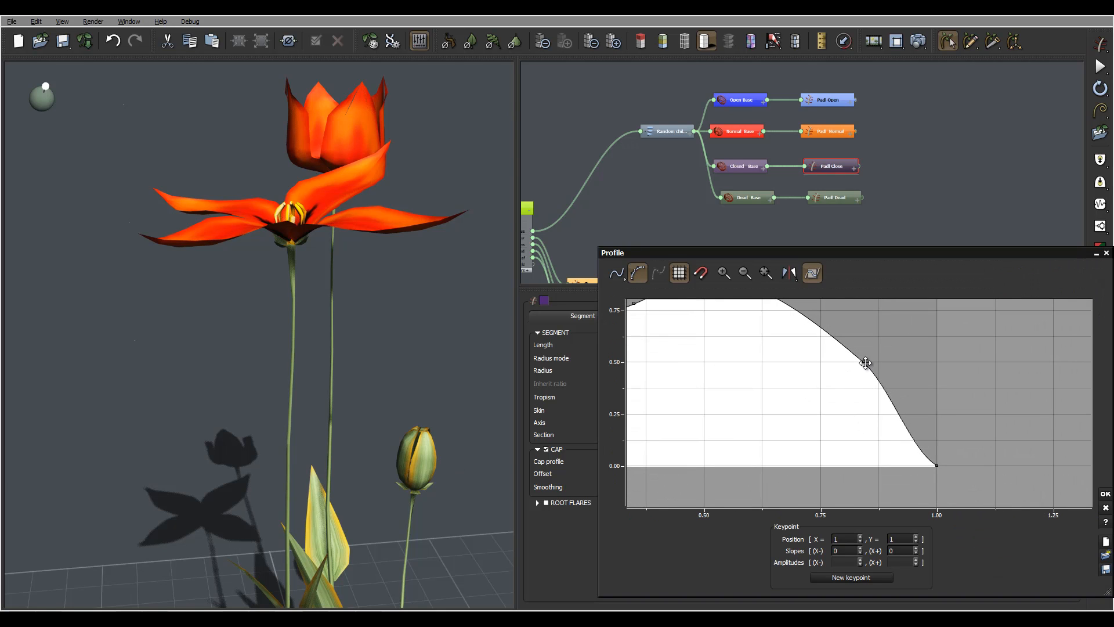
{"action": "left_click_drag", "start_coordinate": [866, 364], "coordinate": [831, 393]}
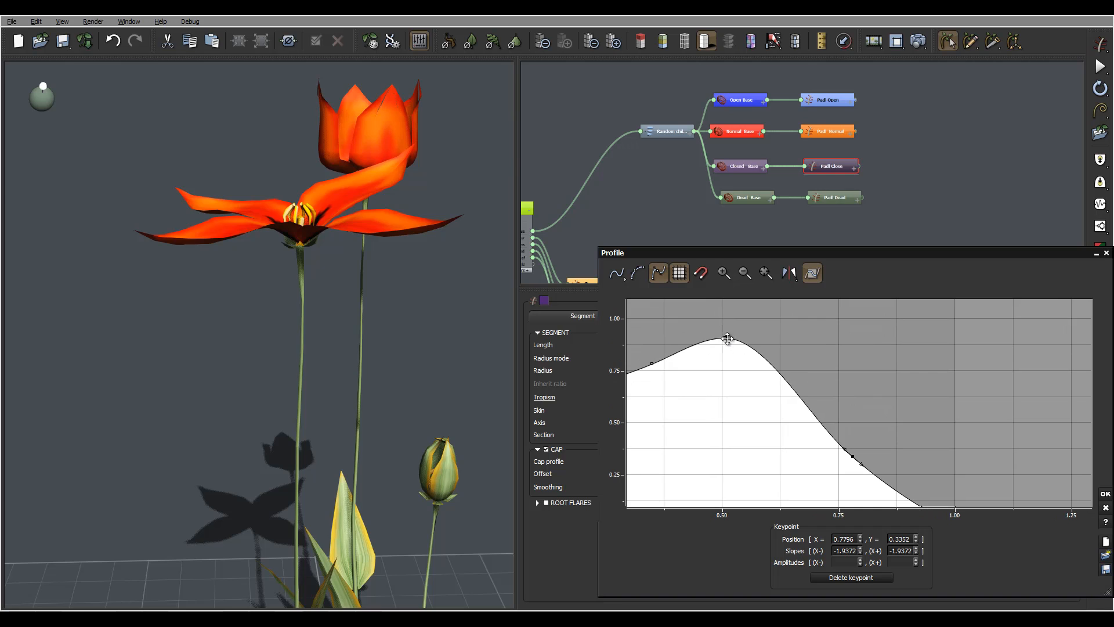
{"action": "left_click_drag", "start_coordinate": [727, 337], "coordinate": [753, 366]}
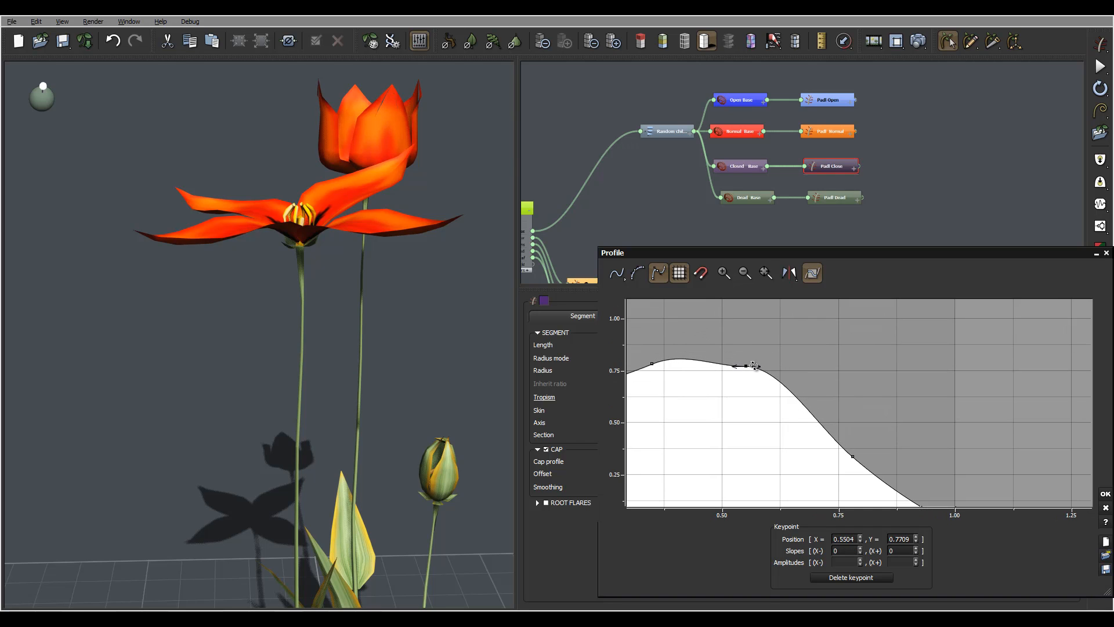
{"action": "left_click_drag", "start_coordinate": [753, 365], "coordinate": [764, 373]}
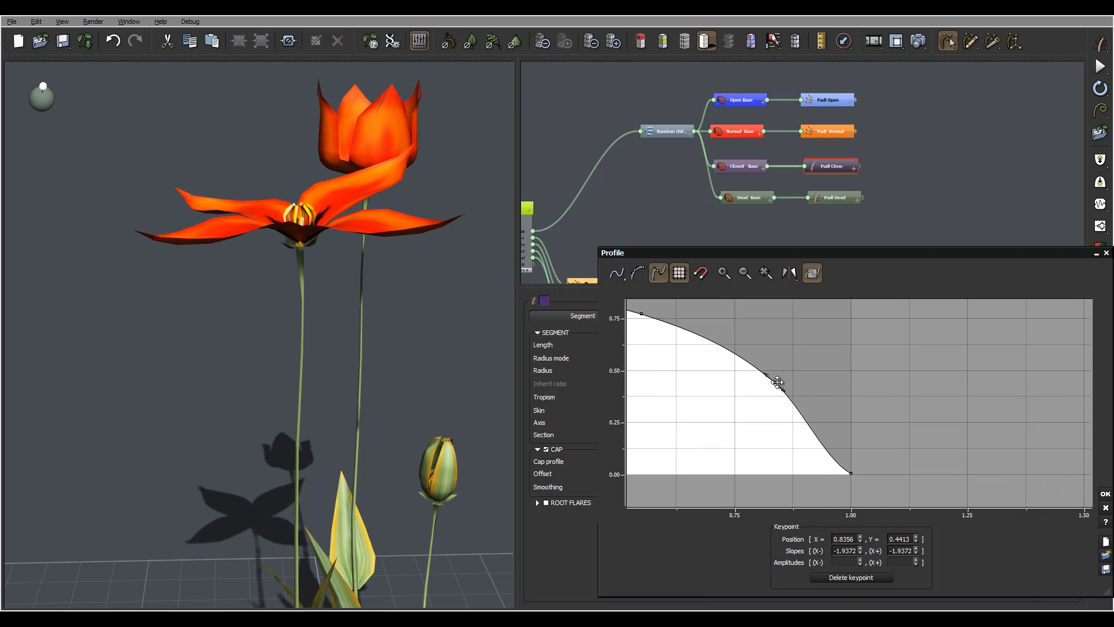
{"action": "left_click_drag", "start_coordinate": [777, 382], "coordinate": [790, 375]}
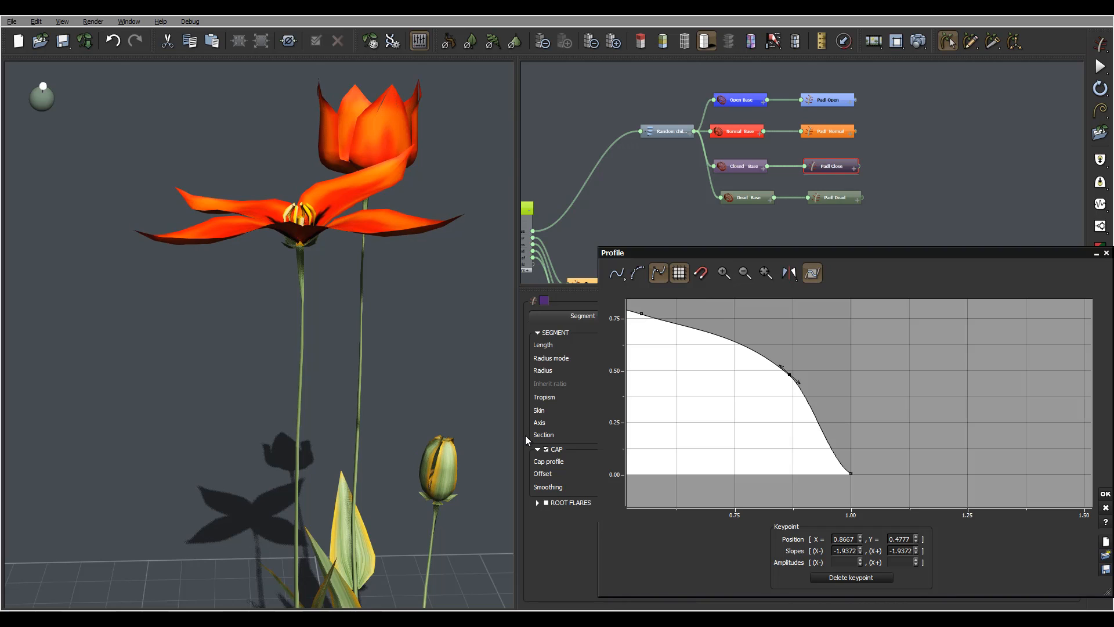
{"action": "left_click", "coordinate": [1107, 251]}
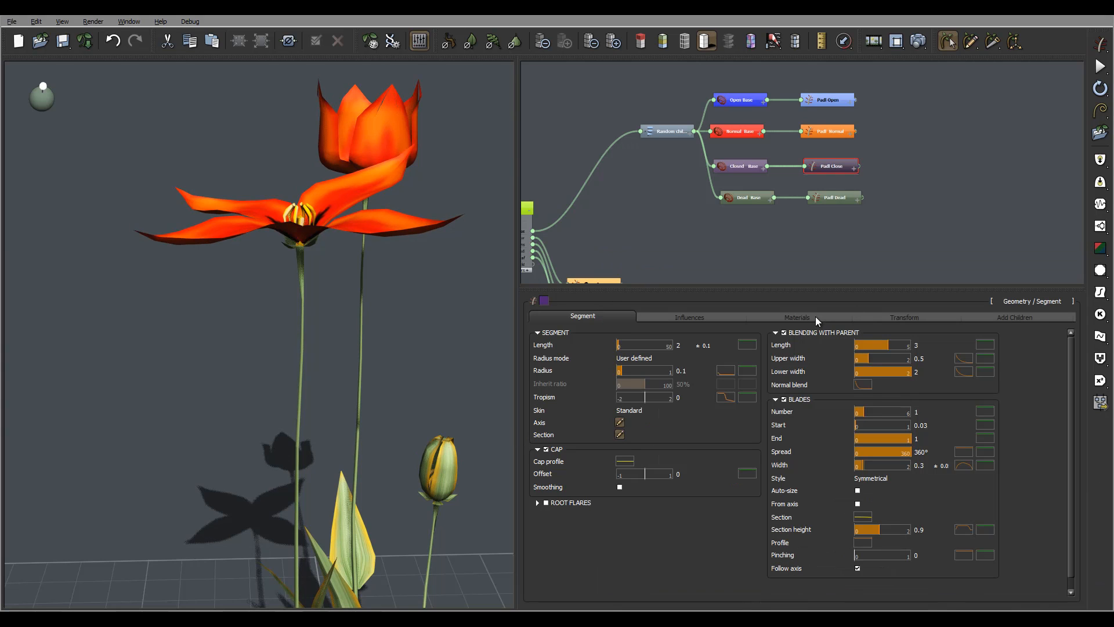
Step: Show the leaf segment's Influences settings with its Curl local bias at strength 1
{"action": "left_click", "coordinate": [688, 316]}
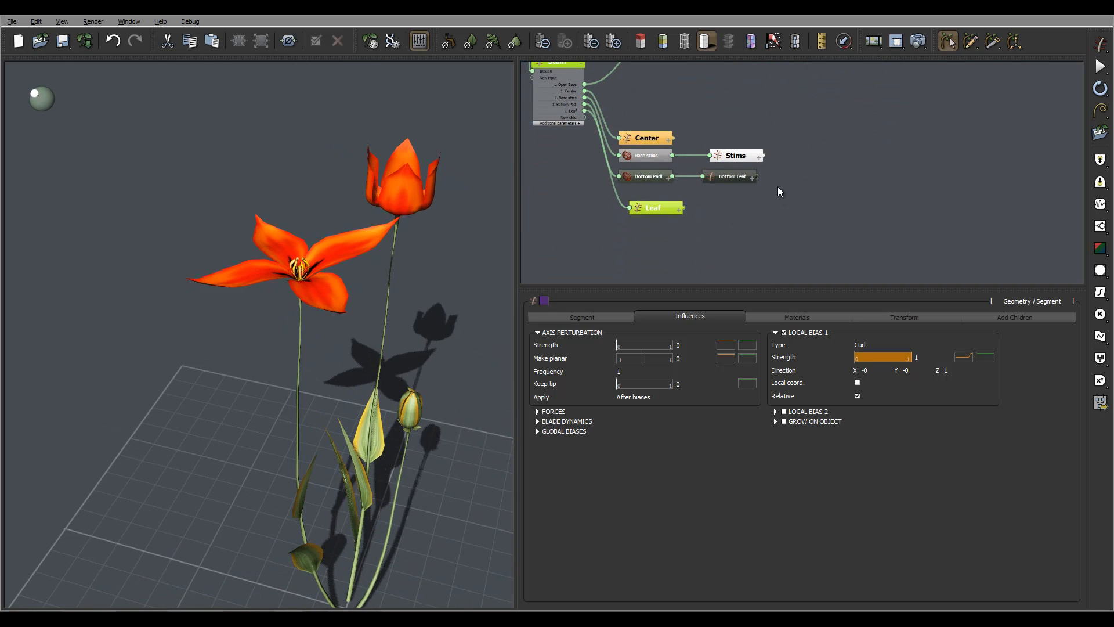
Step: Lower the end of the leaf blade's function-of-parent curve so the leaves get slimmer, and confirm
{"action": "left_click", "coordinate": [797, 317]}
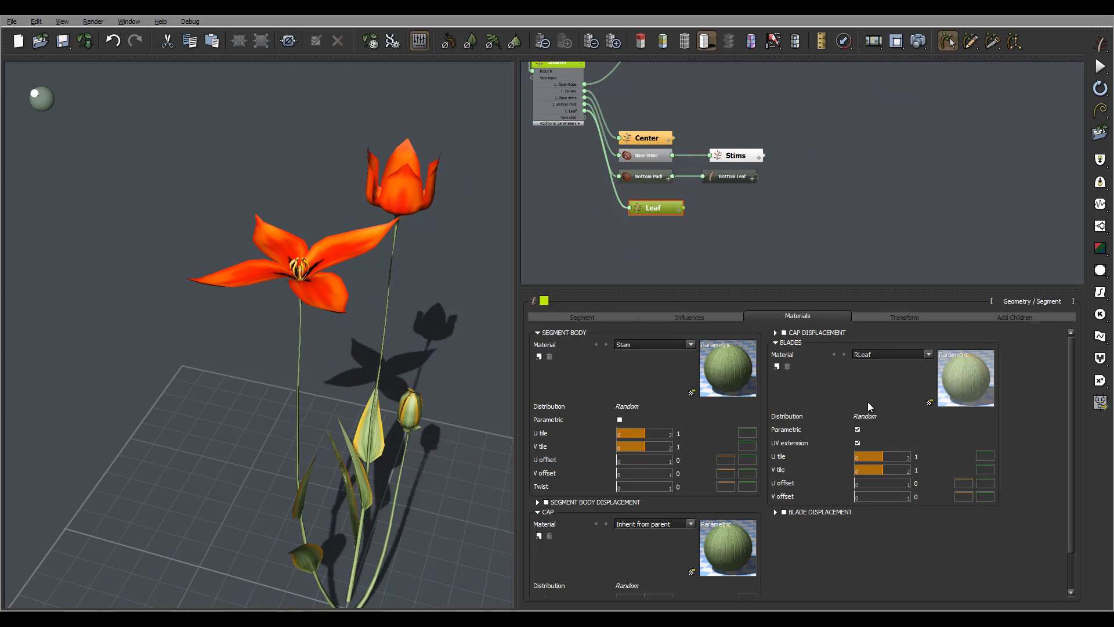
{"action": "left_click", "coordinate": [582, 317]}
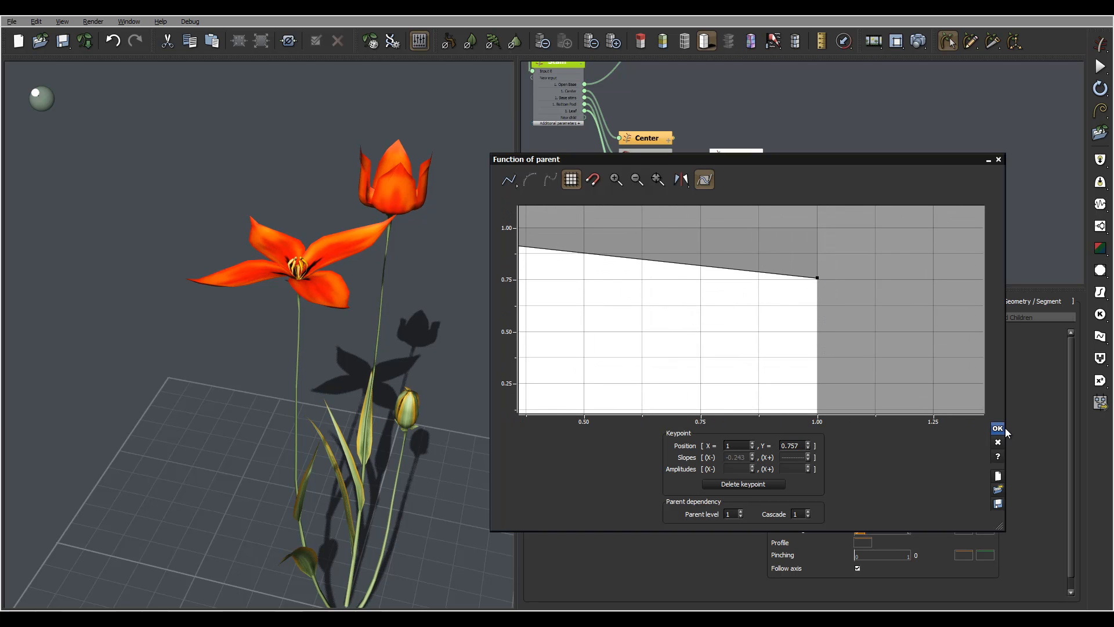
{"action": "left_click", "coordinate": [999, 429]}
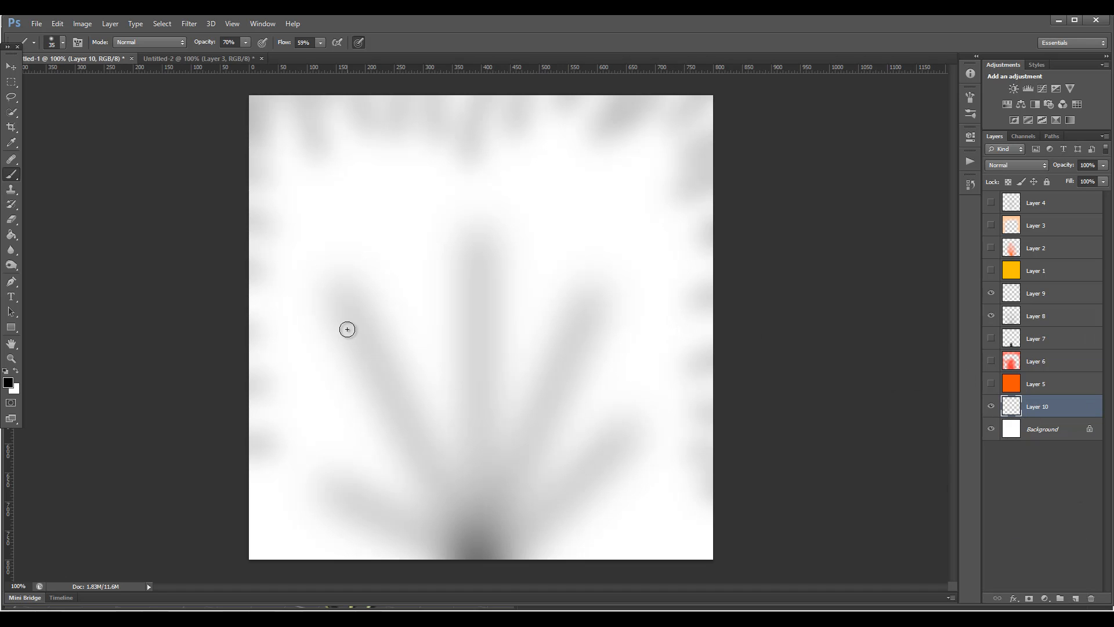
Step: Set the foreground to a saturated pink (fe2079), add a new layer and choose a soft Brush
{"action": "left_click", "coordinate": [9, 381]}
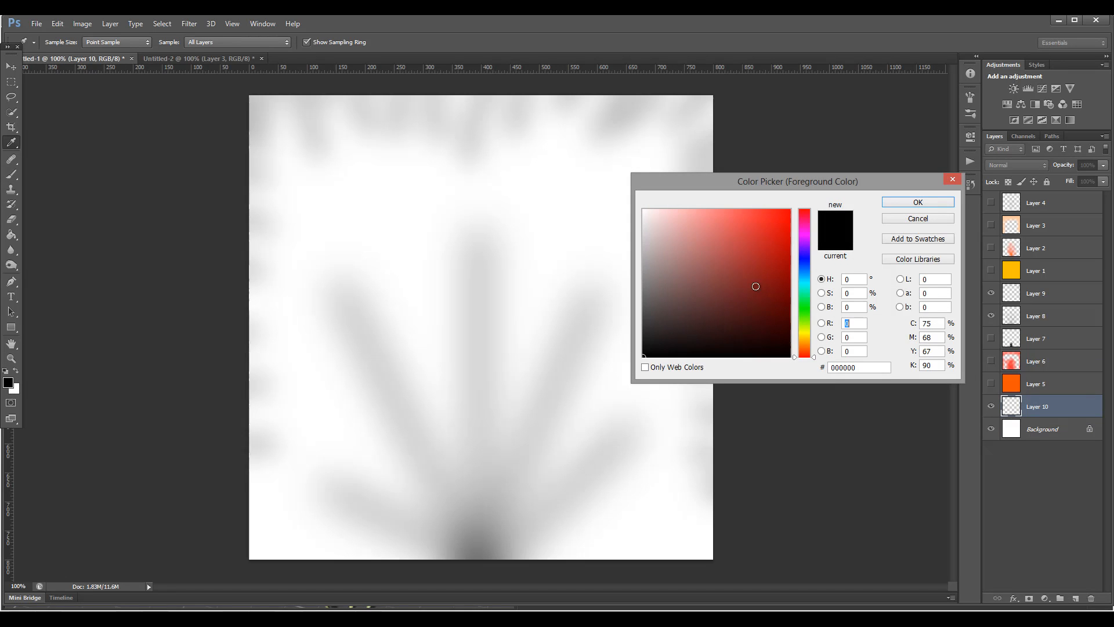
{"action": "left_click", "coordinate": [804, 233]}
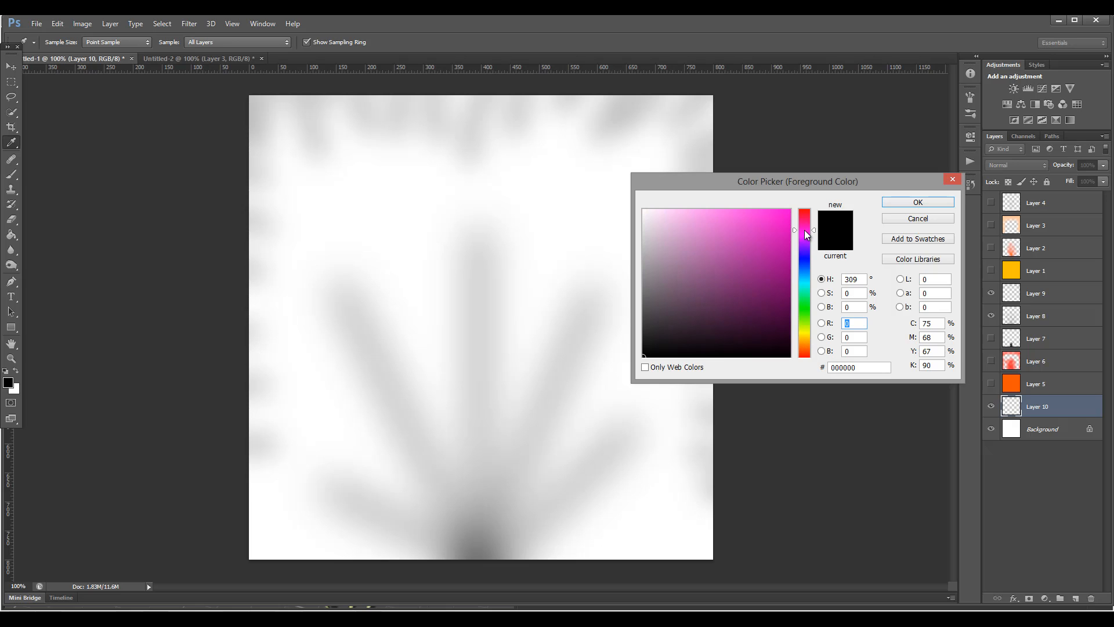
{"action": "left_click", "coordinate": [705, 211]}
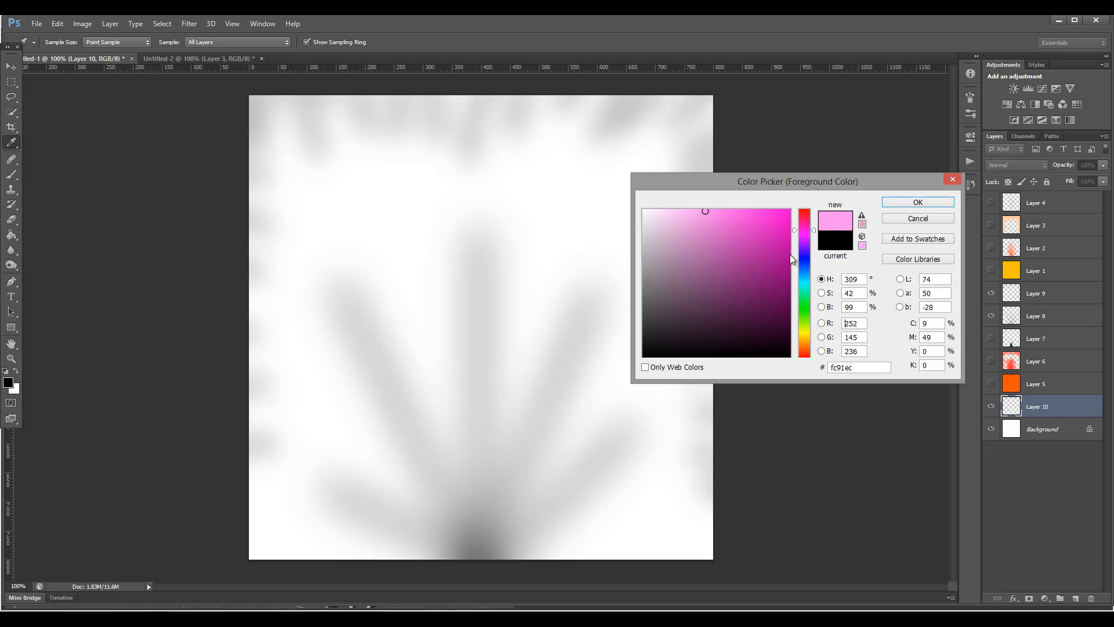
{"action": "left_click", "coordinate": [805, 224]}
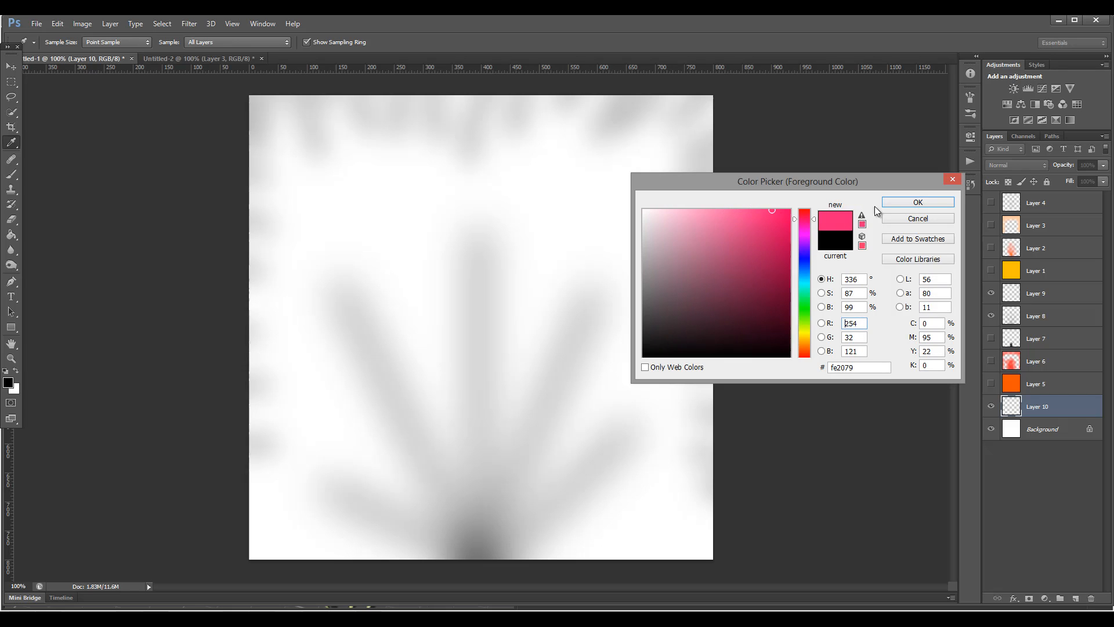
{"action": "left_click", "coordinate": [917, 202]}
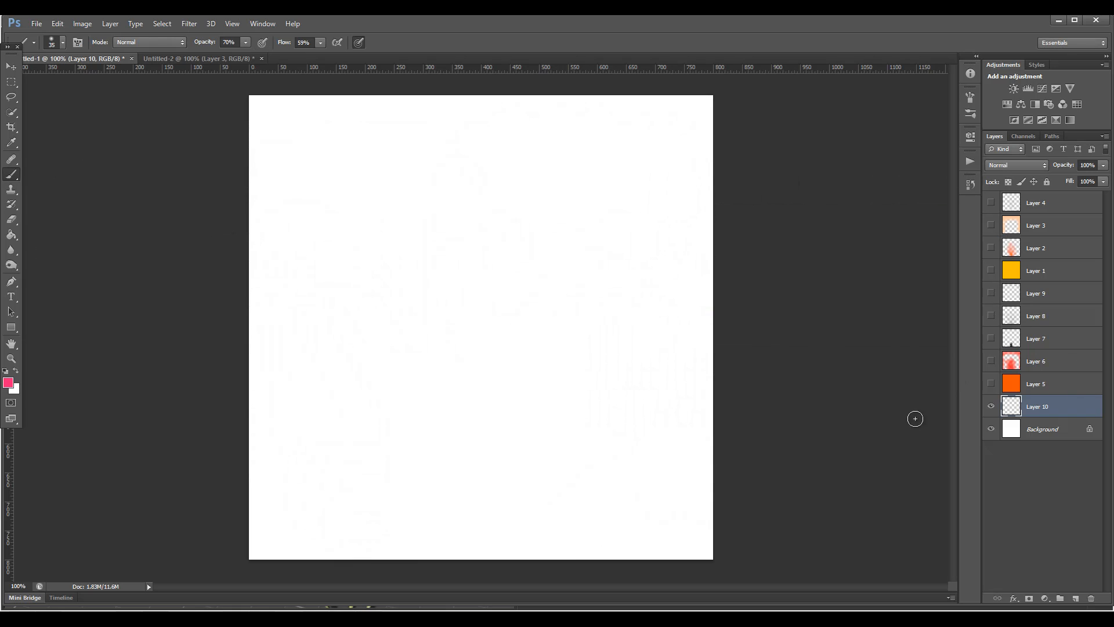
{"action": "left_click", "coordinate": [527, 230]}
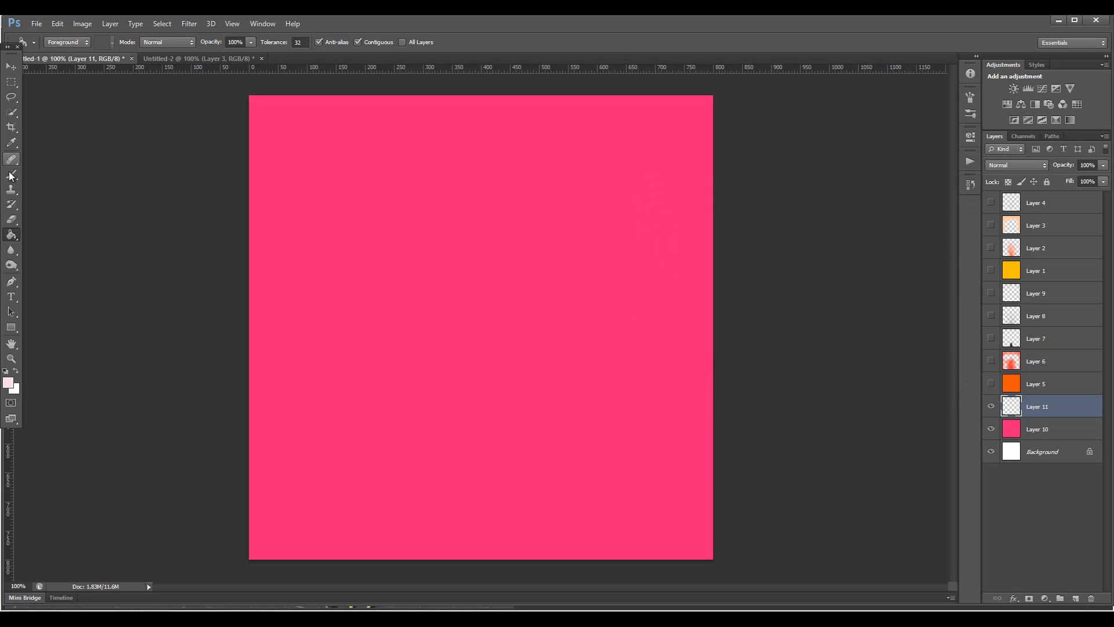
{"action": "left_click", "coordinate": [11, 175]}
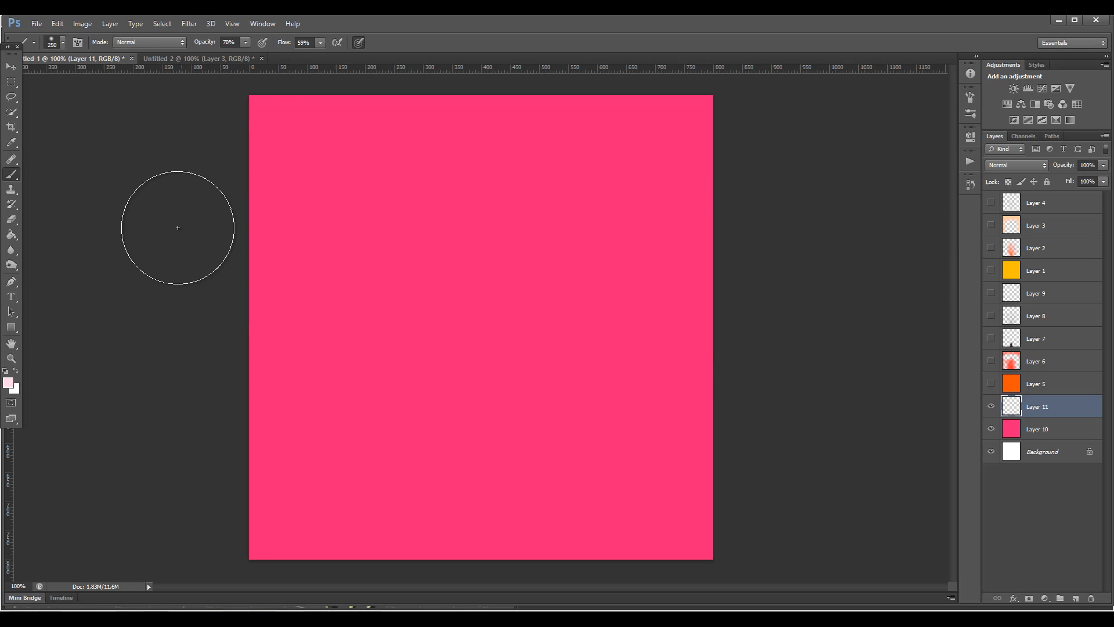
Step: Paint pale pink glow strokes along the top edge, down both sides and at the bottom centre
{"action": "left_click_drag", "start_coordinate": [176, 227], "coordinate": [377, 107]}
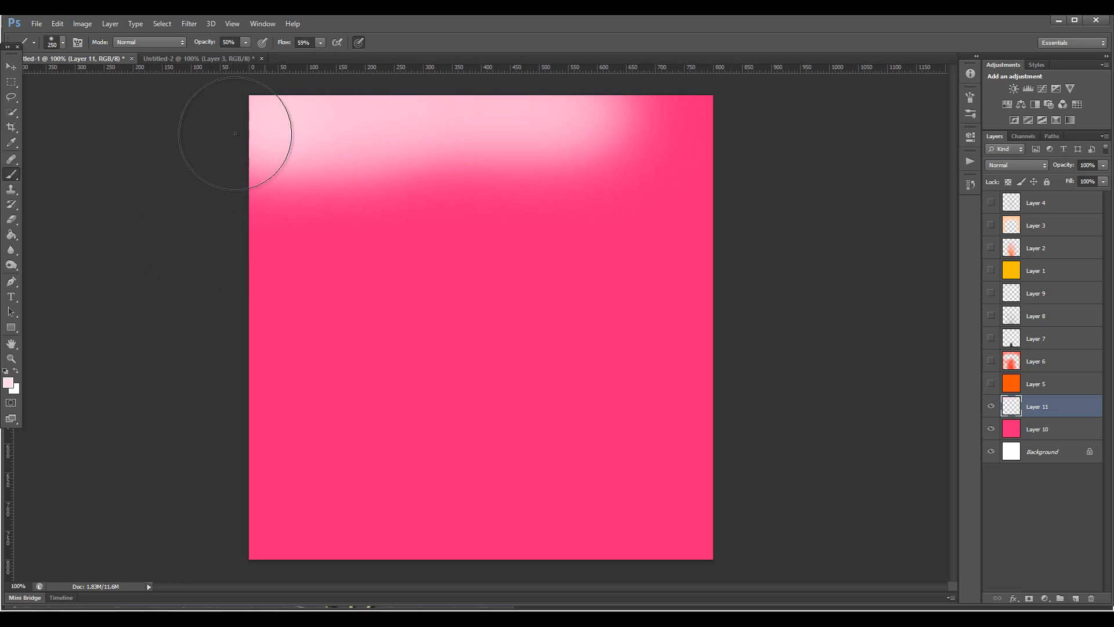
{"action": "left_click_drag", "start_coordinate": [235, 134], "coordinate": [711, 127]}
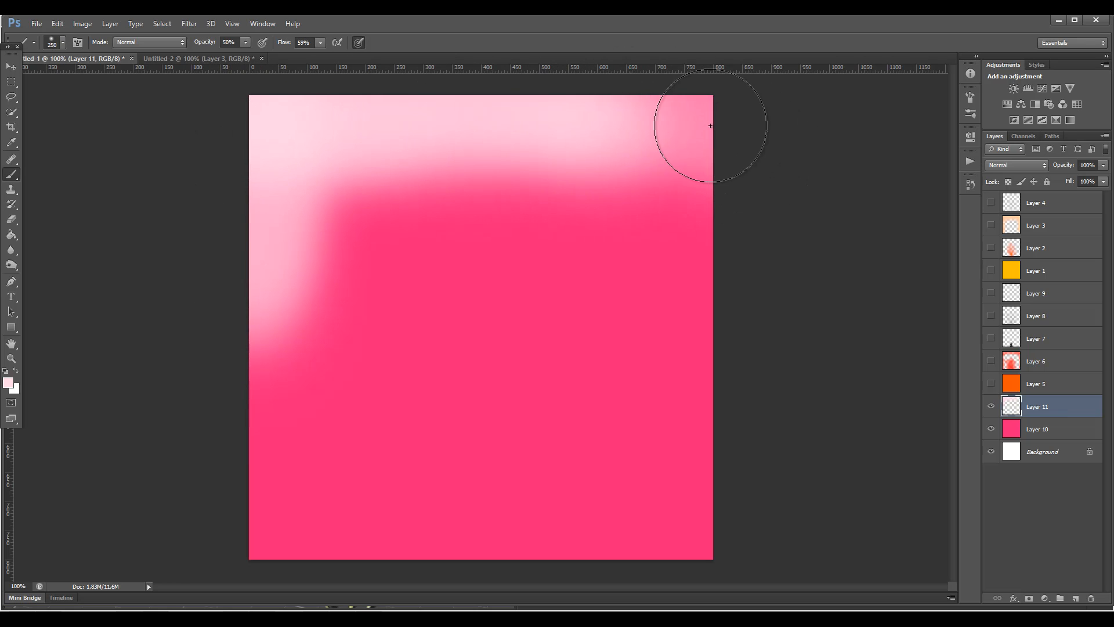
{"action": "left_click_drag", "start_coordinate": [709, 126], "coordinate": [736, 258]}
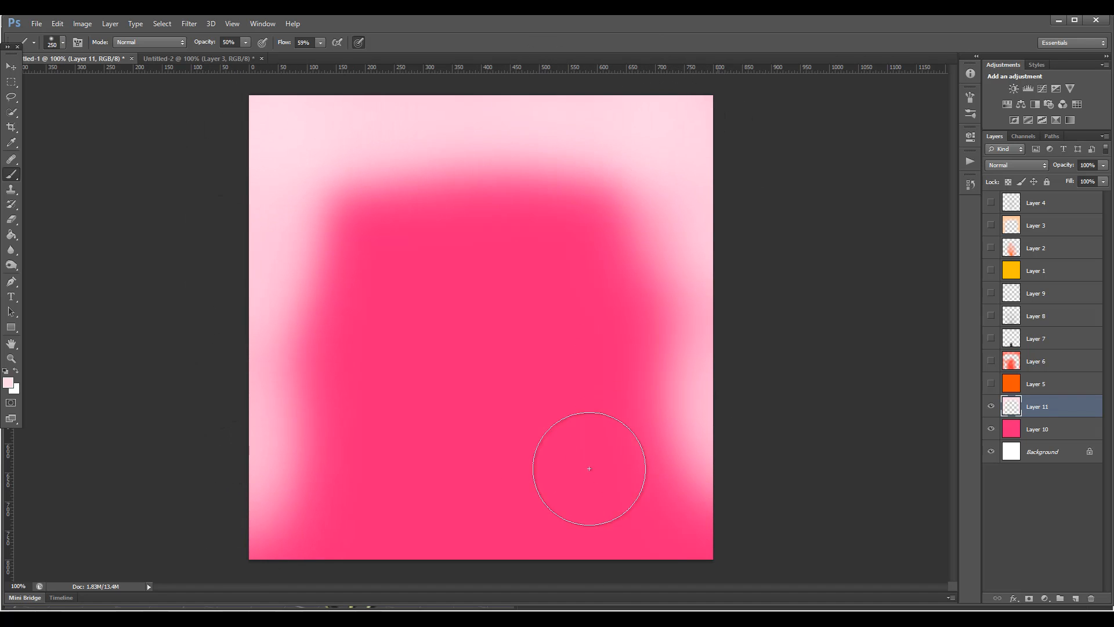
{"action": "left_click_drag", "start_coordinate": [589, 469], "coordinate": [278, 291]}
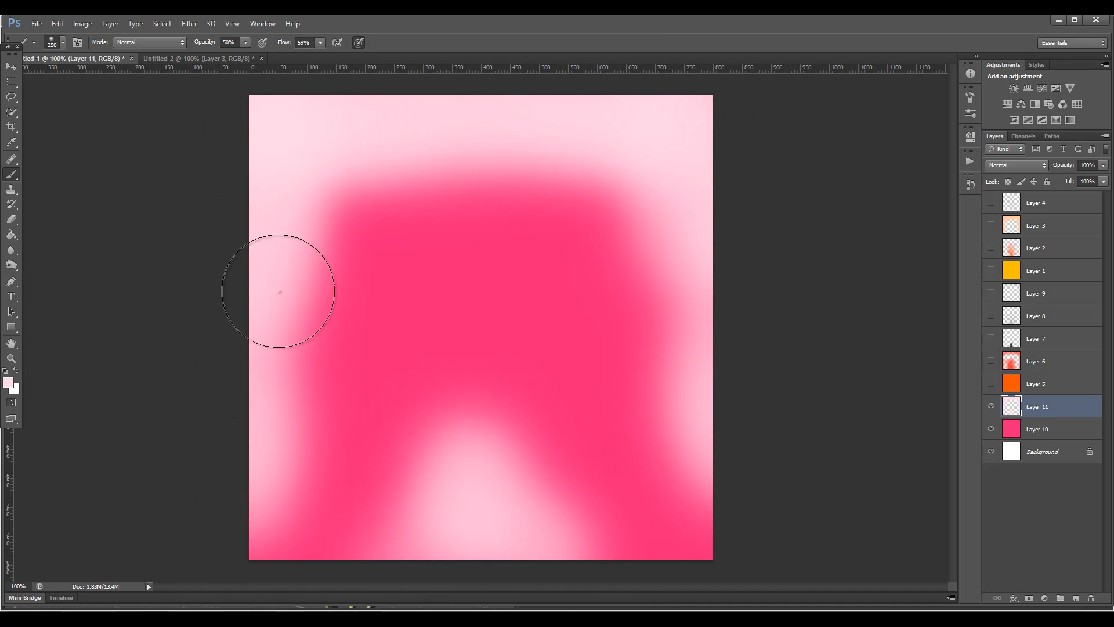
{"action": "mouse_move", "coordinate": [455, 509]}
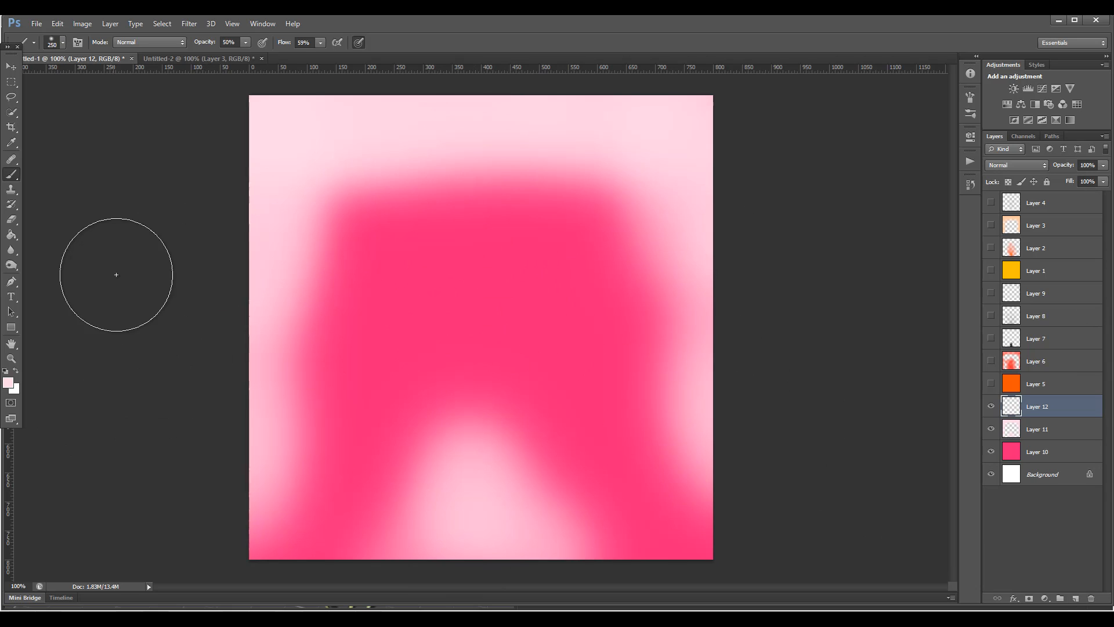
{"action": "mouse_move", "coordinate": [175, 259]}
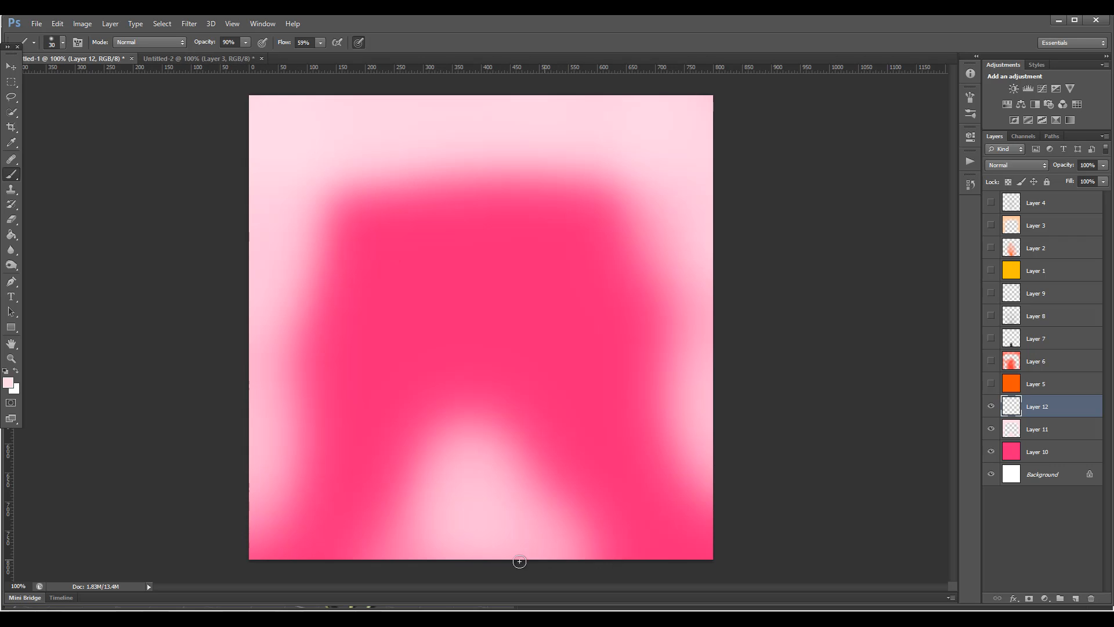
Step: Paint a central pale vein and rays fanning from the bottom centre, then start a Gaussian Blur on them
{"action": "left_click_drag", "start_coordinate": [519, 561], "coordinate": [474, 88]}
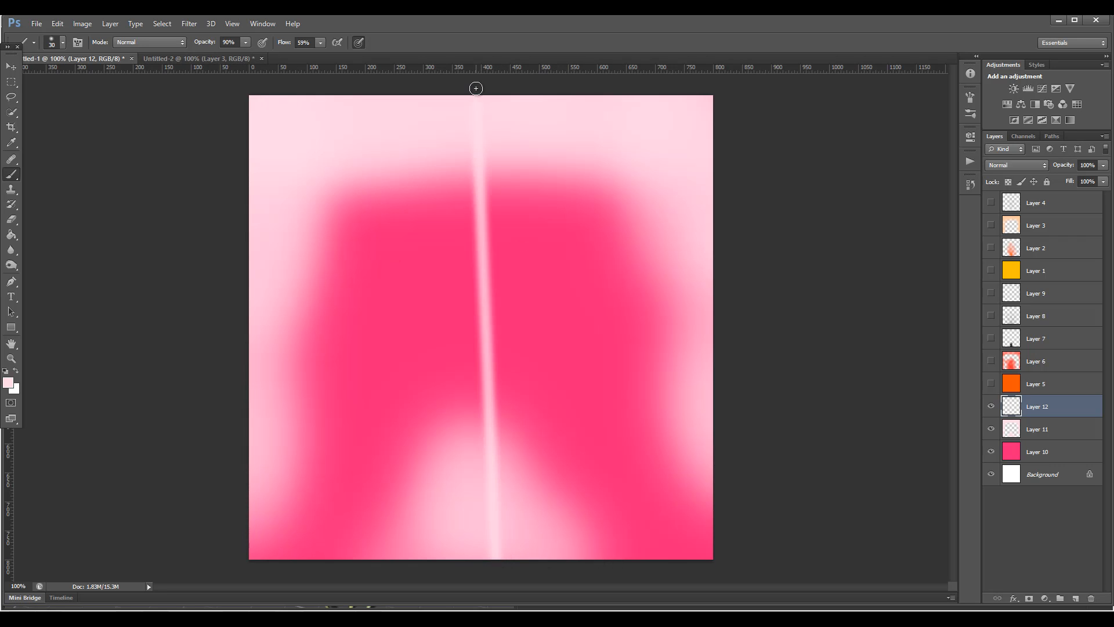
{"action": "mouse_move", "coordinate": [498, 108]}
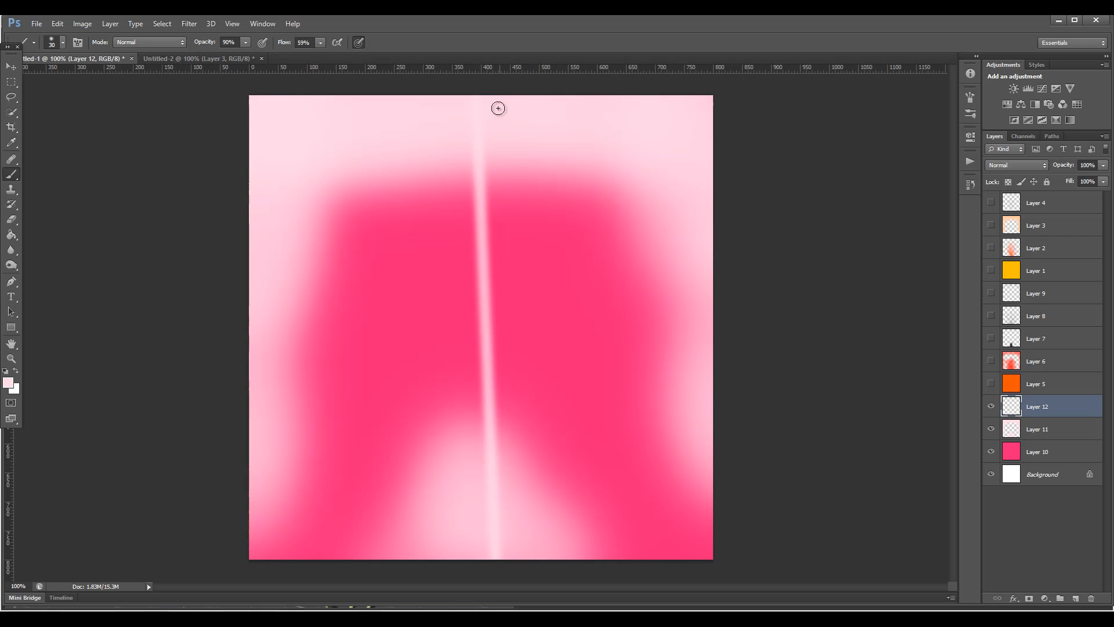
{"action": "left_click_drag", "start_coordinate": [498, 108], "coordinate": [489, 551]}
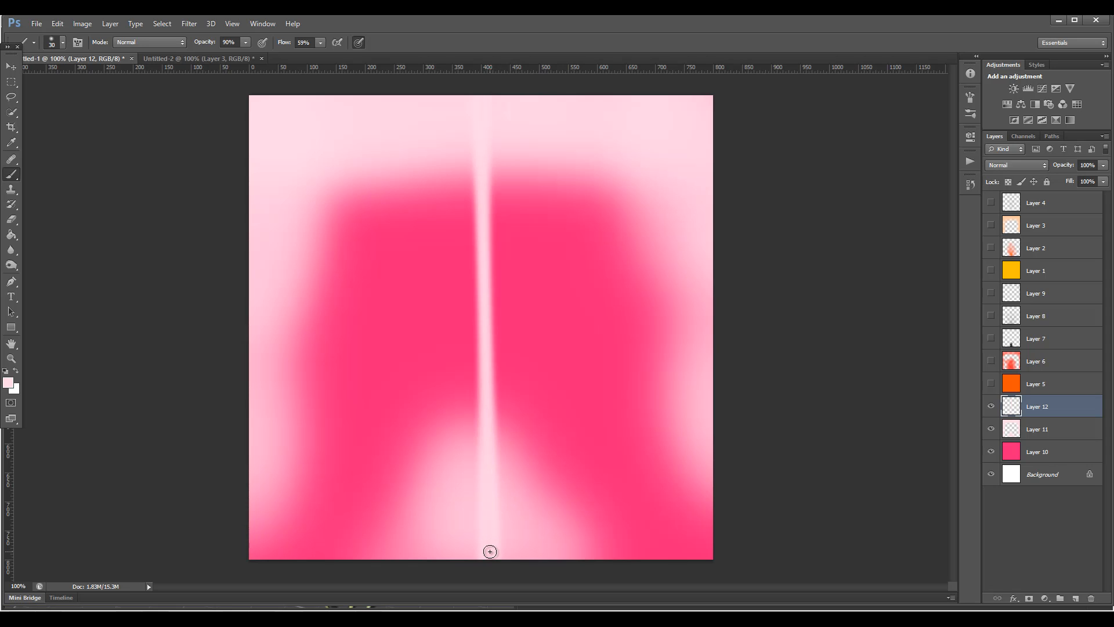
{"action": "left_click_drag", "start_coordinate": [490, 552], "coordinate": [399, 429]}
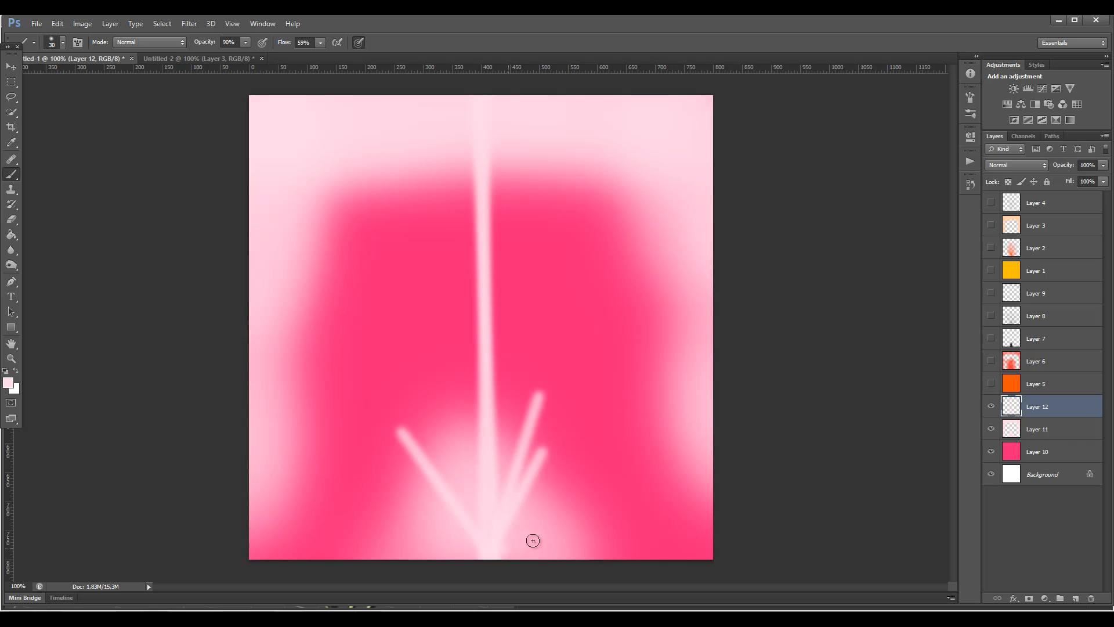
{"action": "left_click_drag", "start_coordinate": [533, 540], "coordinate": [434, 435]}
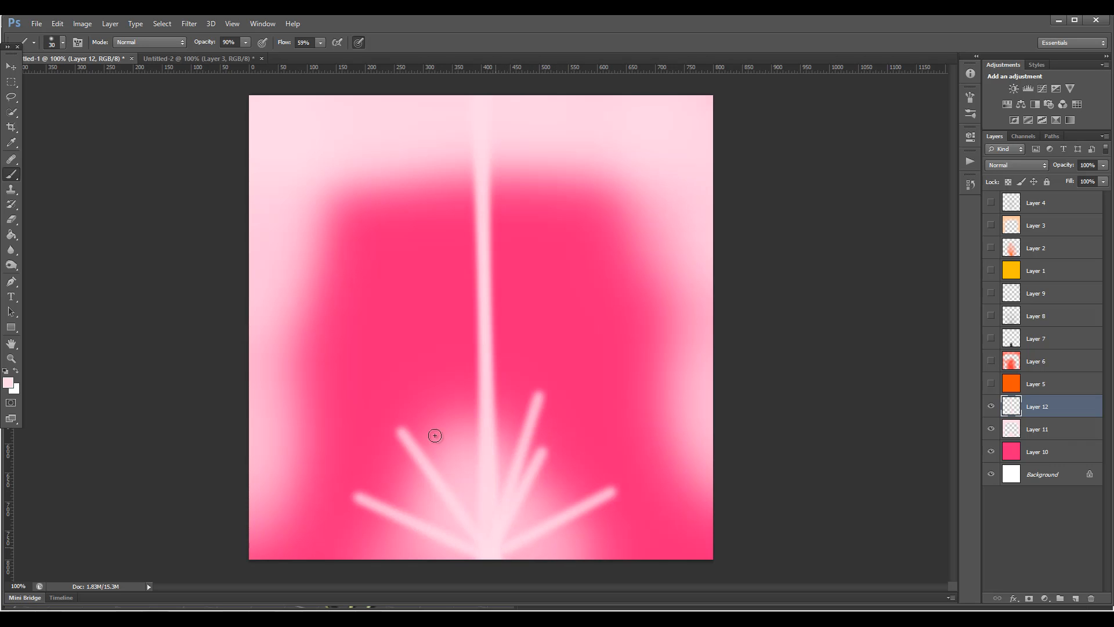
{"action": "left_click_drag", "start_coordinate": [434, 435], "coordinate": [490, 537]}
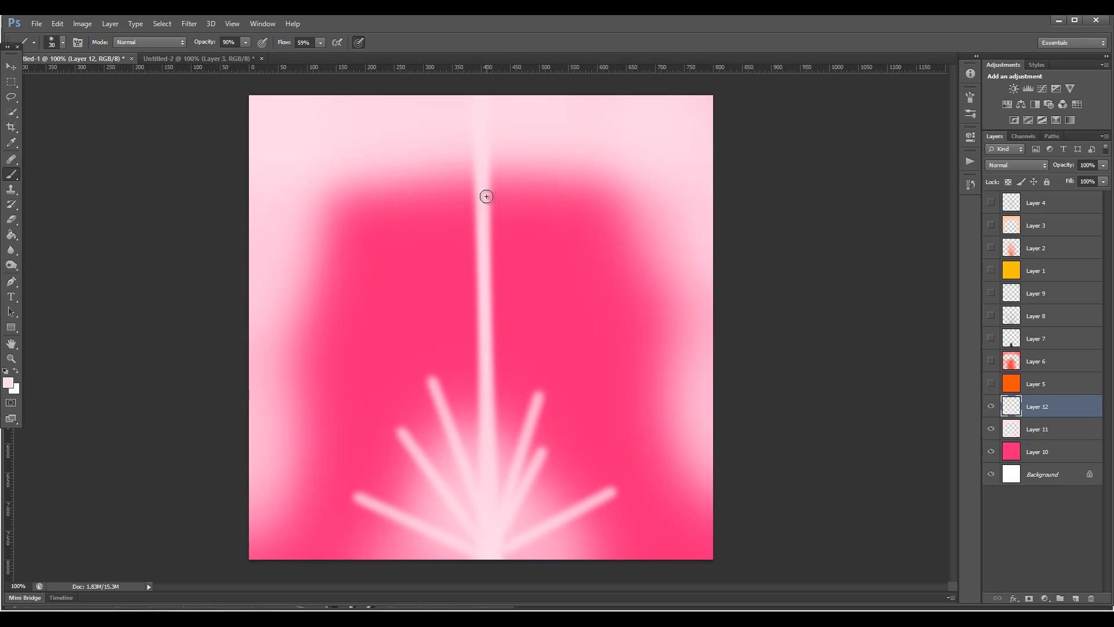
{"action": "mouse_move", "coordinate": [481, 176]}
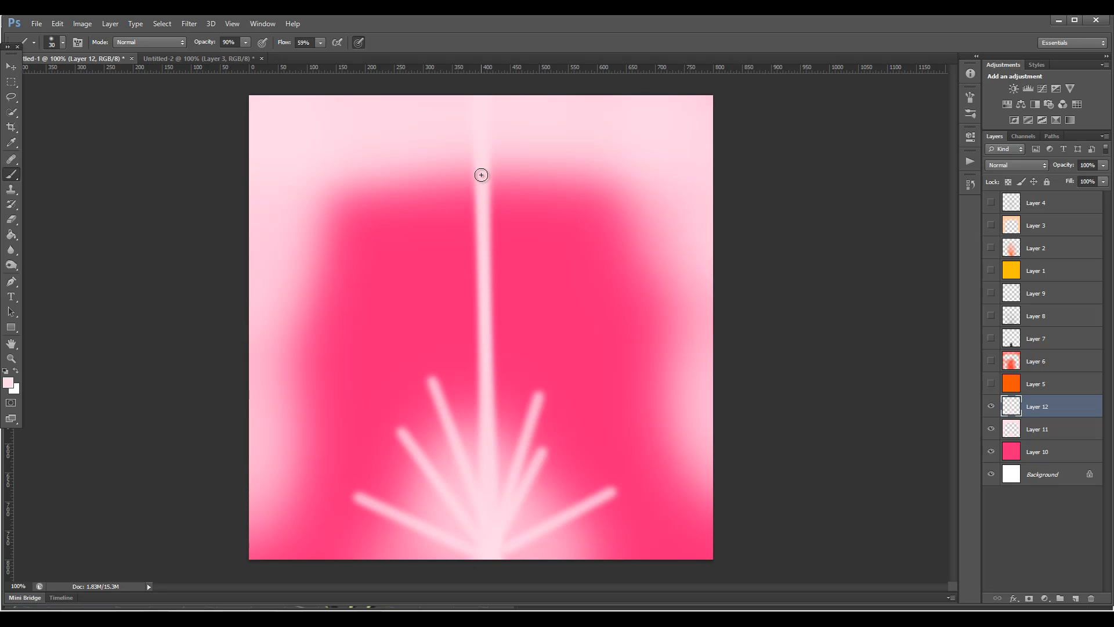
{"action": "left_click_drag", "start_coordinate": [480, 176], "coordinate": [504, 560]}
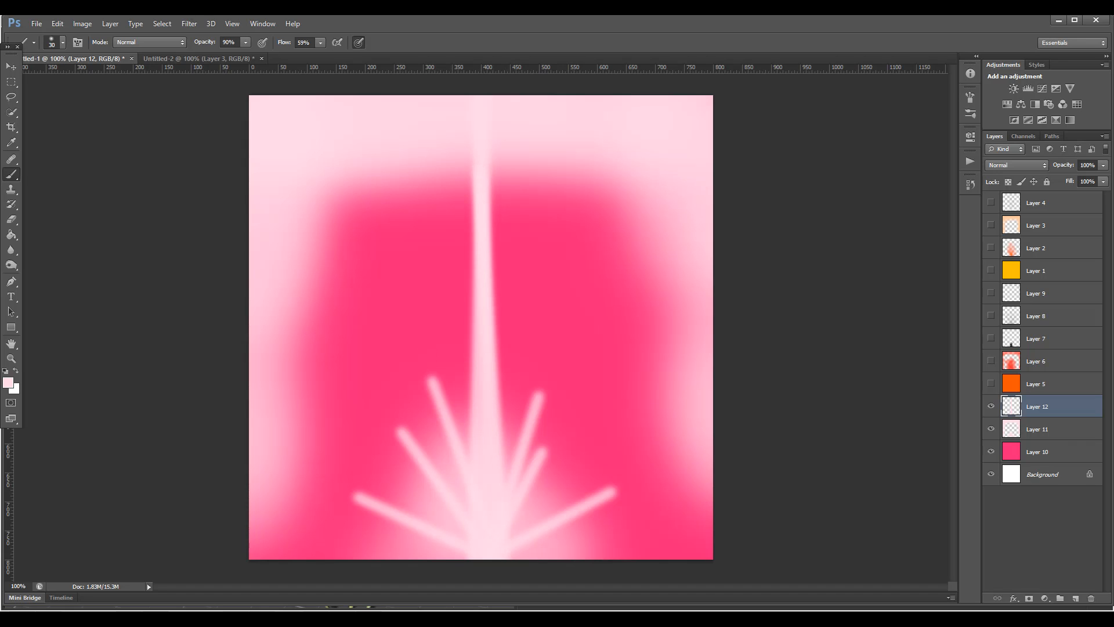
{"action": "left_click", "coordinate": [189, 23]}
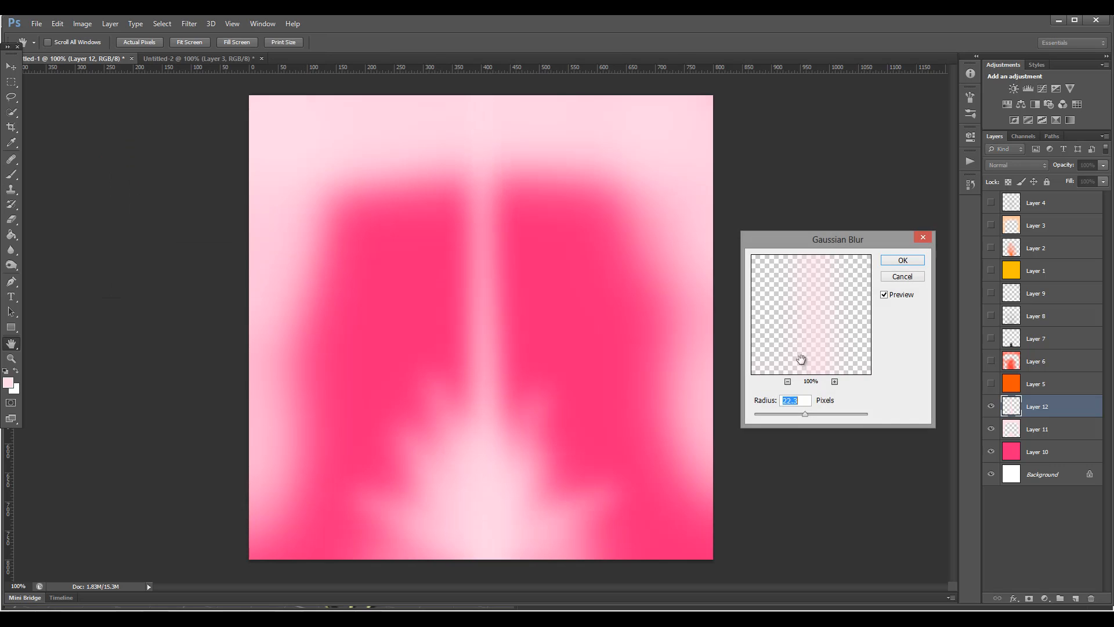
Step: Lower the Gaussian Blur radius to about 13 px and apply it to the veins
{"action": "left_click_drag", "start_coordinate": [805, 414], "coordinate": [802, 416]}
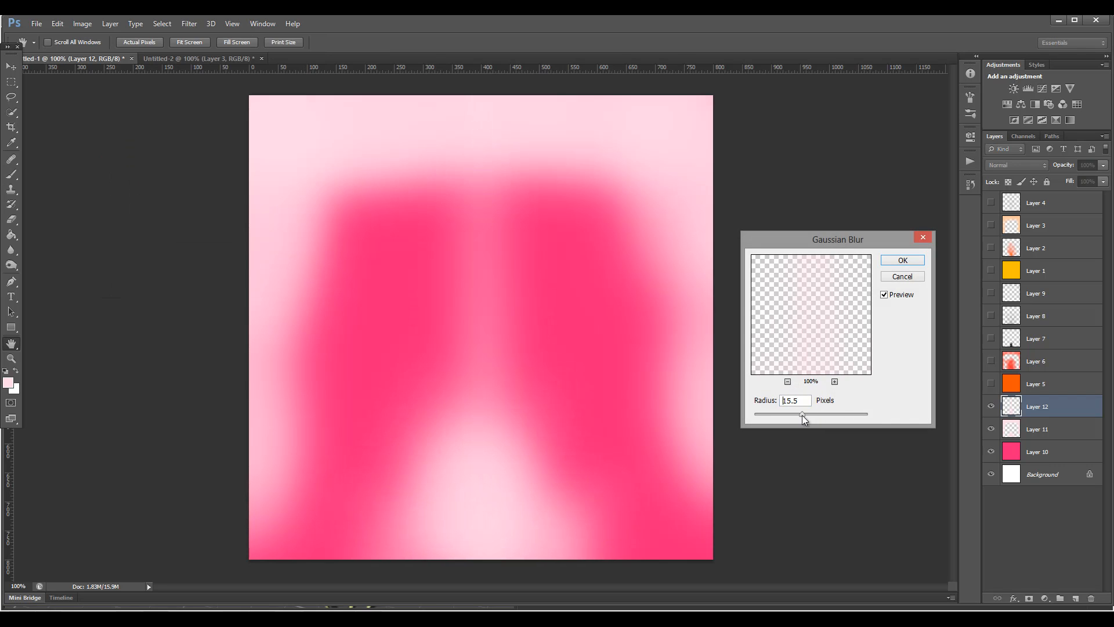
{"action": "left_click_drag", "start_coordinate": [803, 413], "coordinate": [809, 413]}
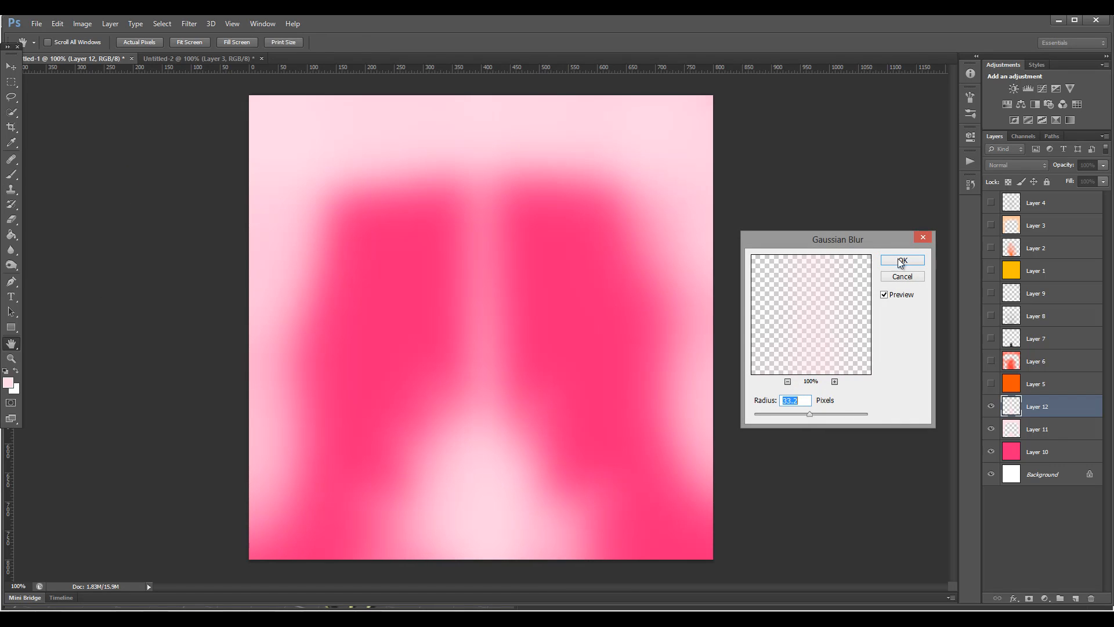
{"action": "left_click", "coordinate": [901, 261]}
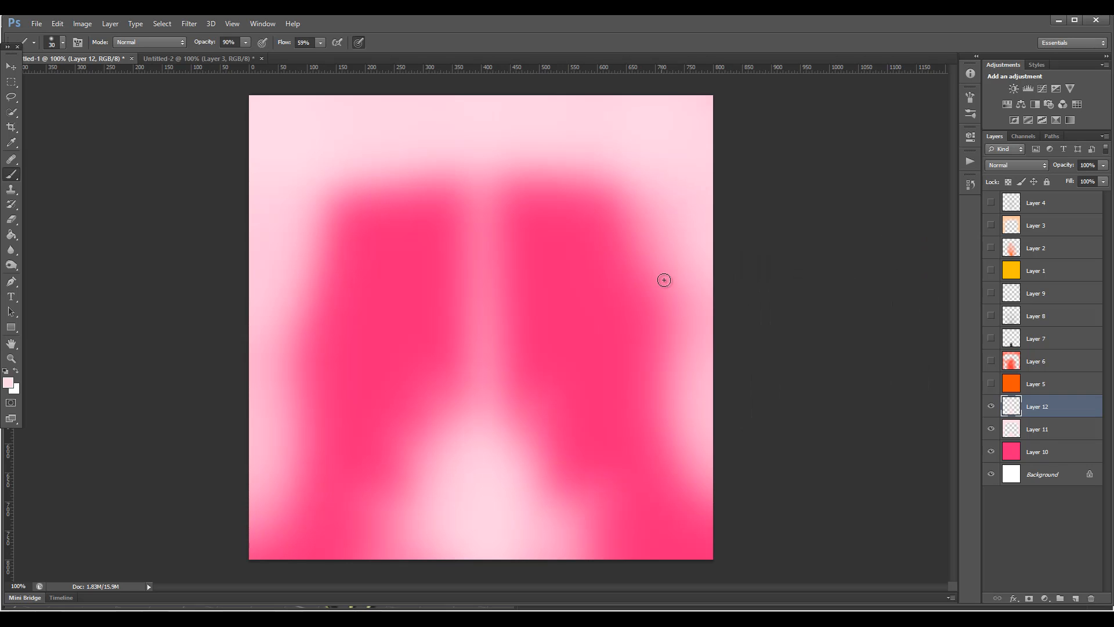
Step: Try Soft Light blending on the vein layer, then set it back to Normal
{"action": "left_click", "coordinate": [1017, 165]}
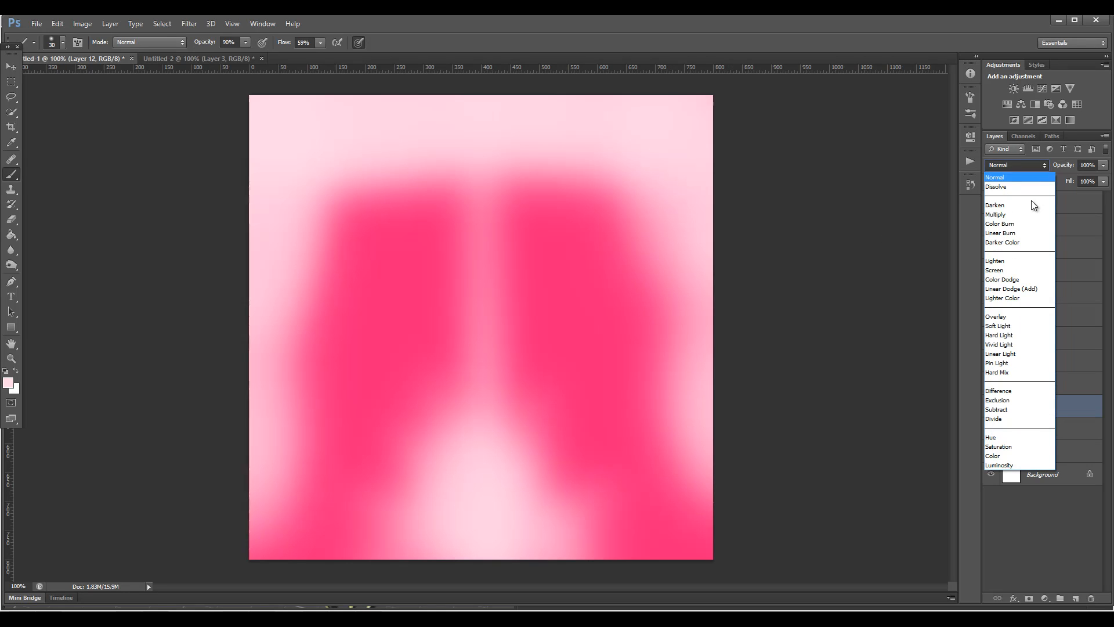
{"action": "left_click", "coordinate": [999, 325]}
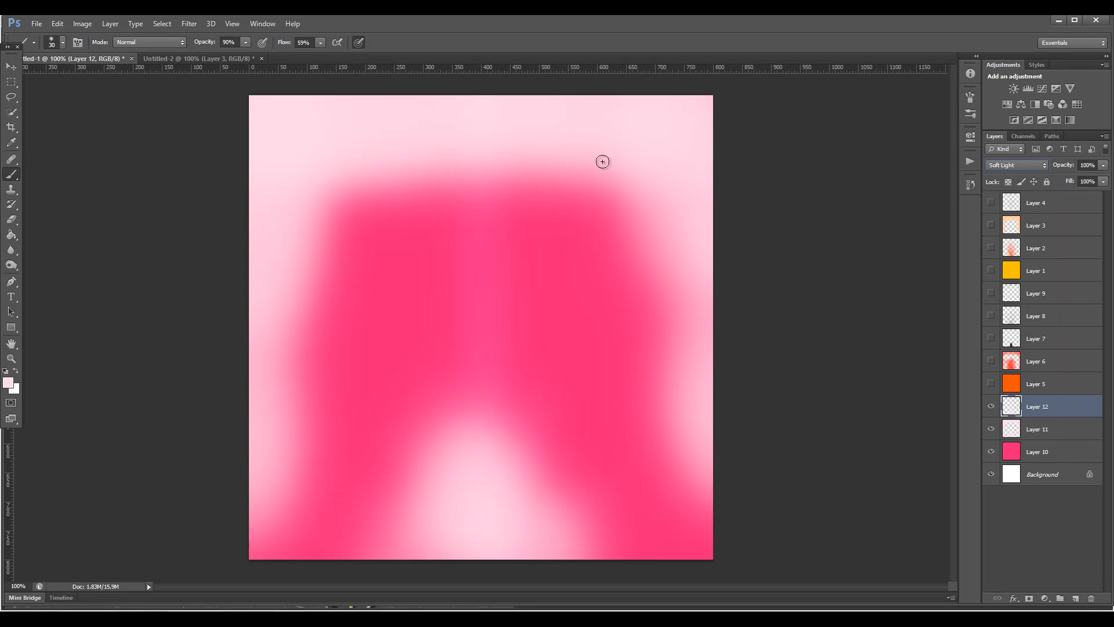
{"action": "left_click", "coordinate": [1017, 164]}
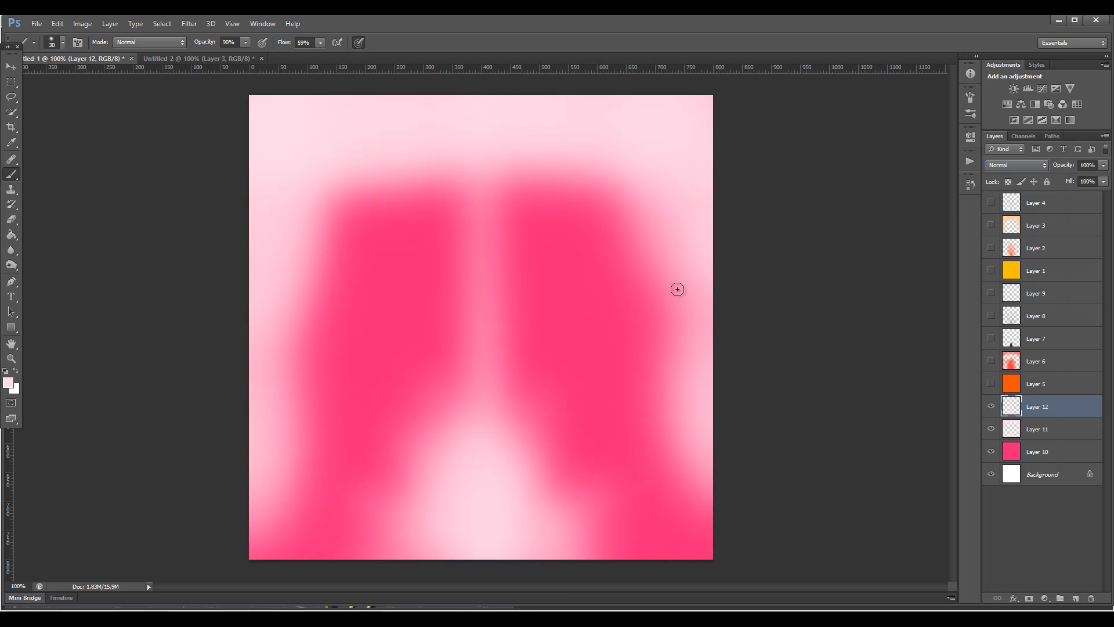
{"action": "mouse_move", "coordinate": [697, 313]}
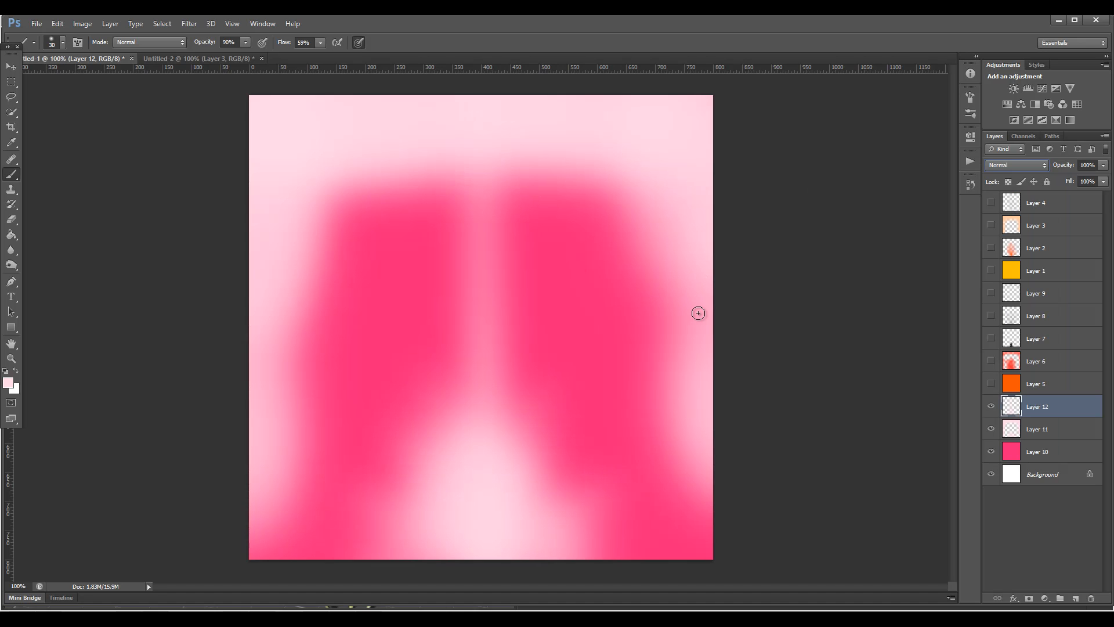
Step: Save for Web as Very High JPEG named 'PFlow' into the GrowPlant folder
{"action": "left_click", "coordinate": [36, 23]}
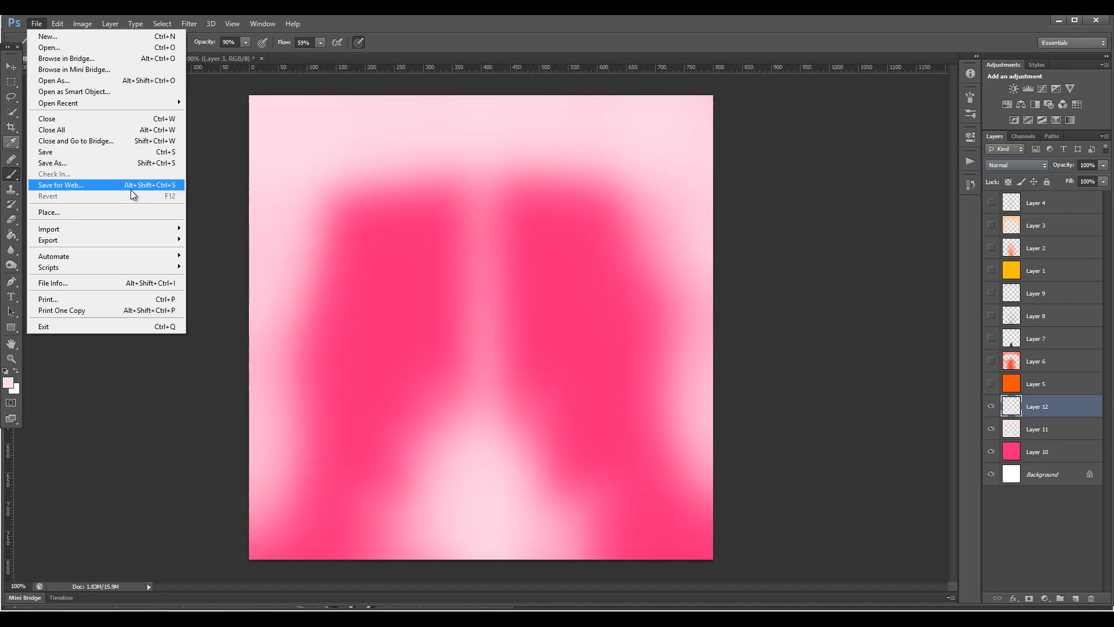
{"action": "left_click", "coordinate": [61, 185]}
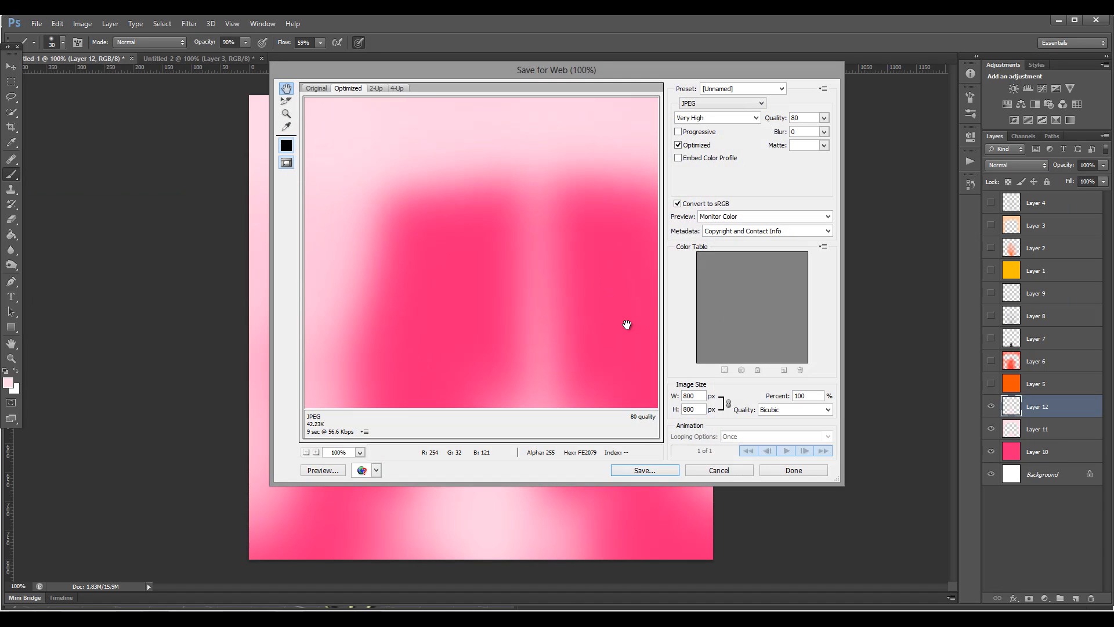
{"action": "left_click", "coordinate": [643, 471]}
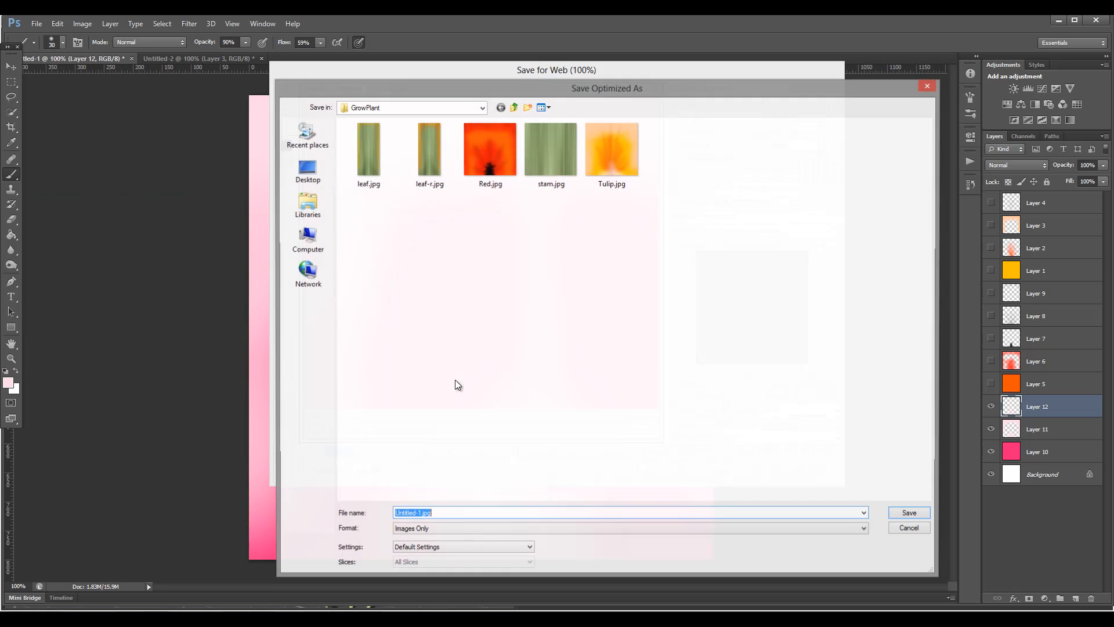
{"action": "type", "text": "P"}
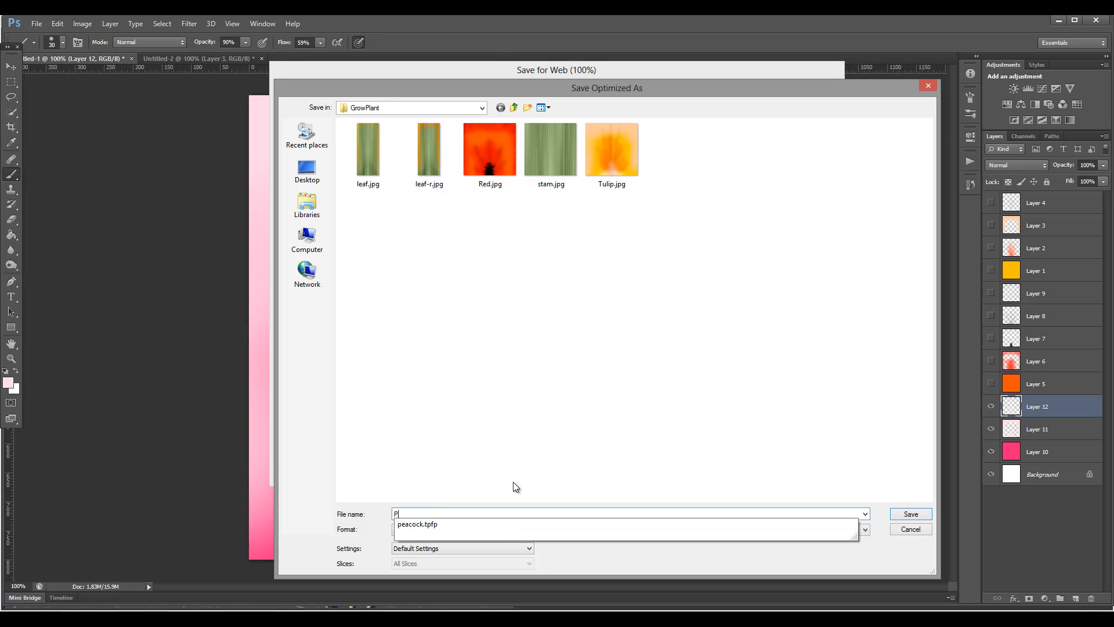
{"action": "type", "text": "Flower"}
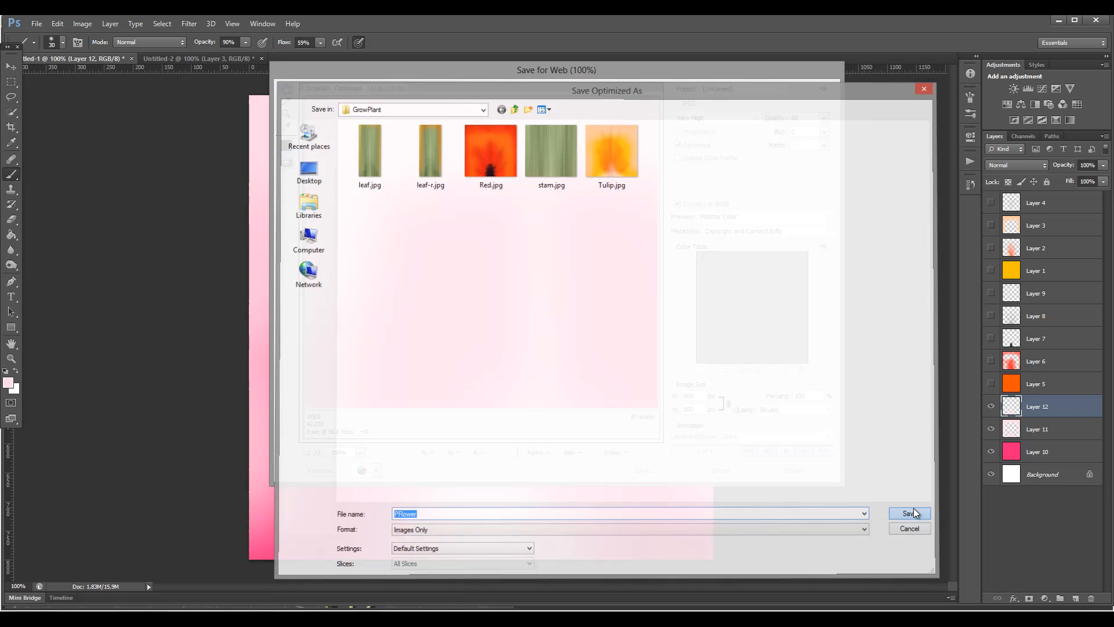
{"action": "left_click", "coordinate": [909, 513]}
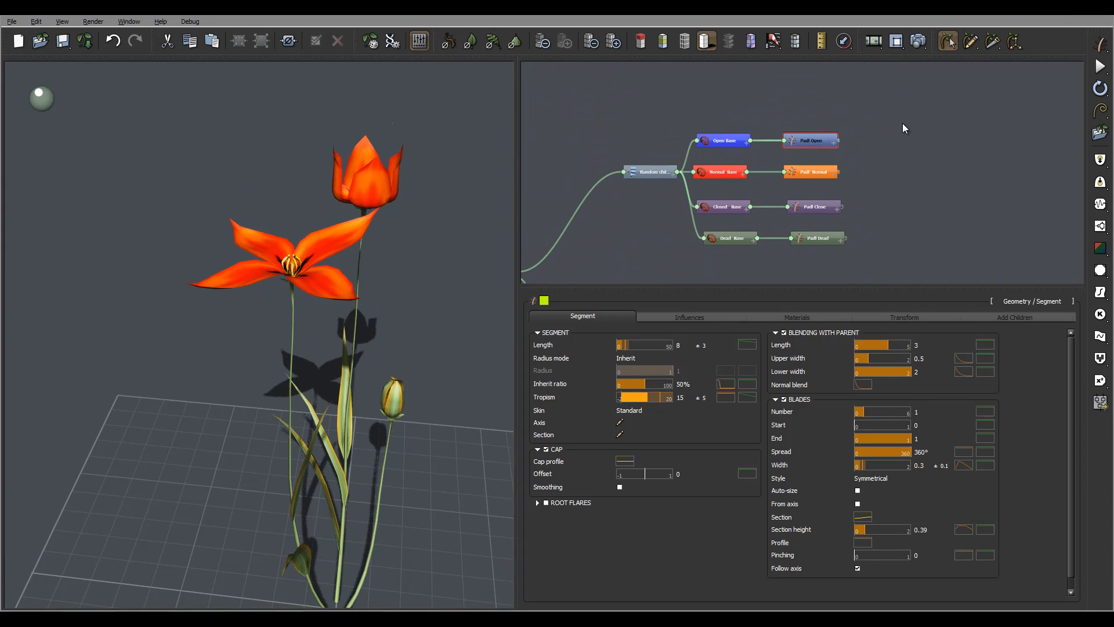
Step: Load PFlower.jpg into the RFlower petal material and confirm it as the pink pFlower material
{"action": "left_click", "coordinate": [796, 317]}
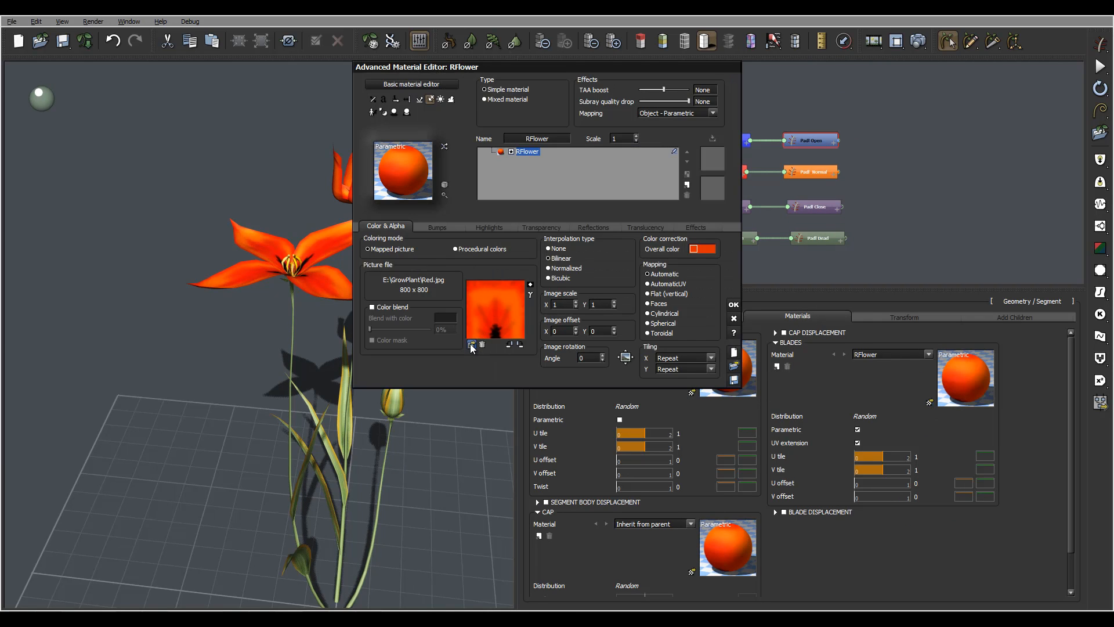
{"action": "left_click", "coordinate": [470, 345]}
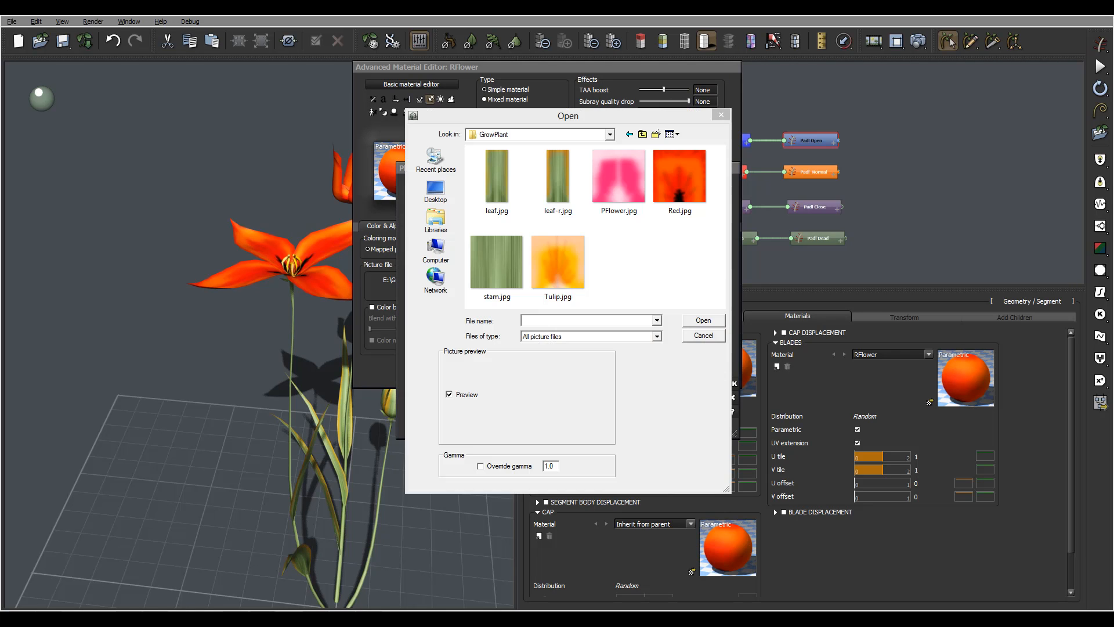
{"action": "left_click", "coordinate": [618, 177]}
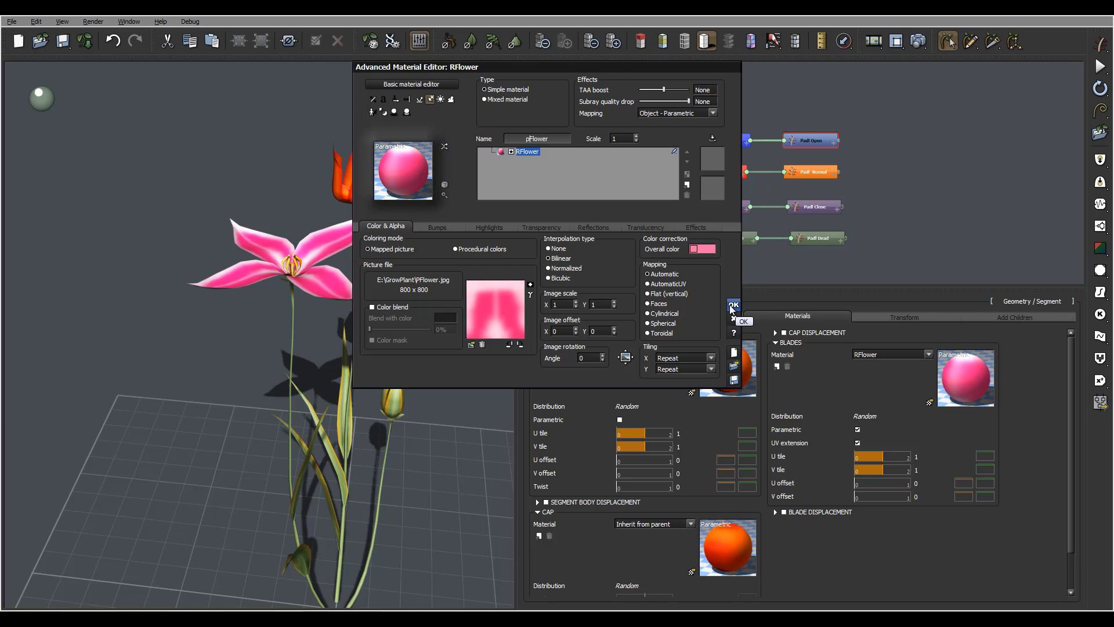
{"action": "left_click", "coordinate": [733, 305]}
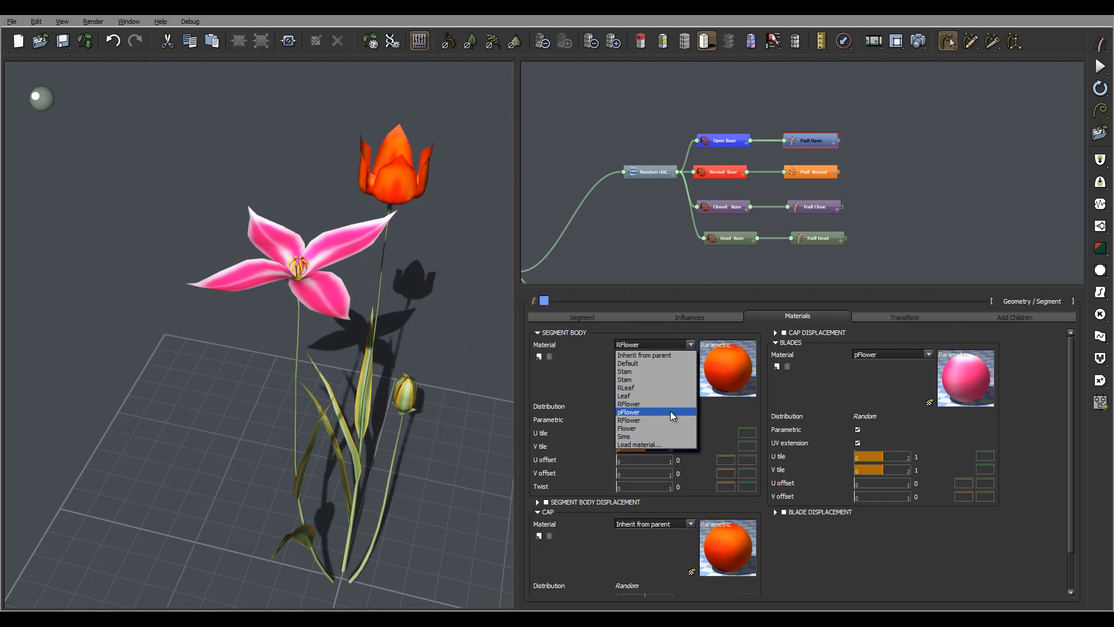
Step: Assign pFlower to the open flower's body and to the next head's body and petals
{"action": "left_click", "coordinate": [628, 412]}
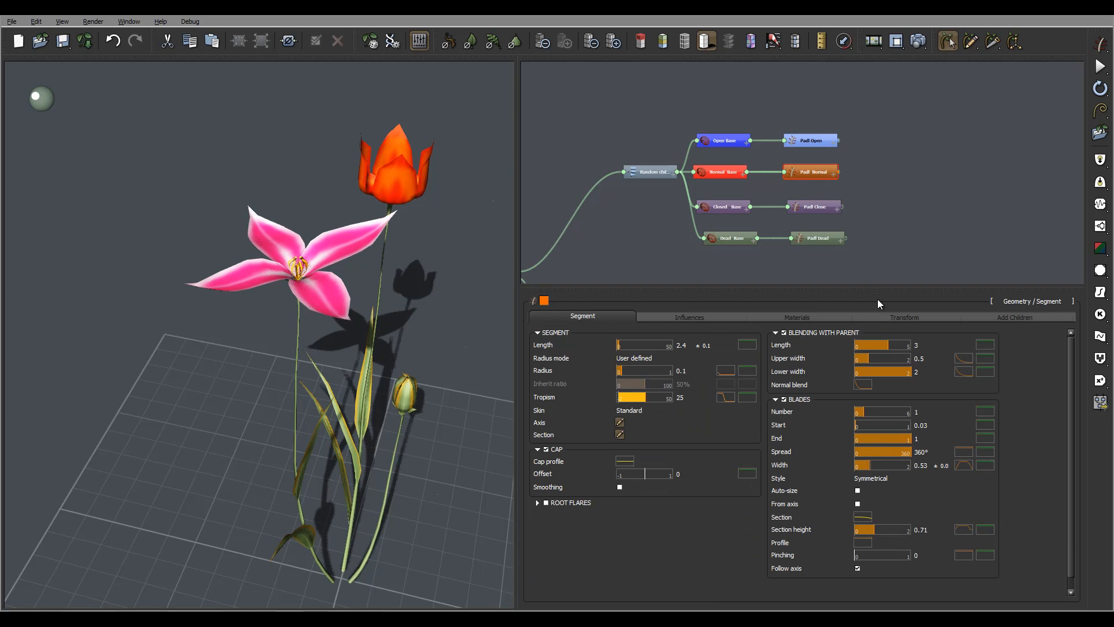
{"action": "left_click", "coordinate": [797, 316]}
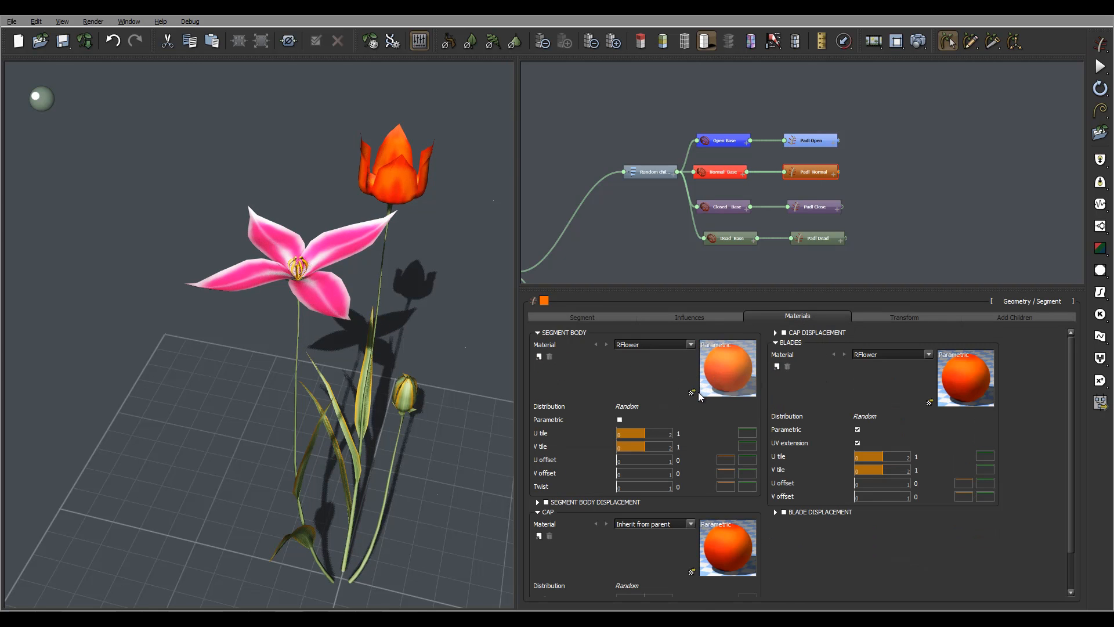
{"action": "left_click", "coordinate": [651, 343]}
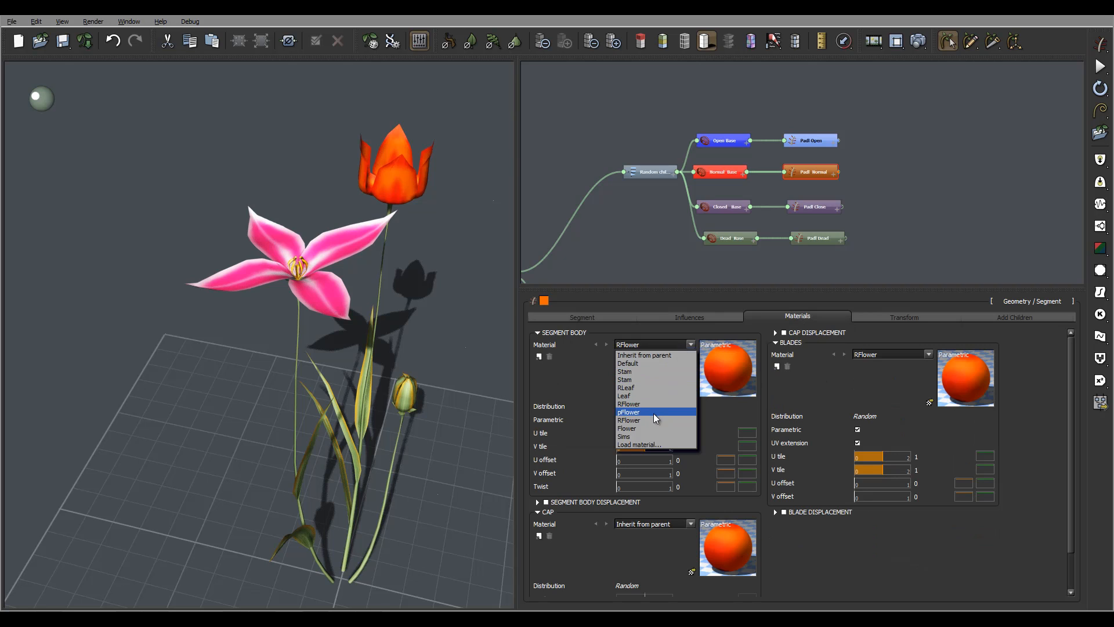
{"action": "left_click", "coordinate": [628, 412]}
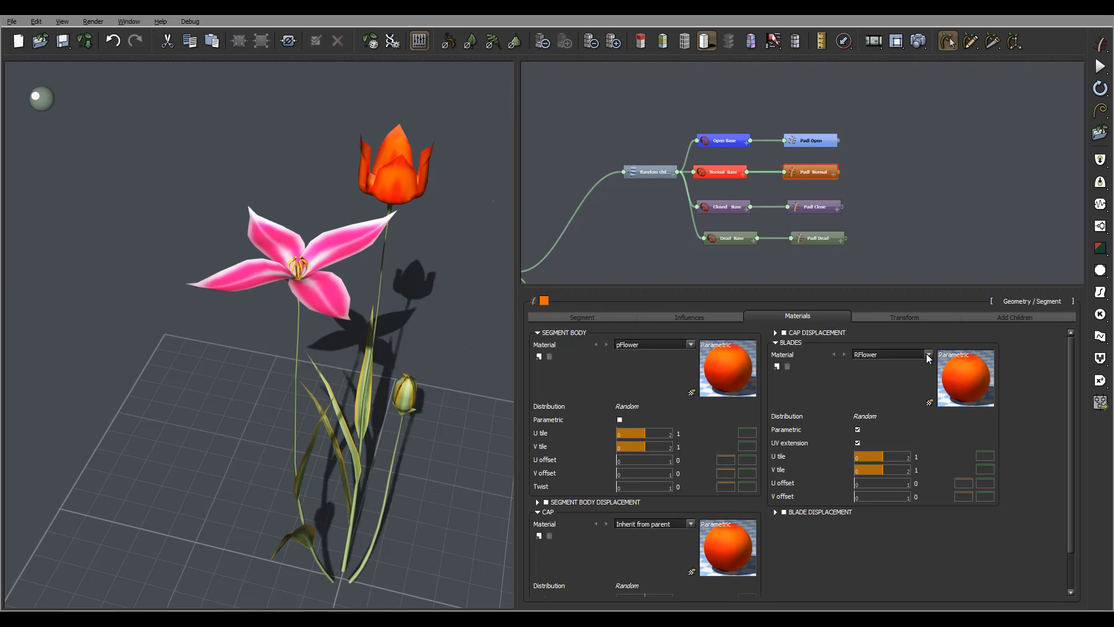
{"action": "left_click", "coordinate": [928, 355]}
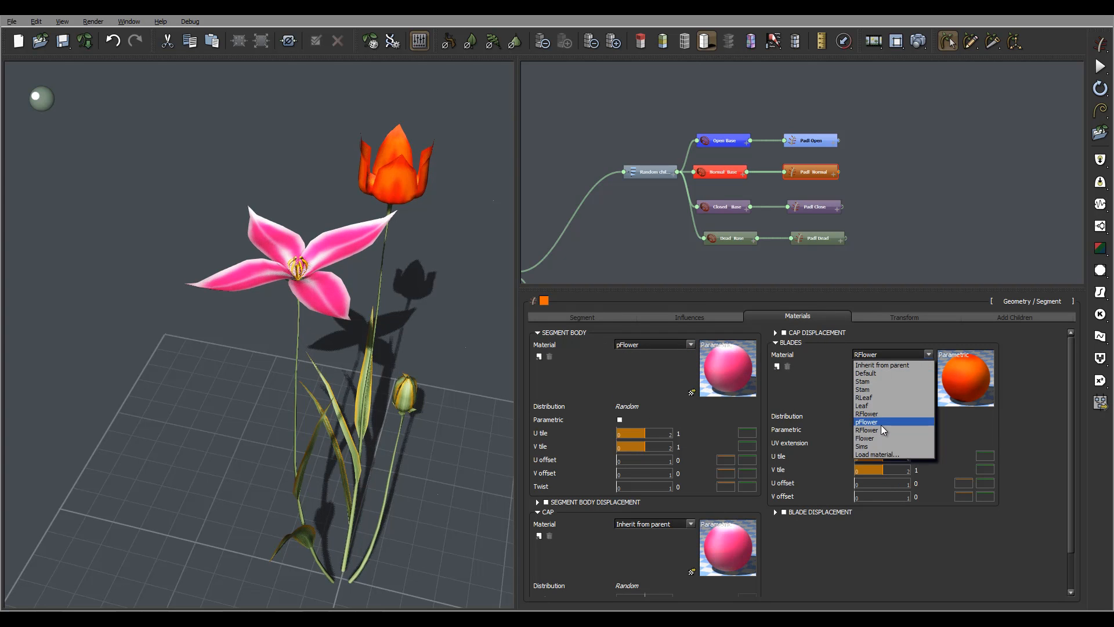
{"action": "left_click", "coordinate": [866, 421]}
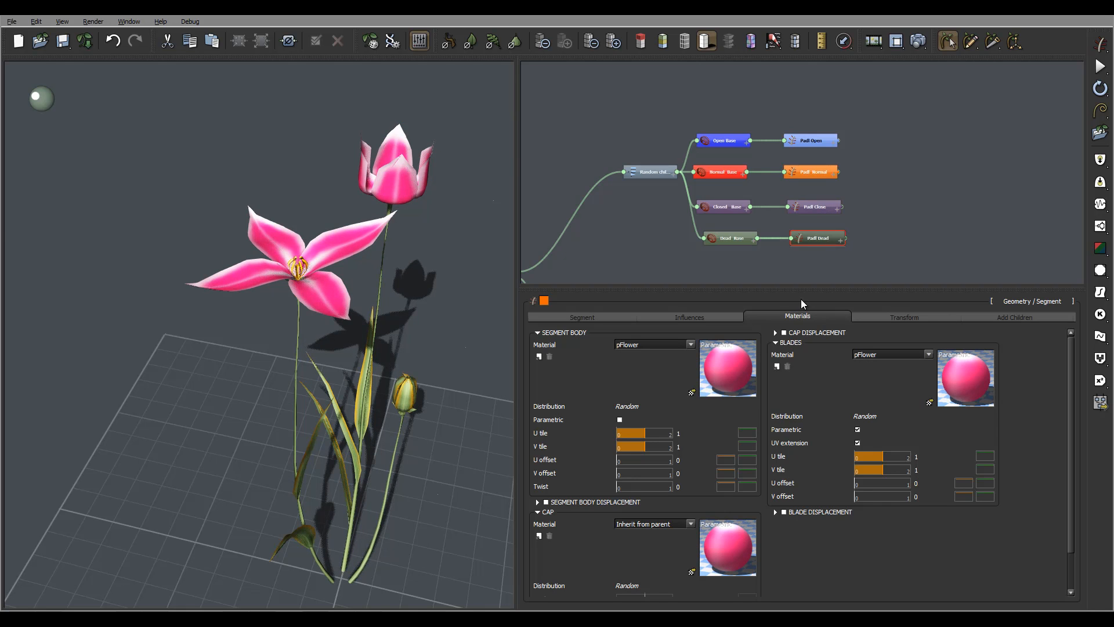
Step: Assign pFlower to the remaining flower head's petals and body
{"action": "left_click", "coordinate": [927, 354]}
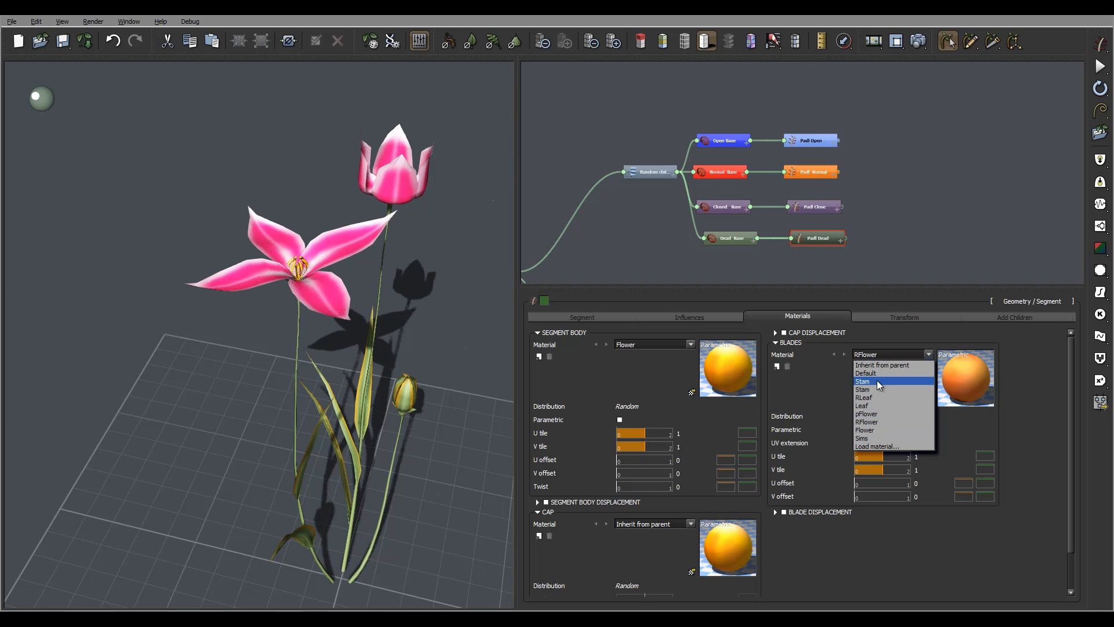
{"action": "left_click", "coordinate": [866, 413]}
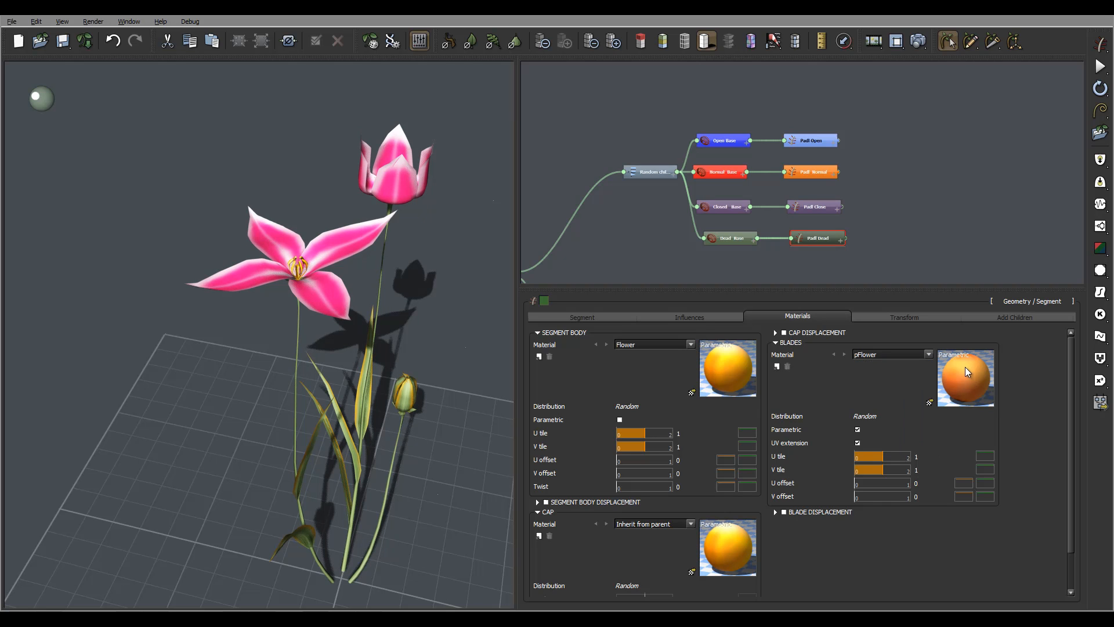
{"action": "left_click", "coordinate": [688, 346]}
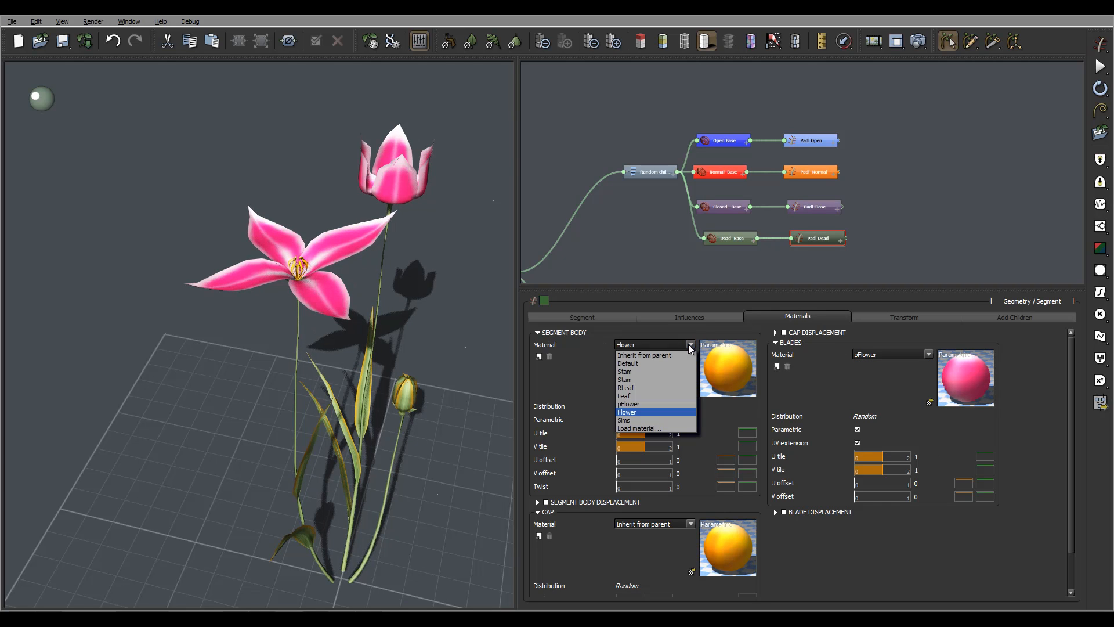
{"action": "left_click", "coordinate": [628, 404]}
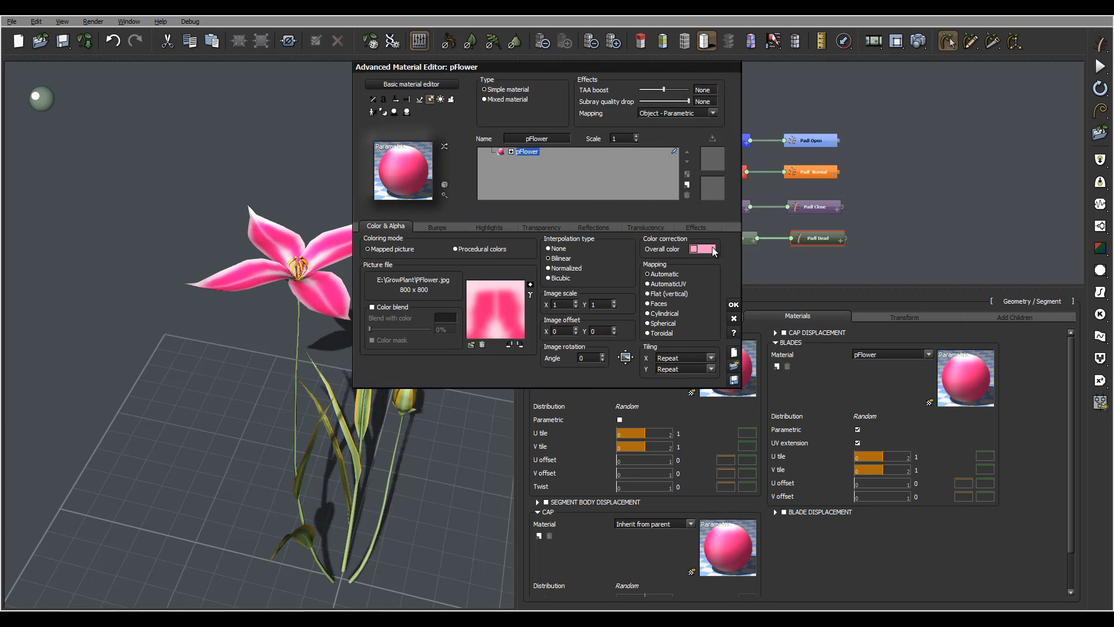
Step: Change pFlower's overall colour to a paler, less saturated pink and confirm
{"action": "left_click", "coordinate": [704, 249]}
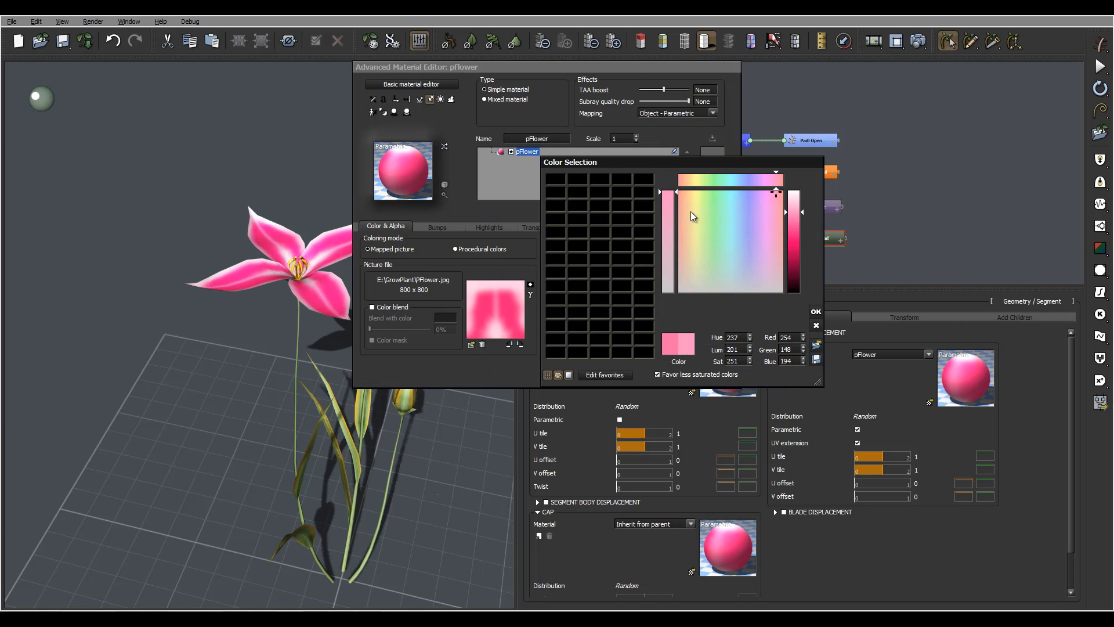
{"action": "left_click", "coordinate": [776, 233]}
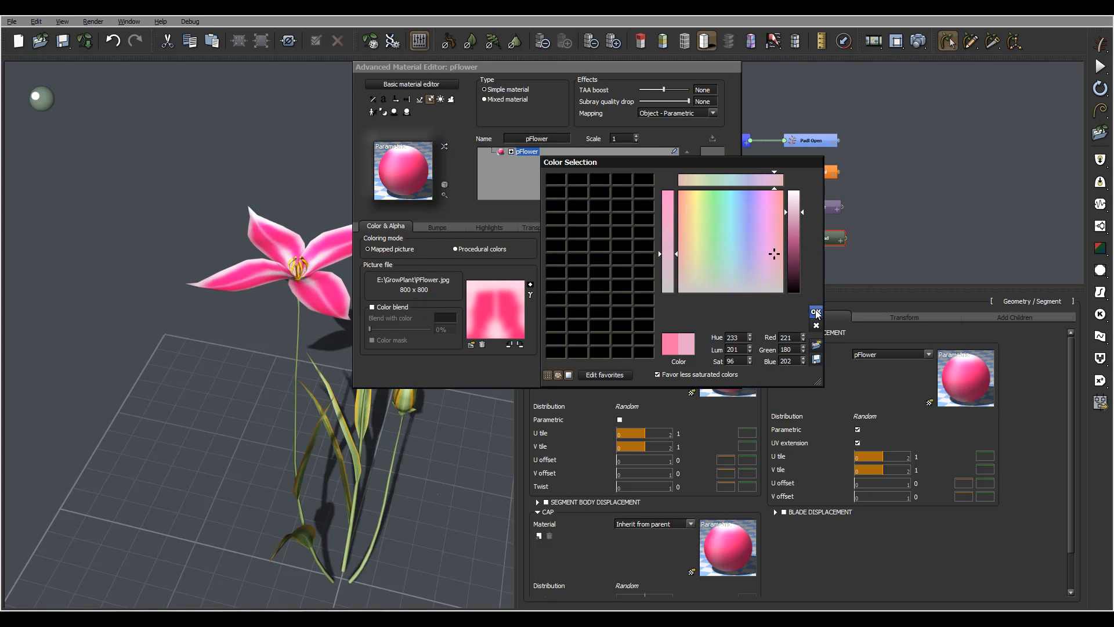
{"action": "left_click", "coordinate": [816, 312]}
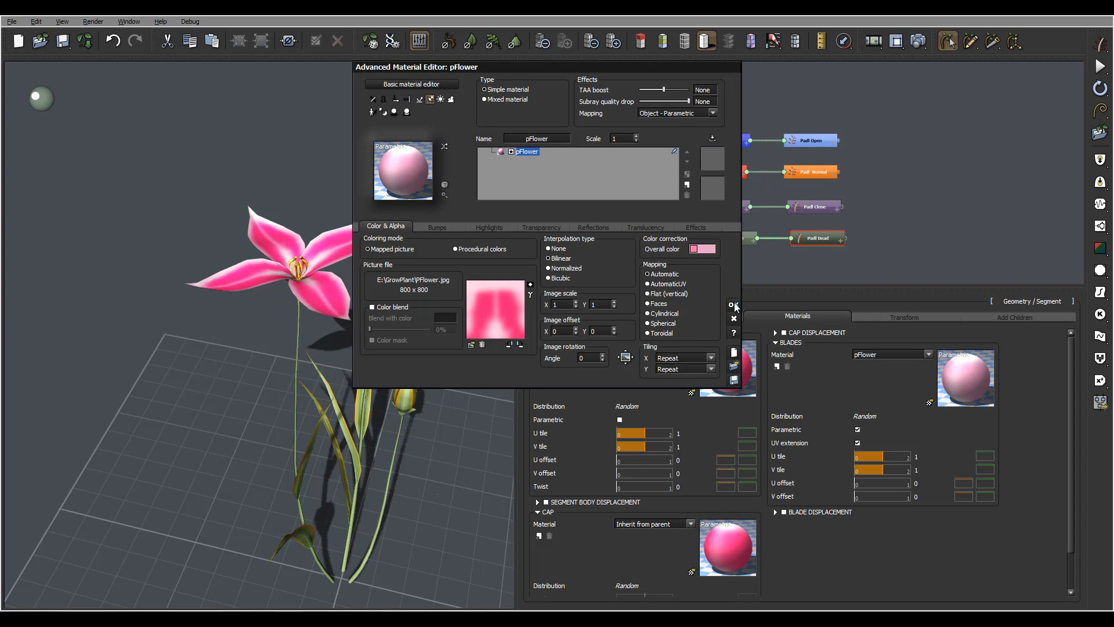
{"action": "left_click", "coordinate": [732, 305]}
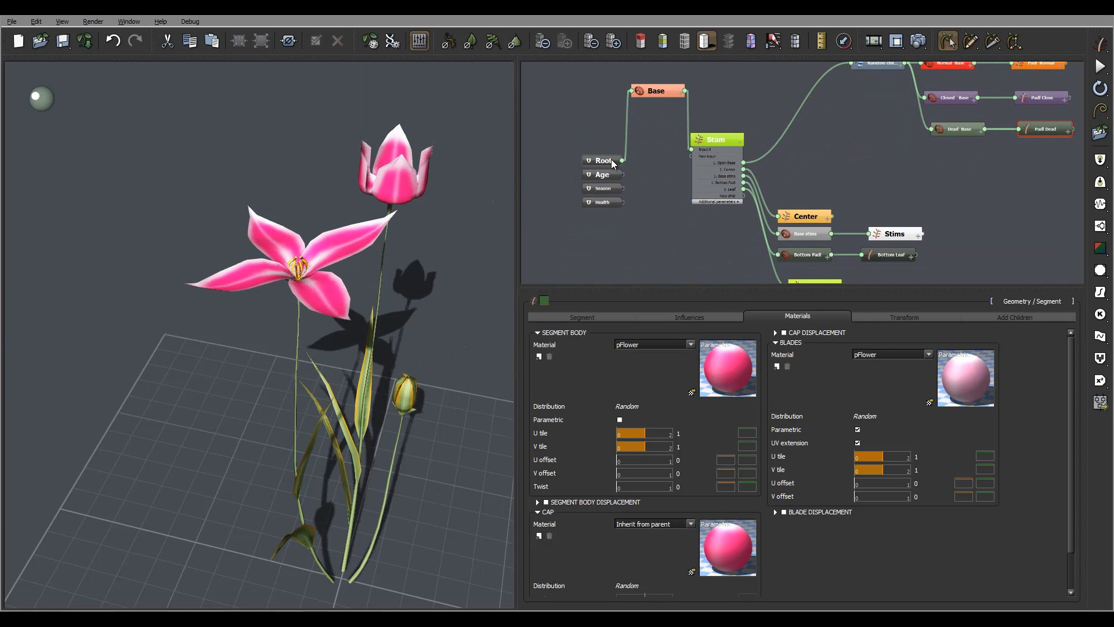
Step: Randomize the Root seed repeatedly until three pink blooms appear, ending on seed 15247
{"action": "left_click", "coordinate": [604, 160]}
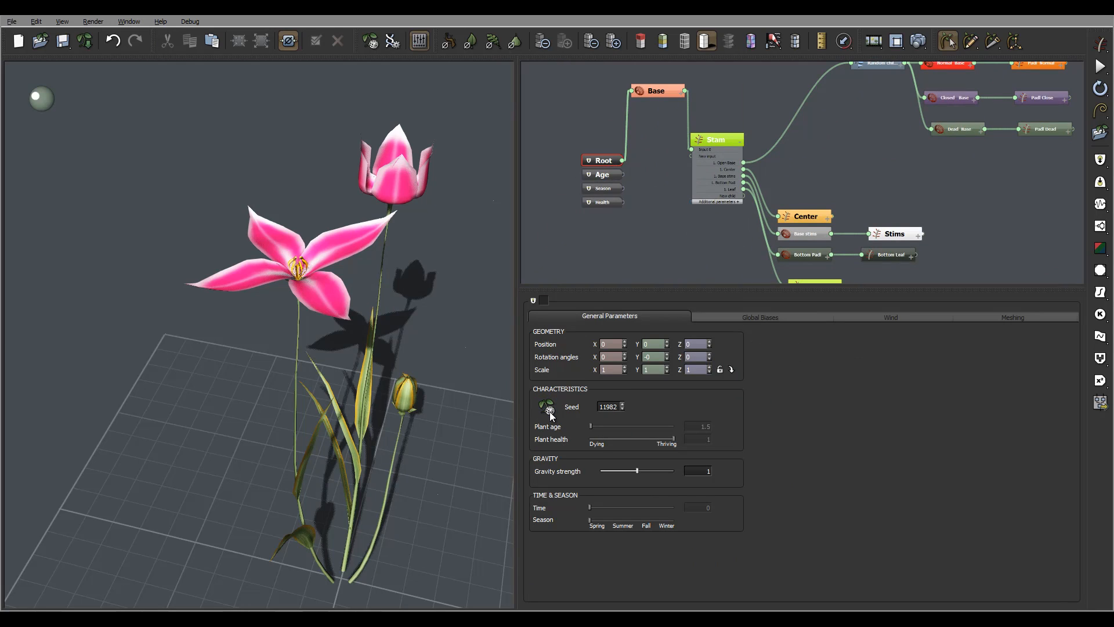
{"action": "left_click", "coordinate": [547, 406]}
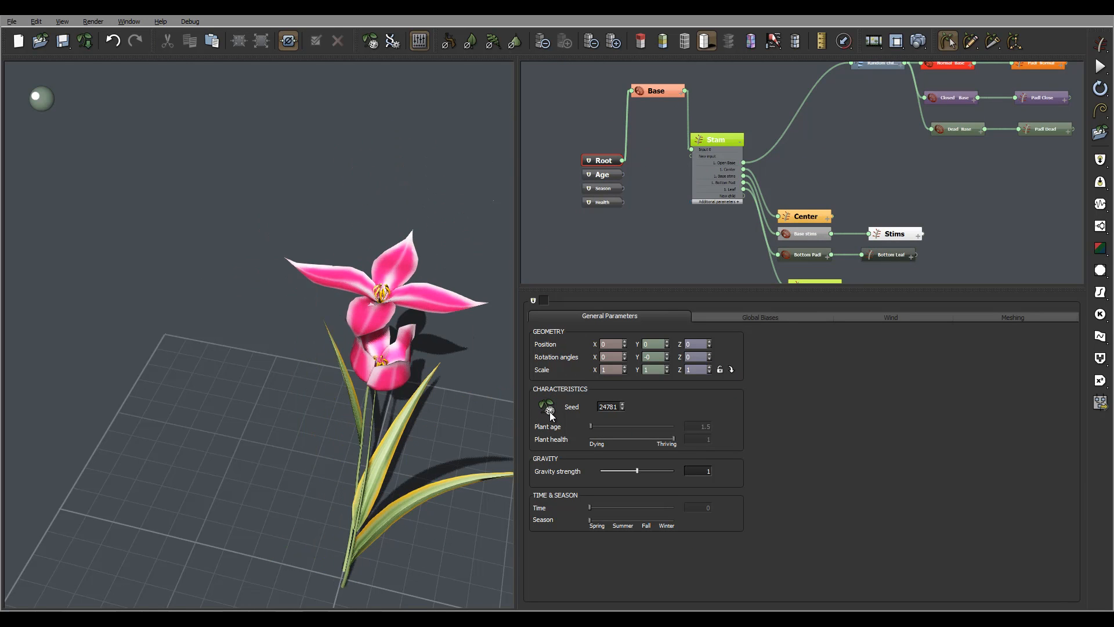
{"action": "left_click", "coordinate": [547, 406]}
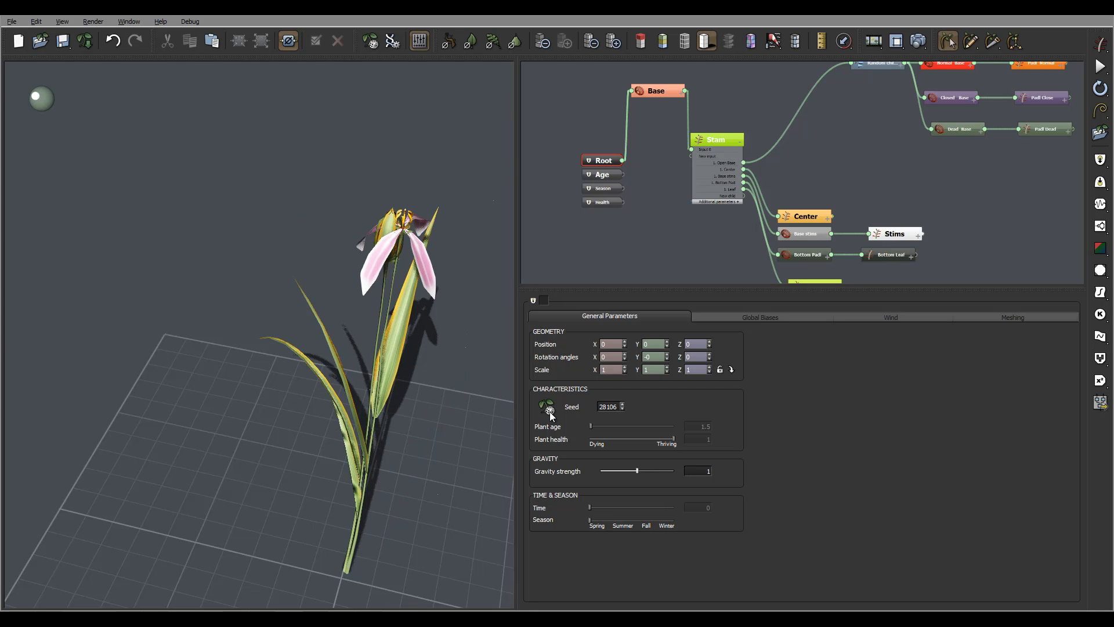
{"action": "left_click", "coordinate": [547, 407]}
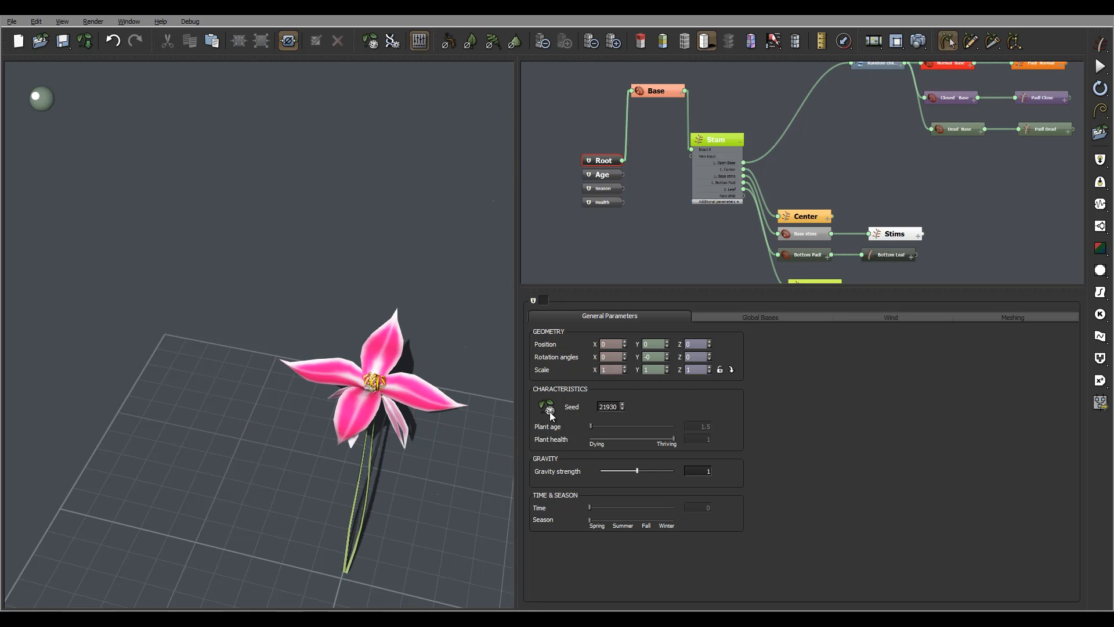
{"action": "left_click", "coordinate": [547, 406]}
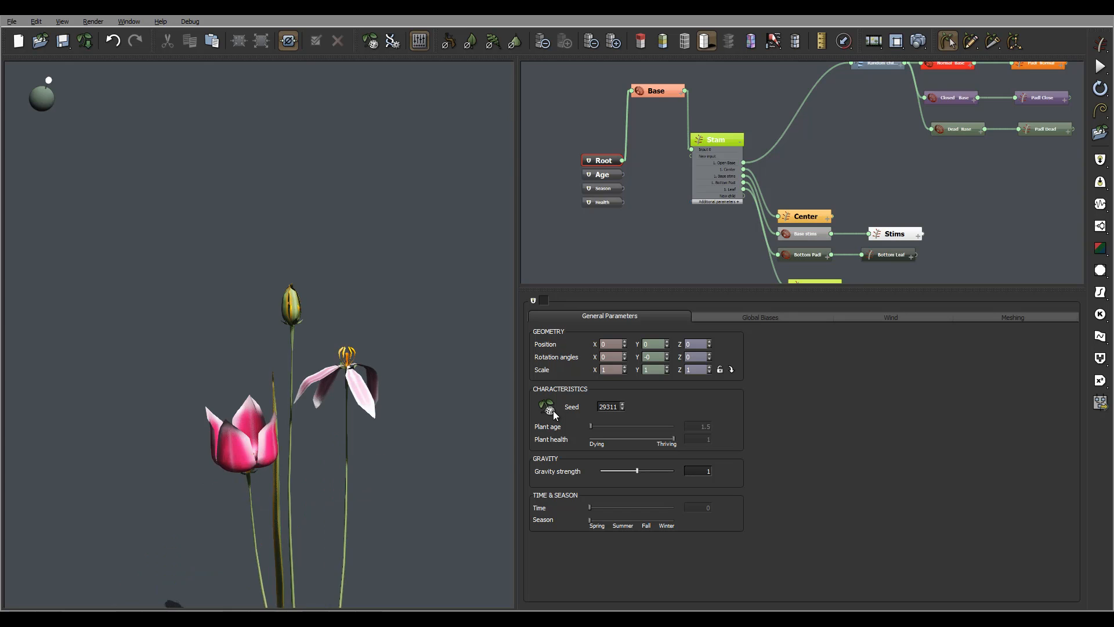
{"action": "left_click", "coordinate": [546, 406]}
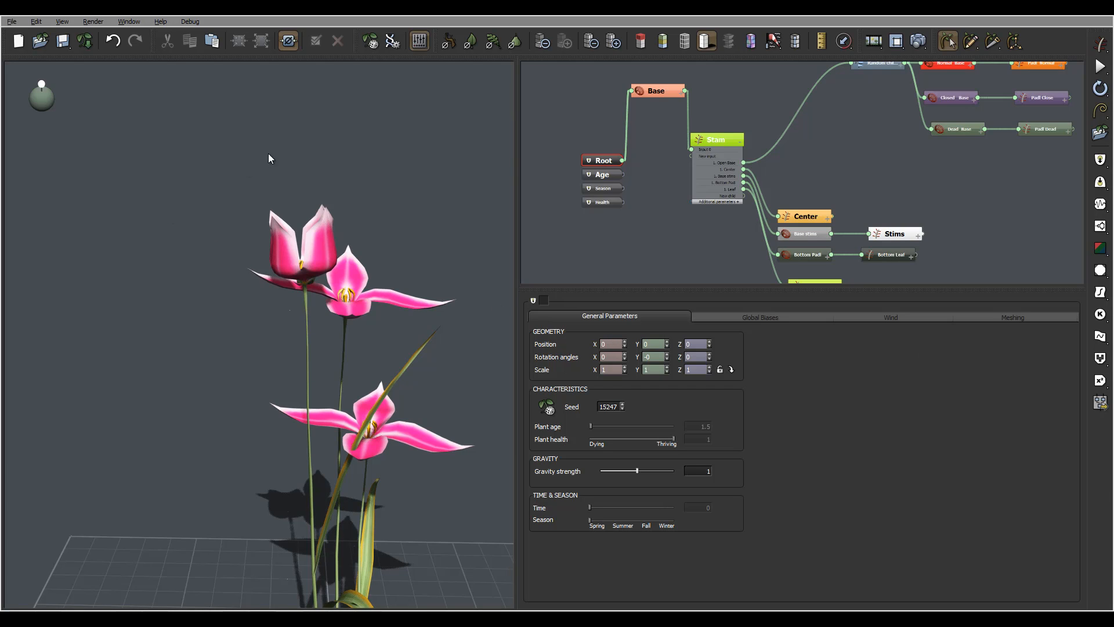
{"action": "left_click", "coordinate": [12, 21]}
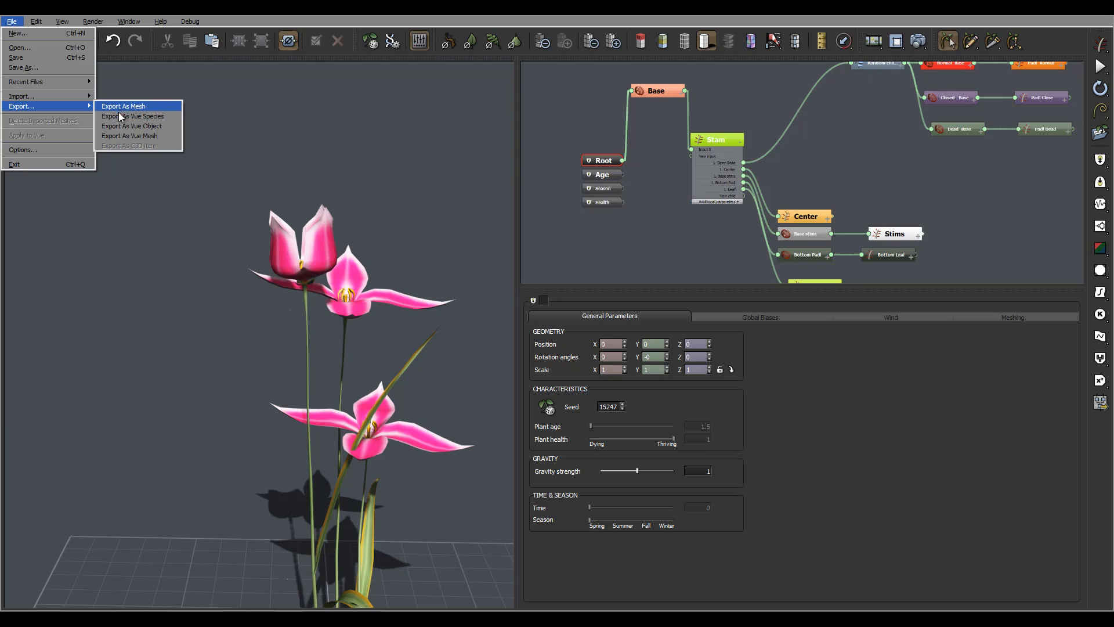
{"action": "mouse_move", "coordinate": [132, 116]}
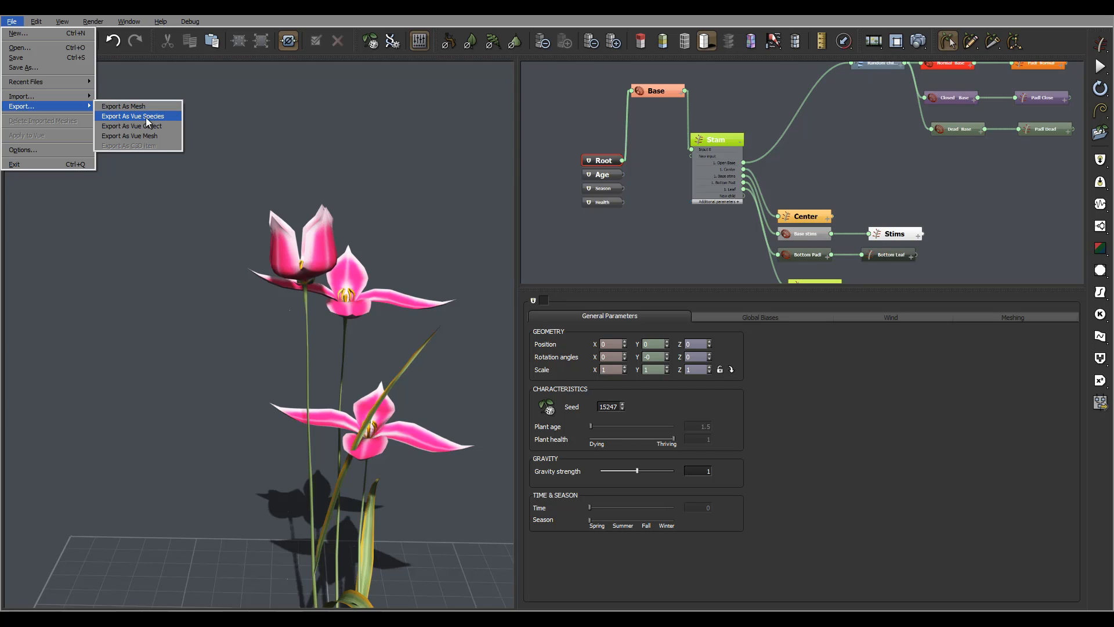
{"action": "mouse_move", "coordinate": [158, 120]}
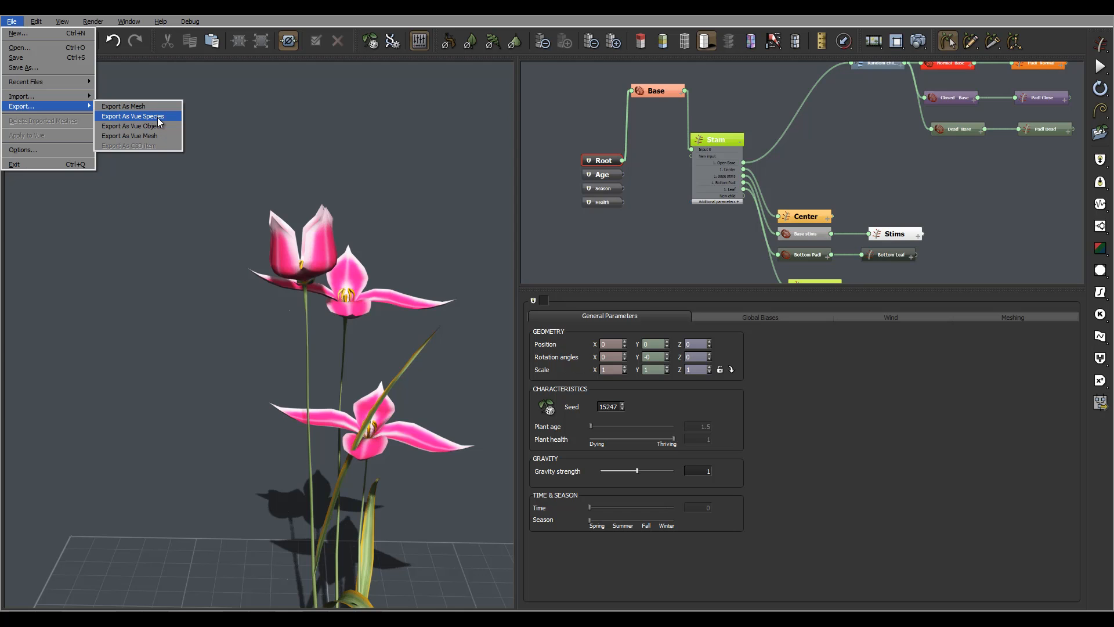
{"action": "mouse_move", "coordinate": [414, 210]}
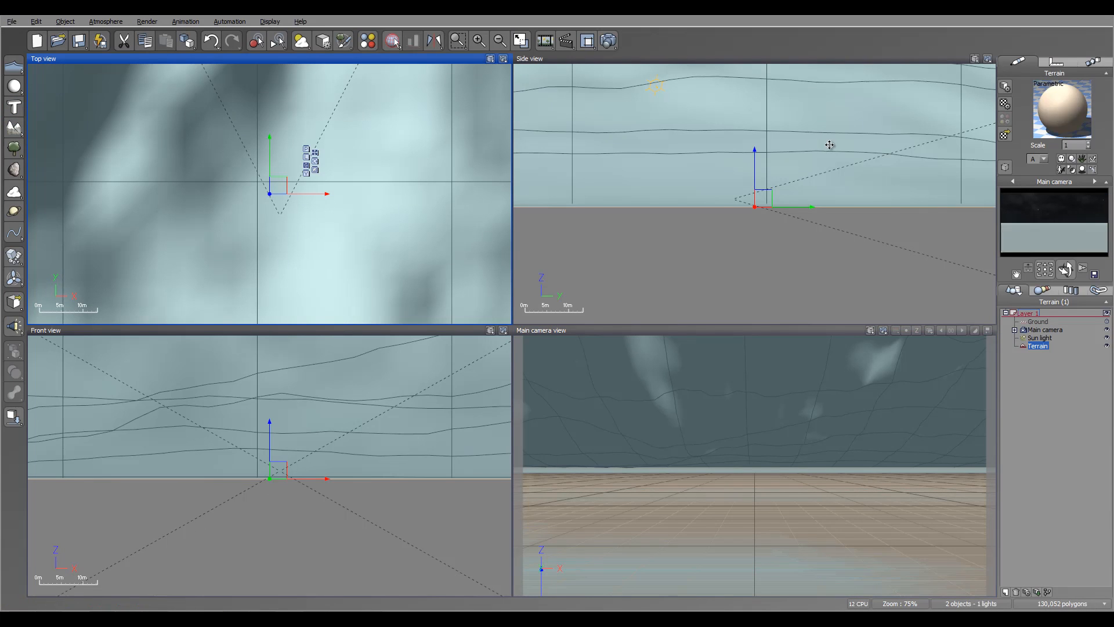
Step: Set the terrain size to 10 by 10 with a 50cm height
{"action": "left_click", "coordinate": [1005, 132]}
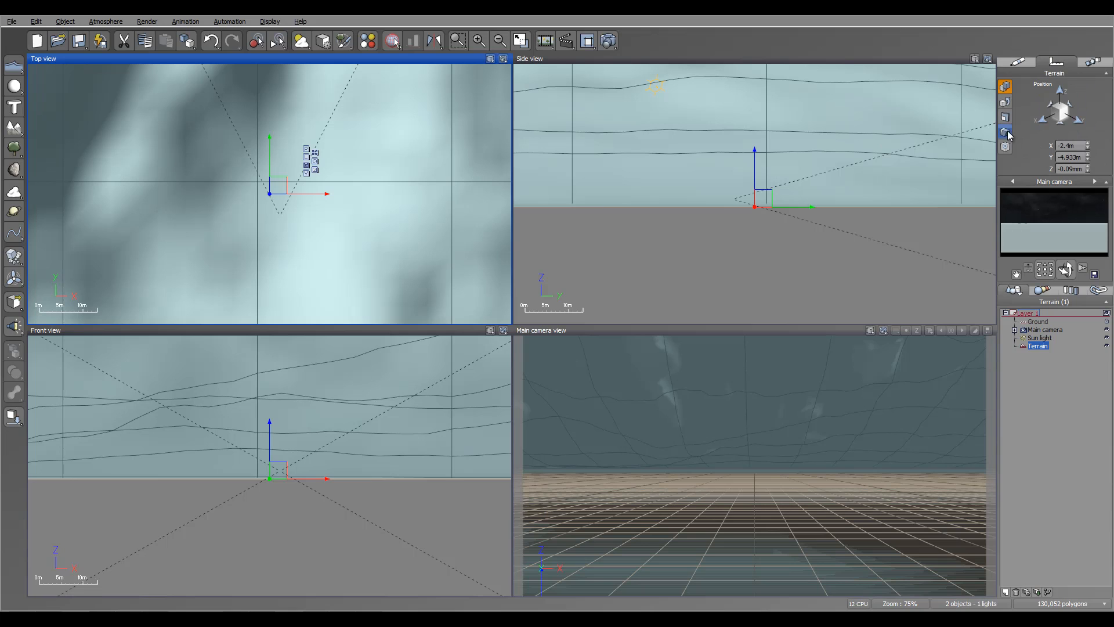
{"action": "left_click", "coordinate": [1005, 117]}
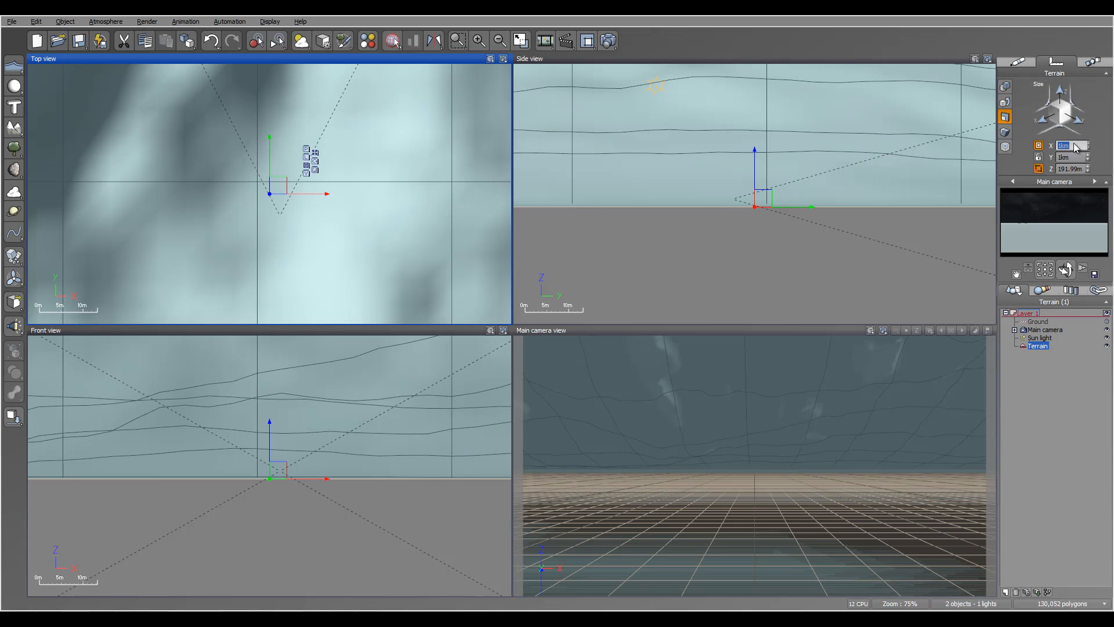
{"action": "type", "text": "10"}
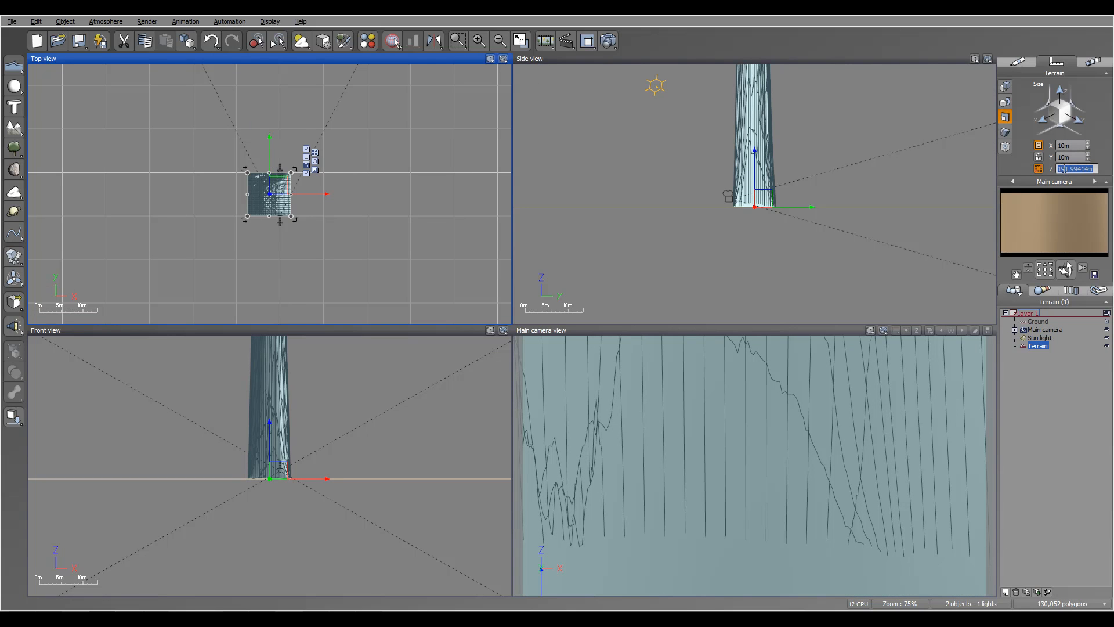
{"action": "type", "text": "50cm"}
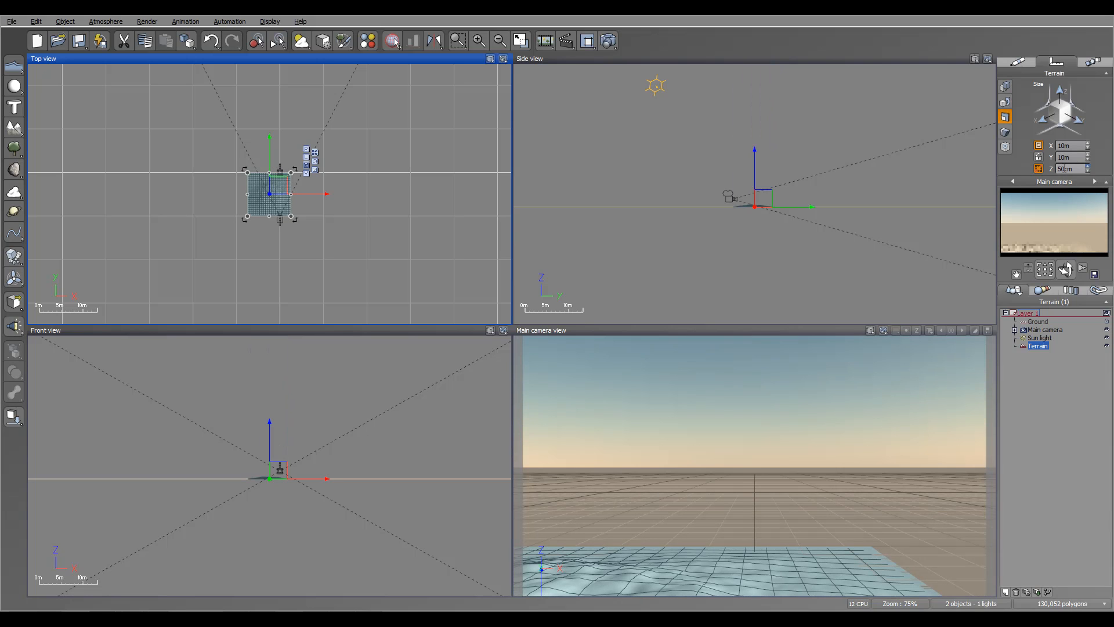
Step: Reposition the main camera to frame the mound, then reselect the terrain for its material
{"action": "left_click", "coordinate": [1044, 328]}
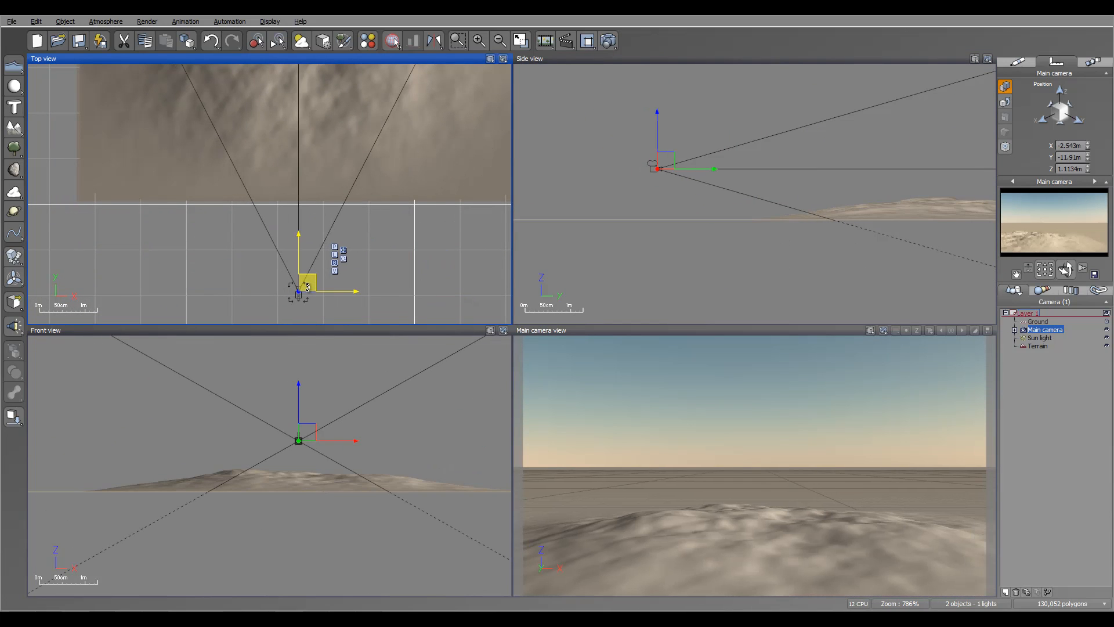
{"action": "left_click", "coordinate": [1038, 346]}
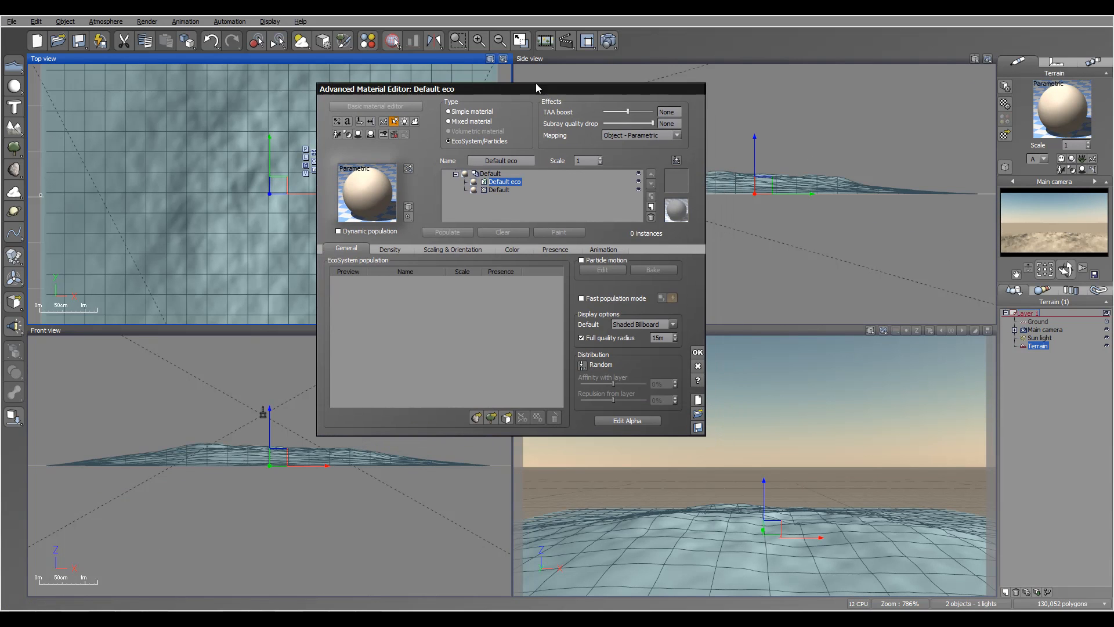
Step: Load a Grass material onto the terrain's Default base layer
{"action": "left_click", "coordinate": [499, 189]}
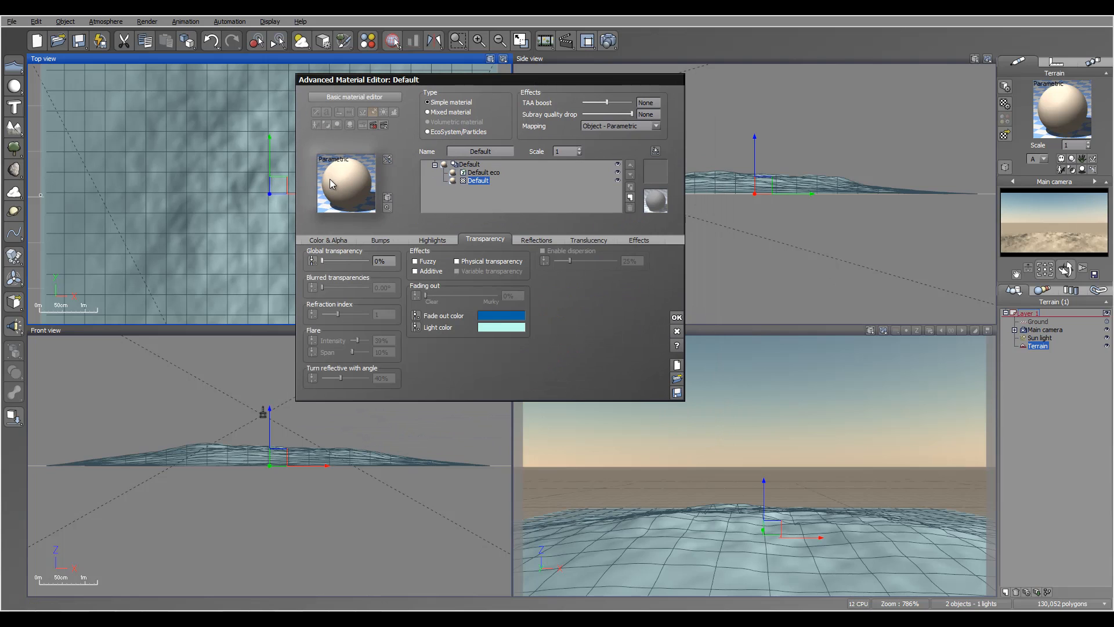
{"action": "left_click", "coordinate": [477, 180]}
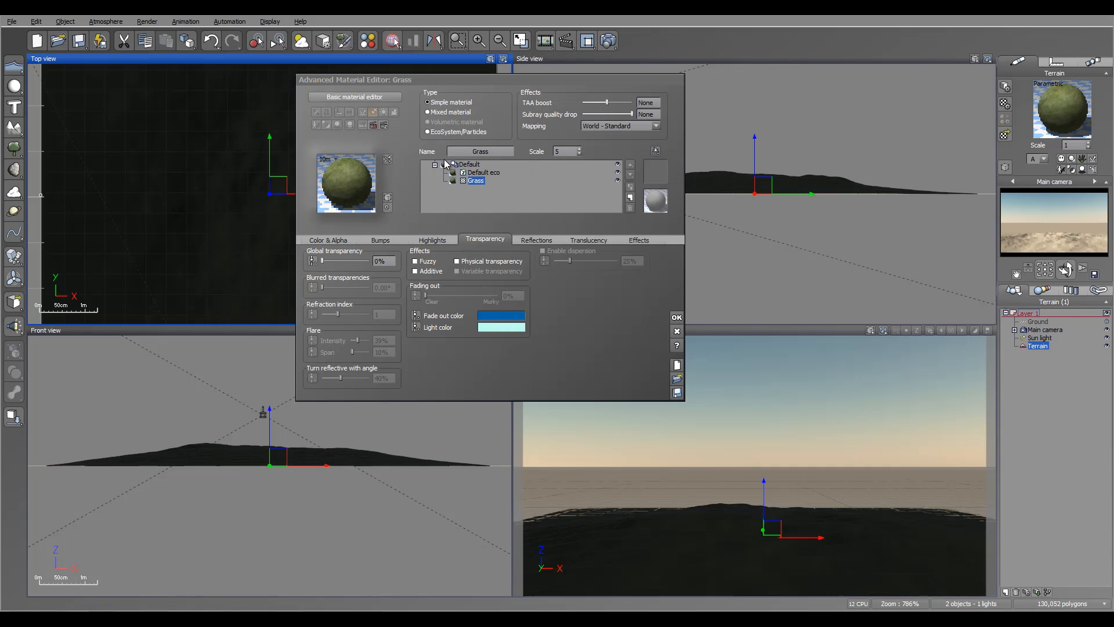
{"action": "left_click", "coordinate": [483, 172]}
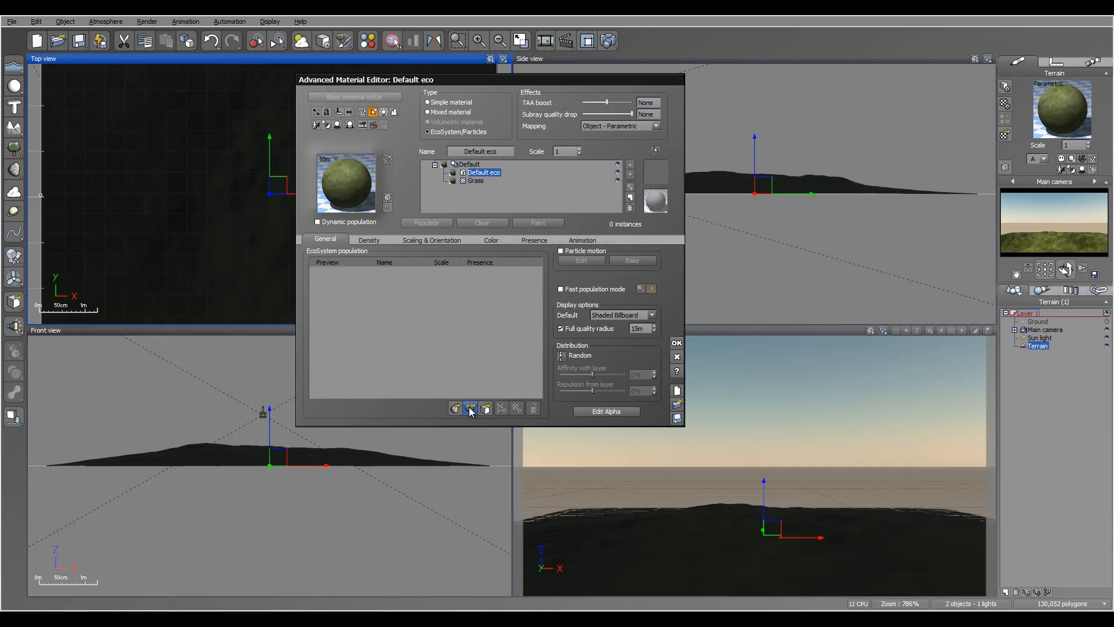
Step: Add the plant species to the EcoSystem layer and populate the terrain with them
{"action": "left_click", "coordinate": [469, 407]}
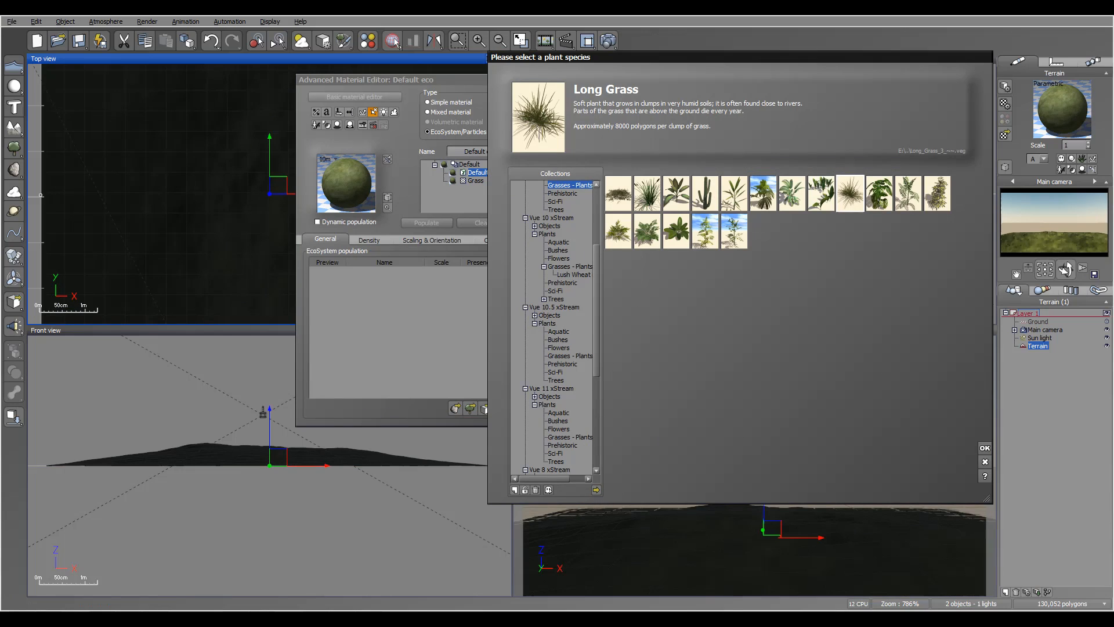
{"action": "left_click", "coordinate": [985, 447]}
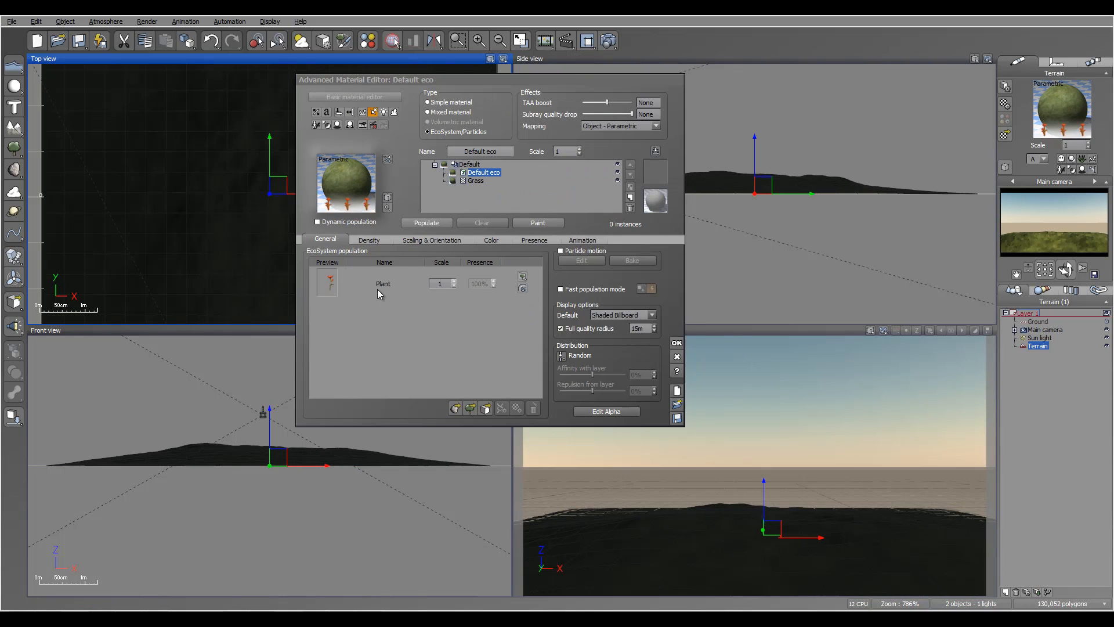
{"action": "mouse_move", "coordinate": [419, 325]}
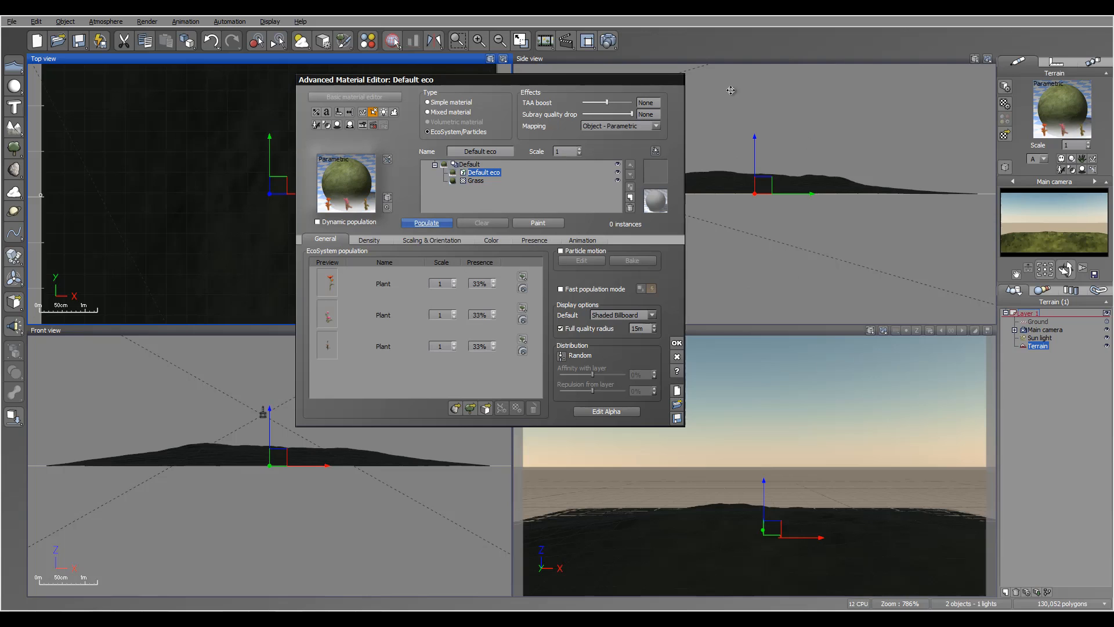
{"action": "left_click_drag", "start_coordinate": [387, 79], "coordinate": [309, 168]}
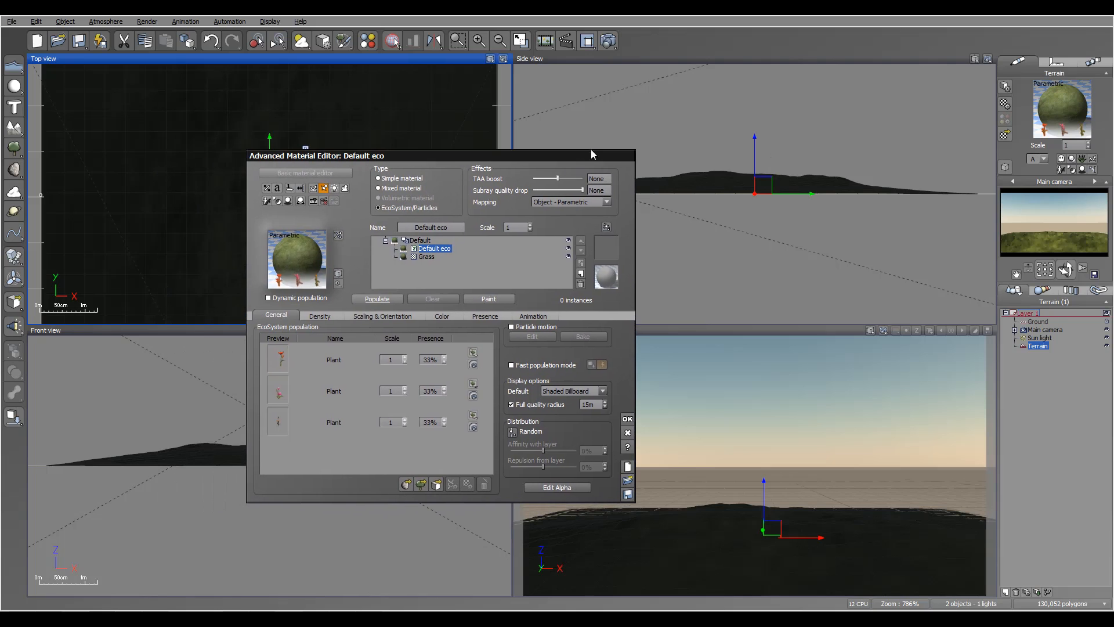
{"action": "left_click", "coordinate": [377, 298]}
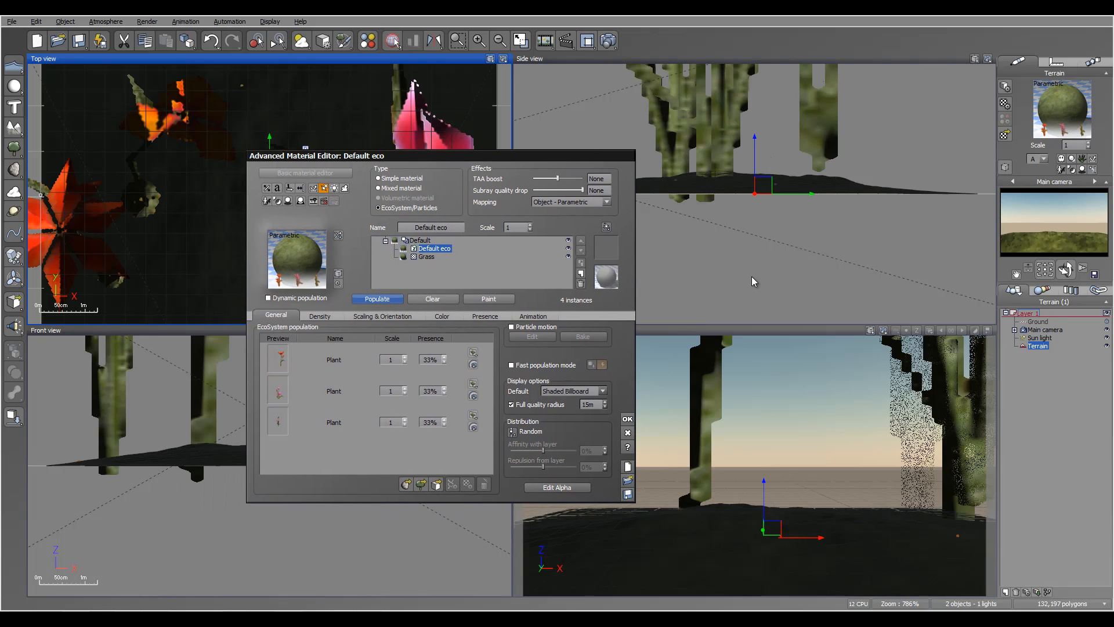
Step: Set EcoSystem overall scaling to 0.1 and repopulate with the smaller plants
{"action": "left_click", "coordinate": [319, 315]}
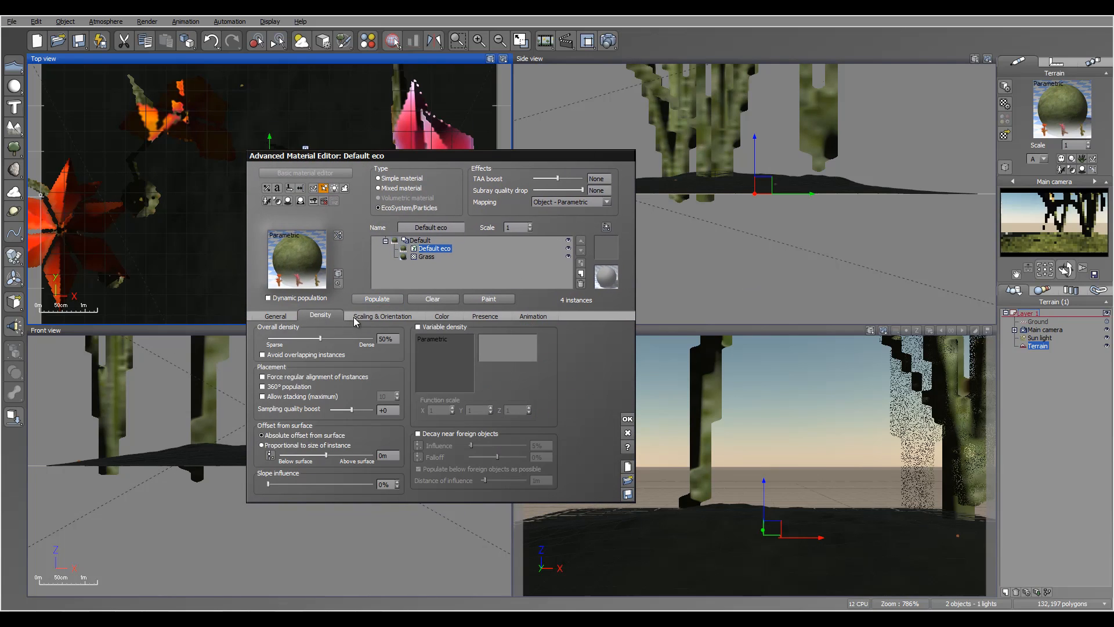
{"action": "left_click", "coordinate": [381, 315]}
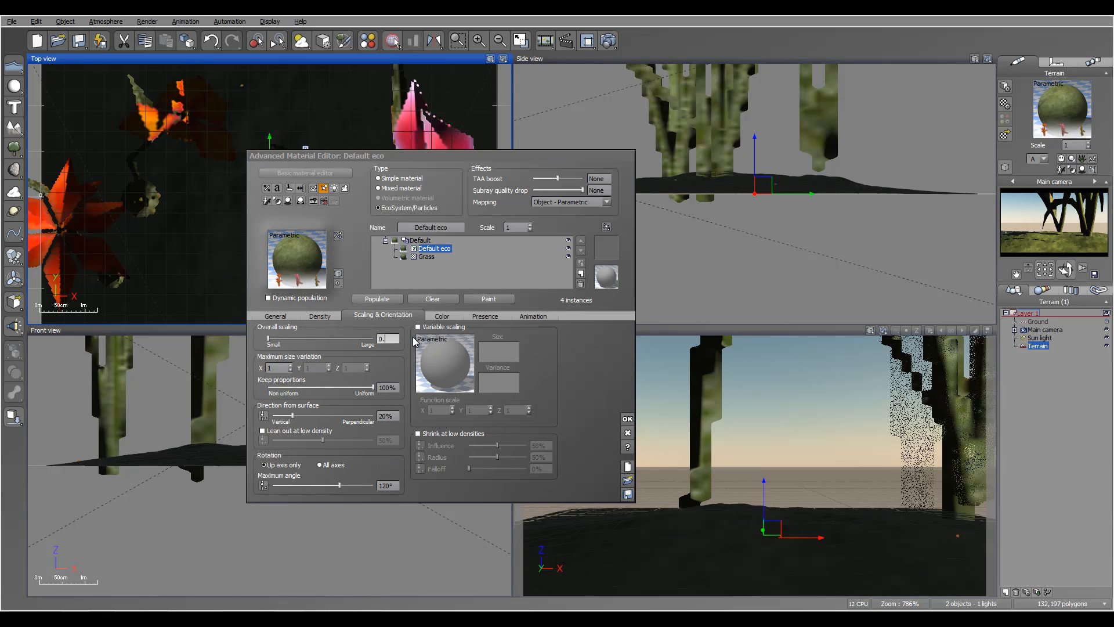
{"action": "left_click", "coordinate": [376, 298]}
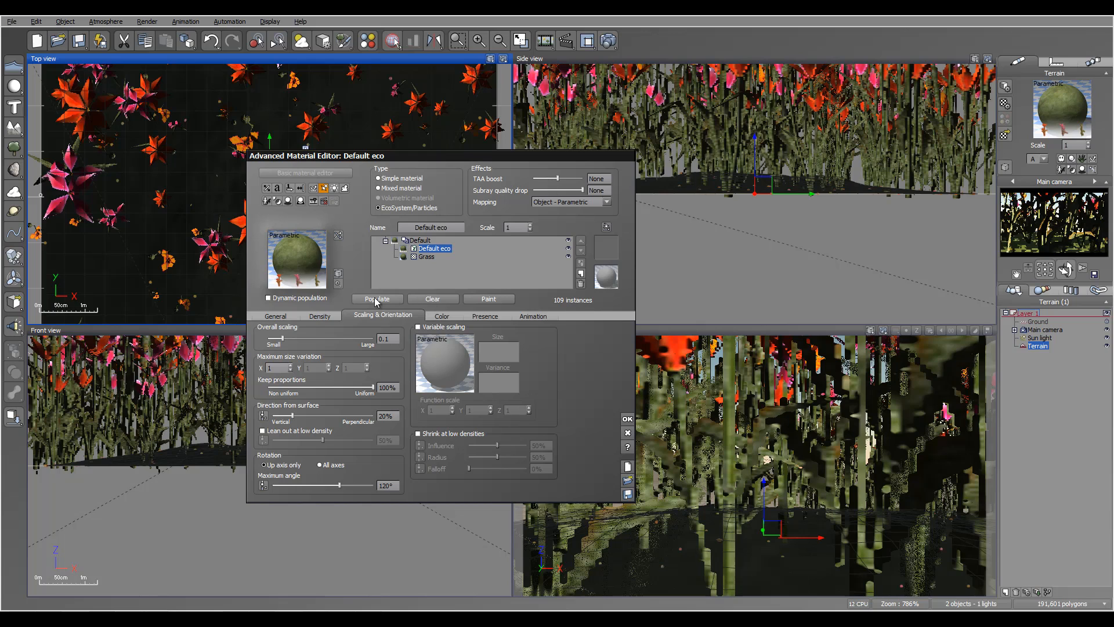
{"action": "left_click", "coordinate": [376, 298]}
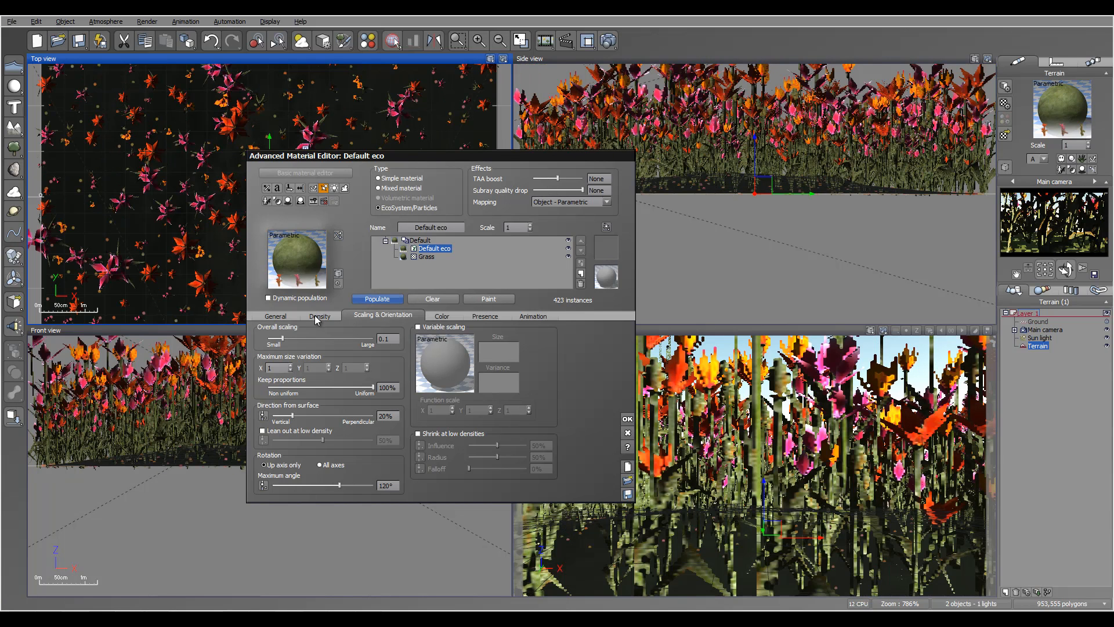
Step: Raise density to 56%, repopulate into 501 instances and accept the material
{"action": "left_click", "coordinate": [319, 316]}
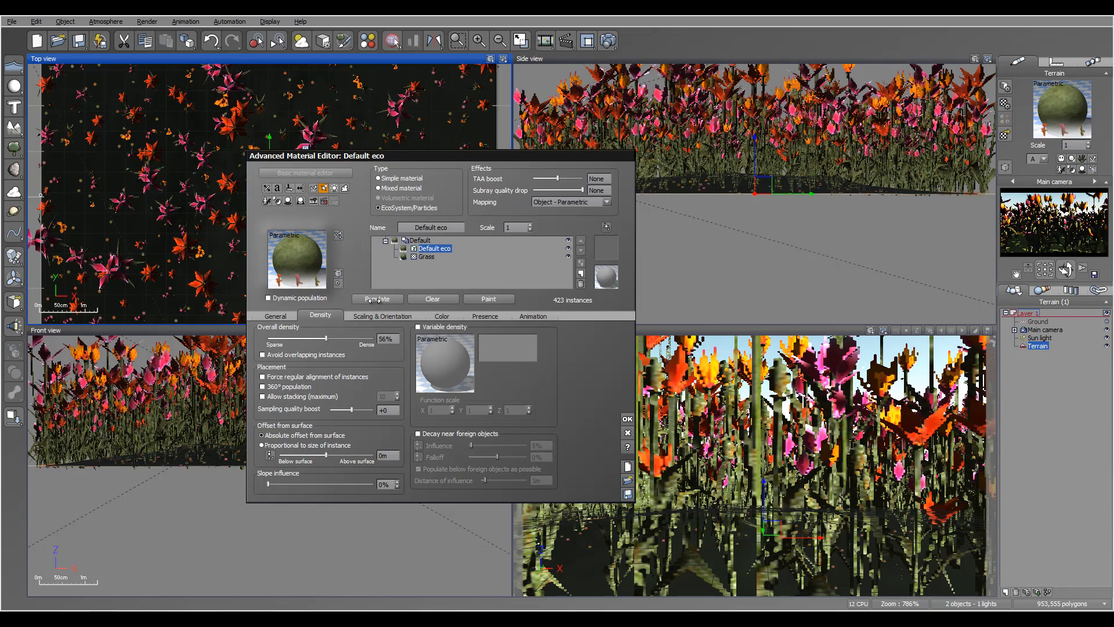
{"action": "left_click", "coordinate": [377, 298]}
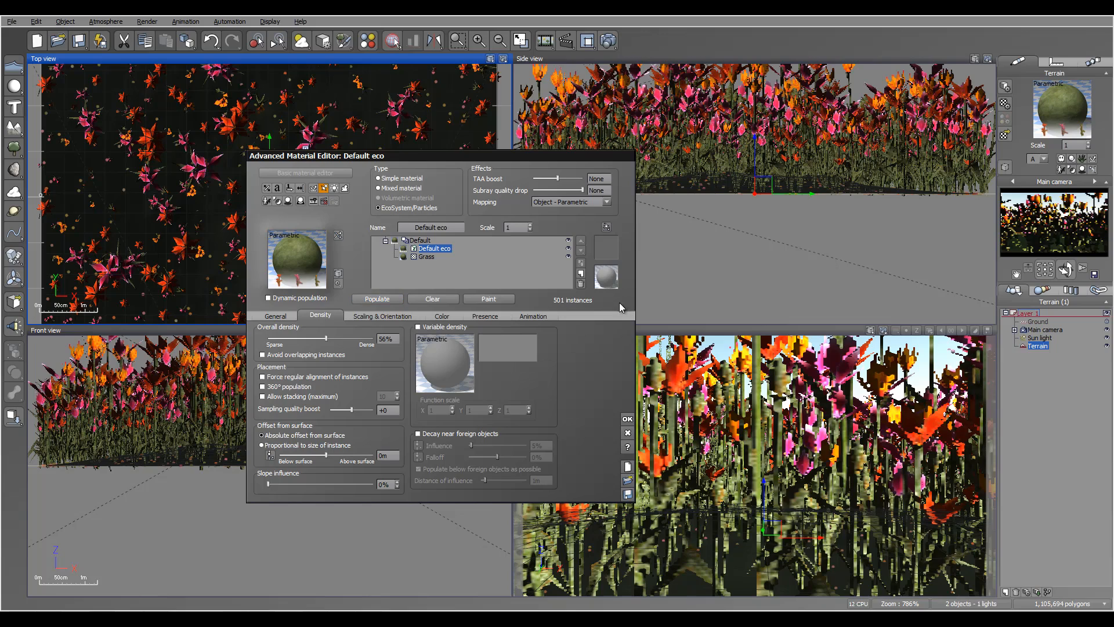
{"action": "left_click", "coordinate": [626, 419]}
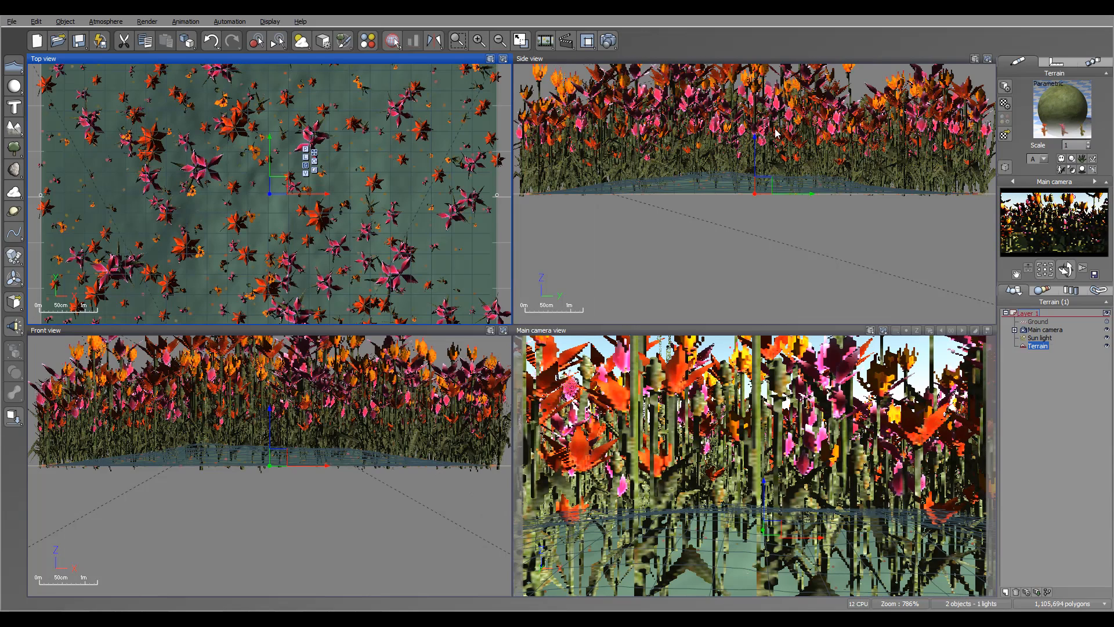
Step: Move the main camera back and up to look across the whole tulip field
{"action": "left_click", "coordinate": [1045, 328]}
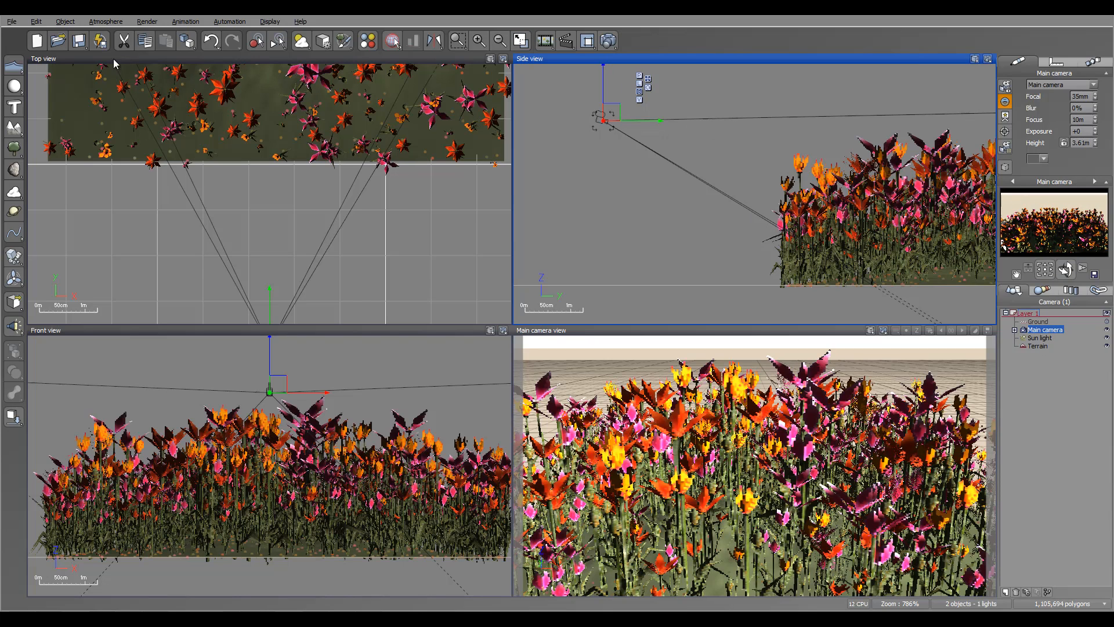
{"action": "left_click", "coordinate": [105, 21]}
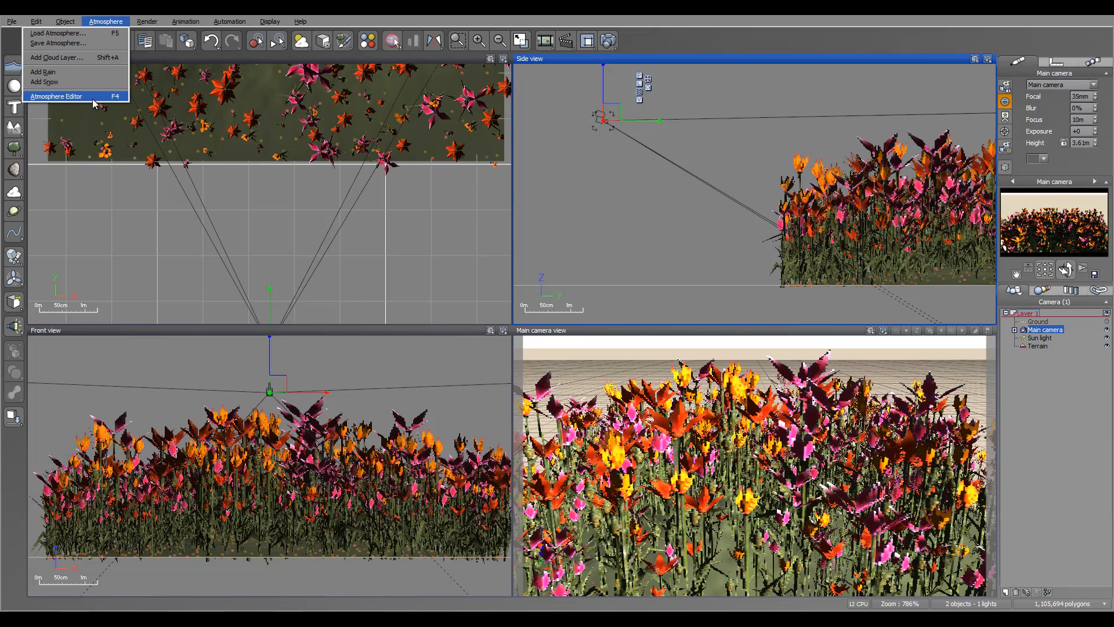
Step: Render the 800x450 camera view of the pink and orange tulip field and dismiss Post Render Options
{"action": "left_click", "coordinate": [55, 96]}
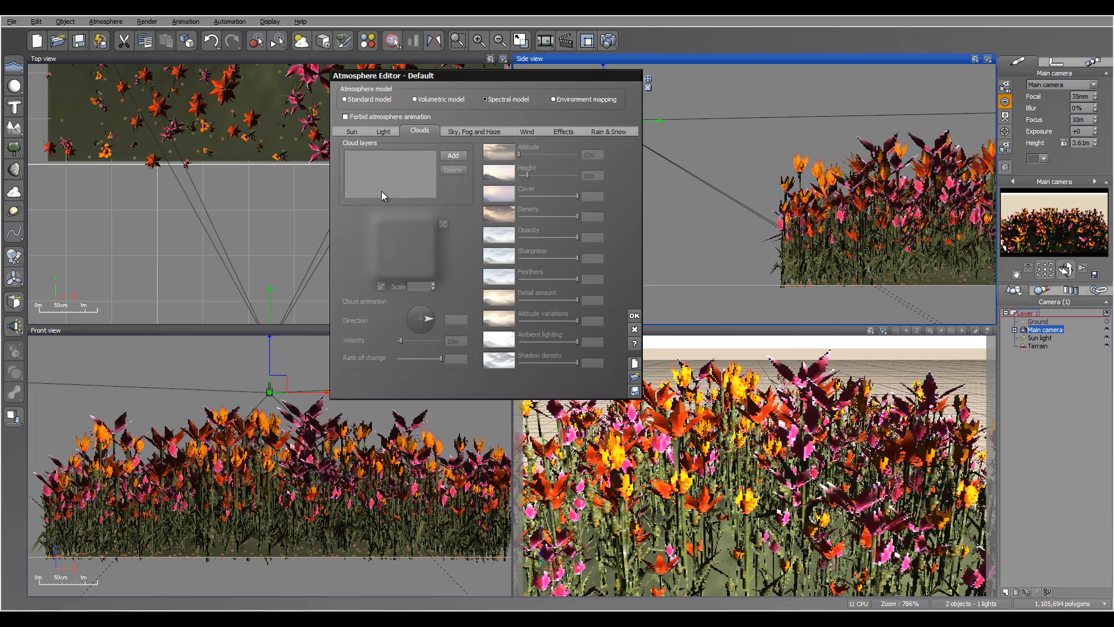
{"action": "left_click", "coordinate": [382, 132]}
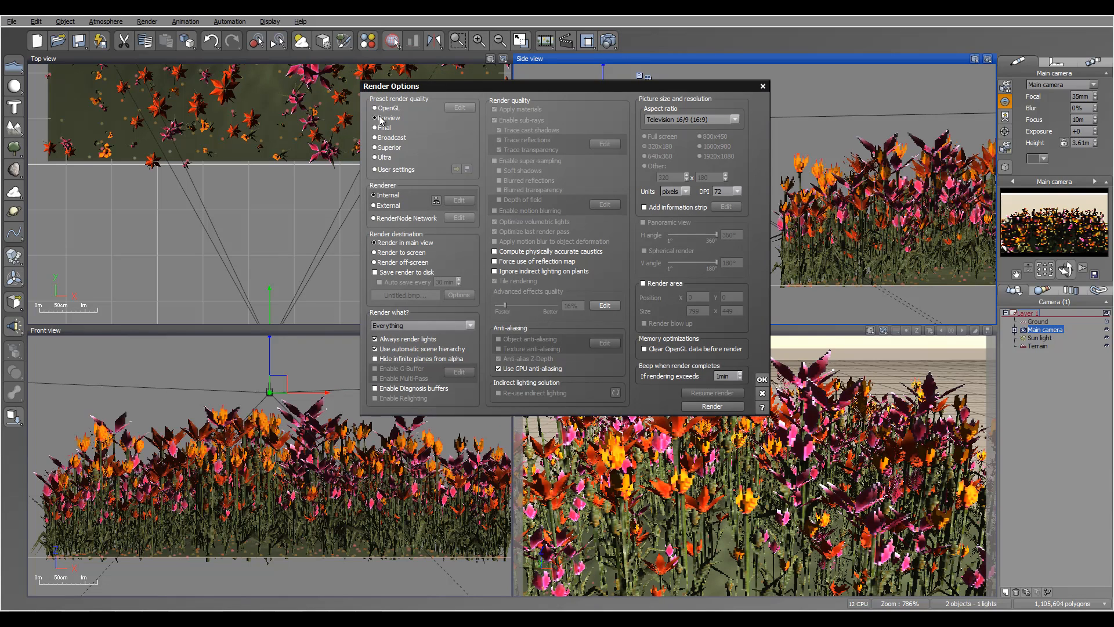
{"action": "left_click", "coordinate": [376, 127]}
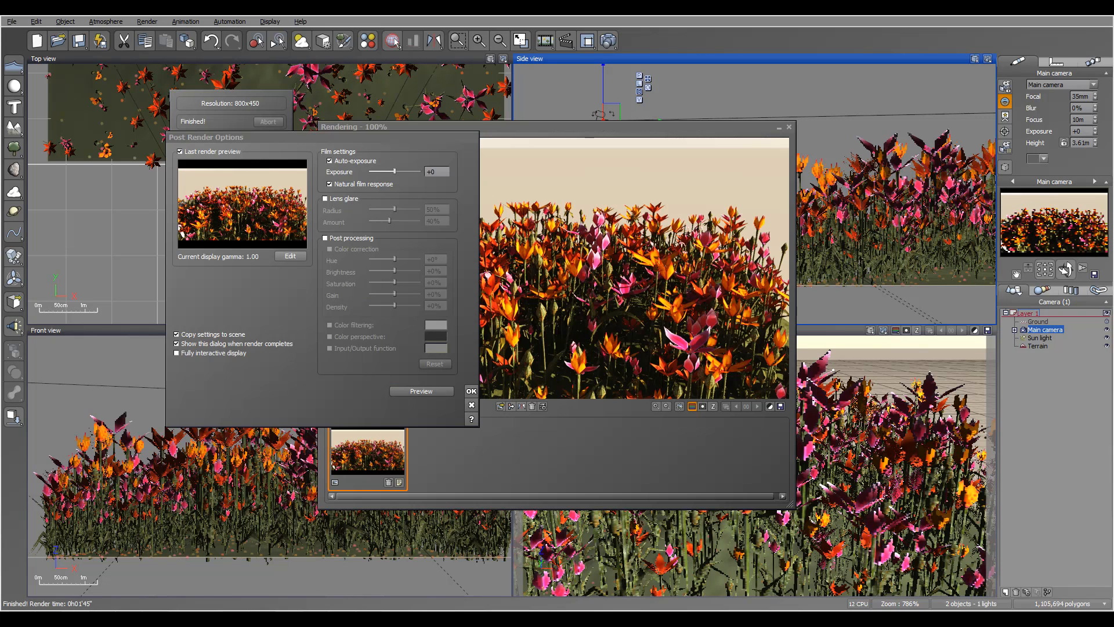
{"action": "left_click", "coordinate": [470, 391]}
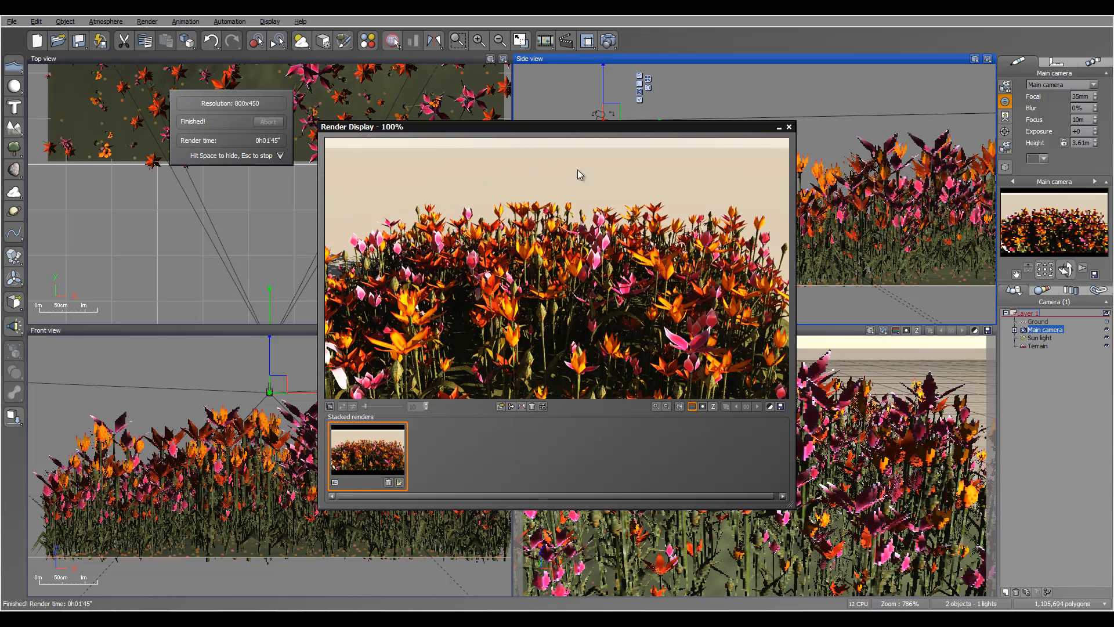